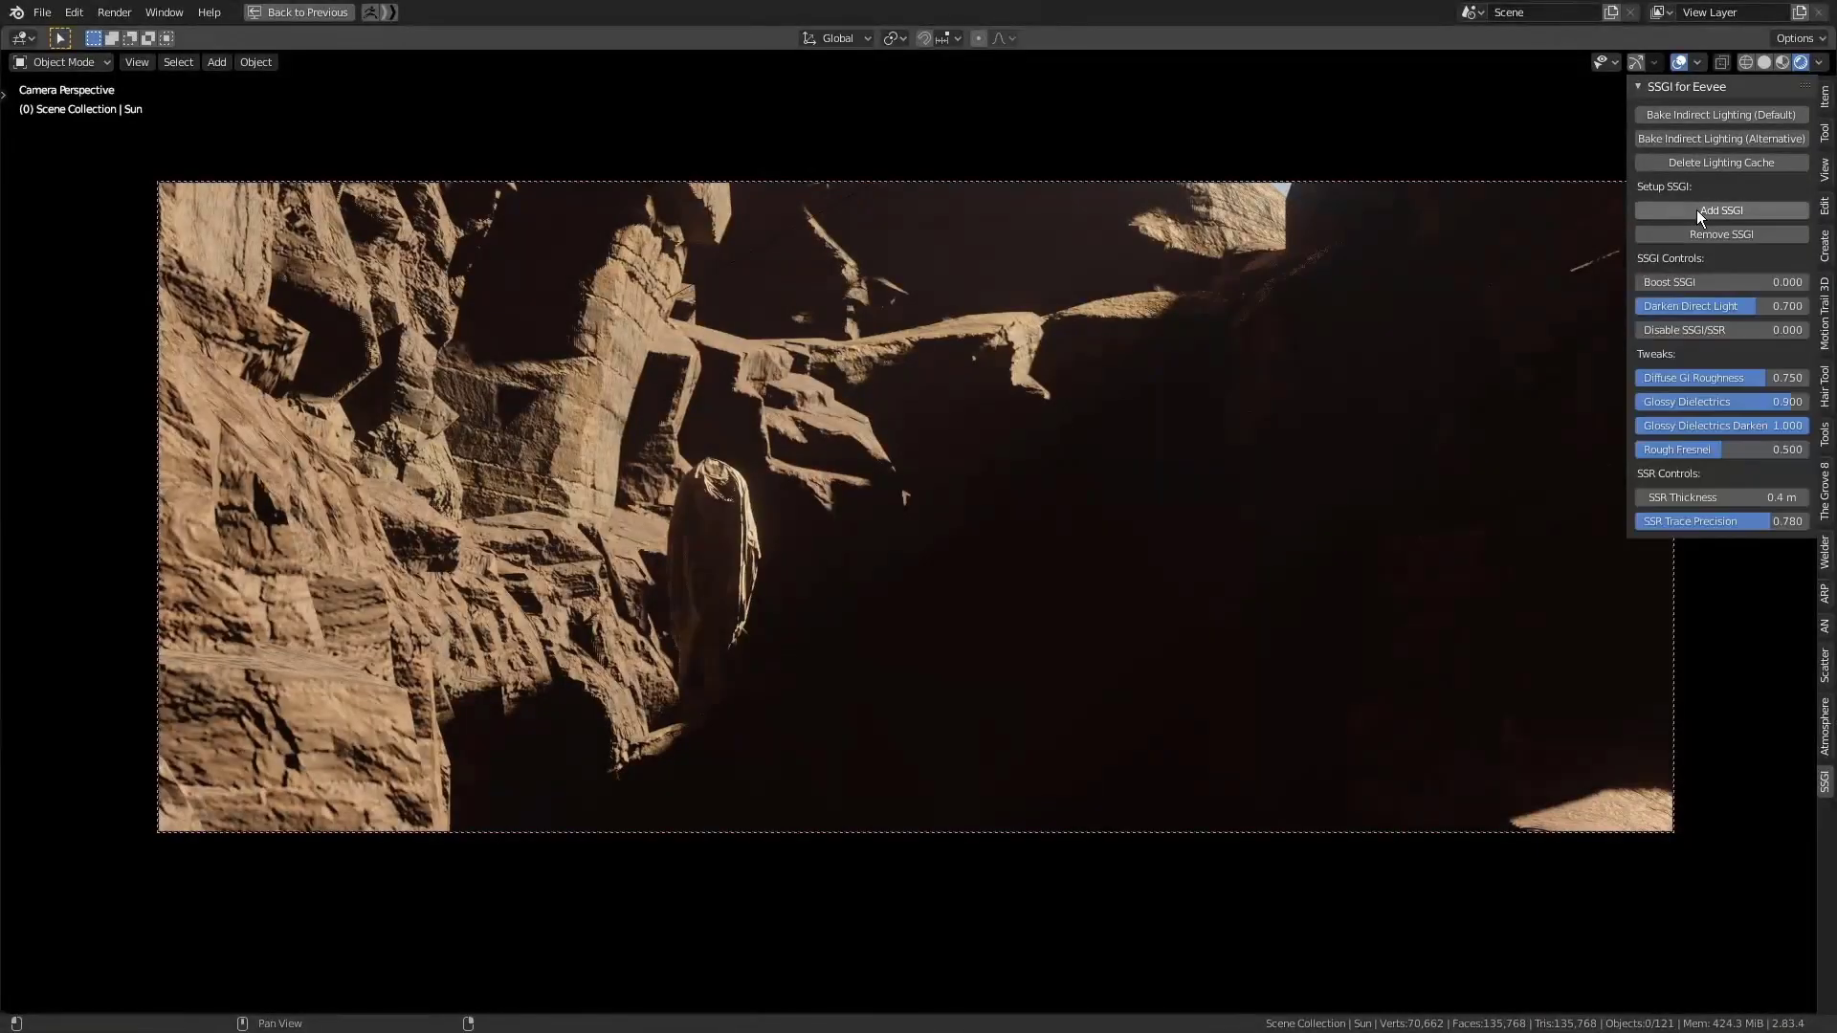
# Step: Add SSGI to the rocky canyon scene and orbit the view around the canyon
pyautogui.click(1721, 210)
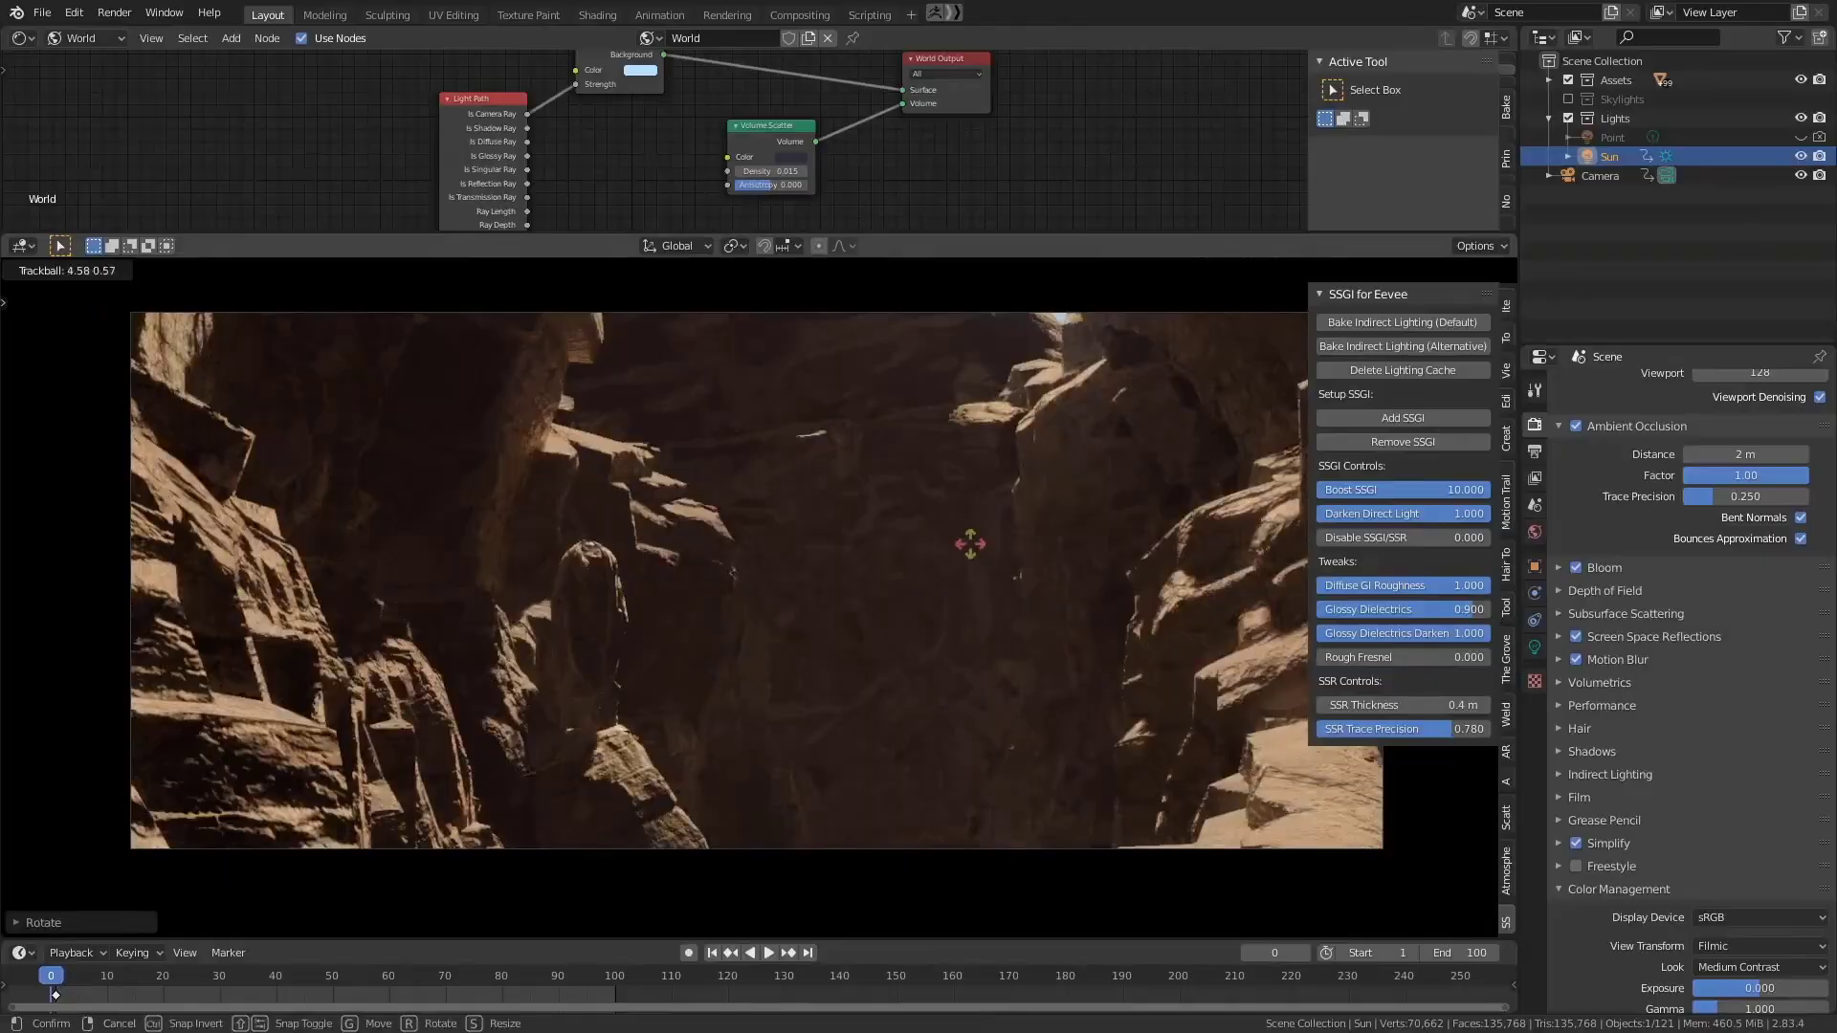
pyautogui.moveTo(970, 544); pyautogui.dragTo(1111, 544)
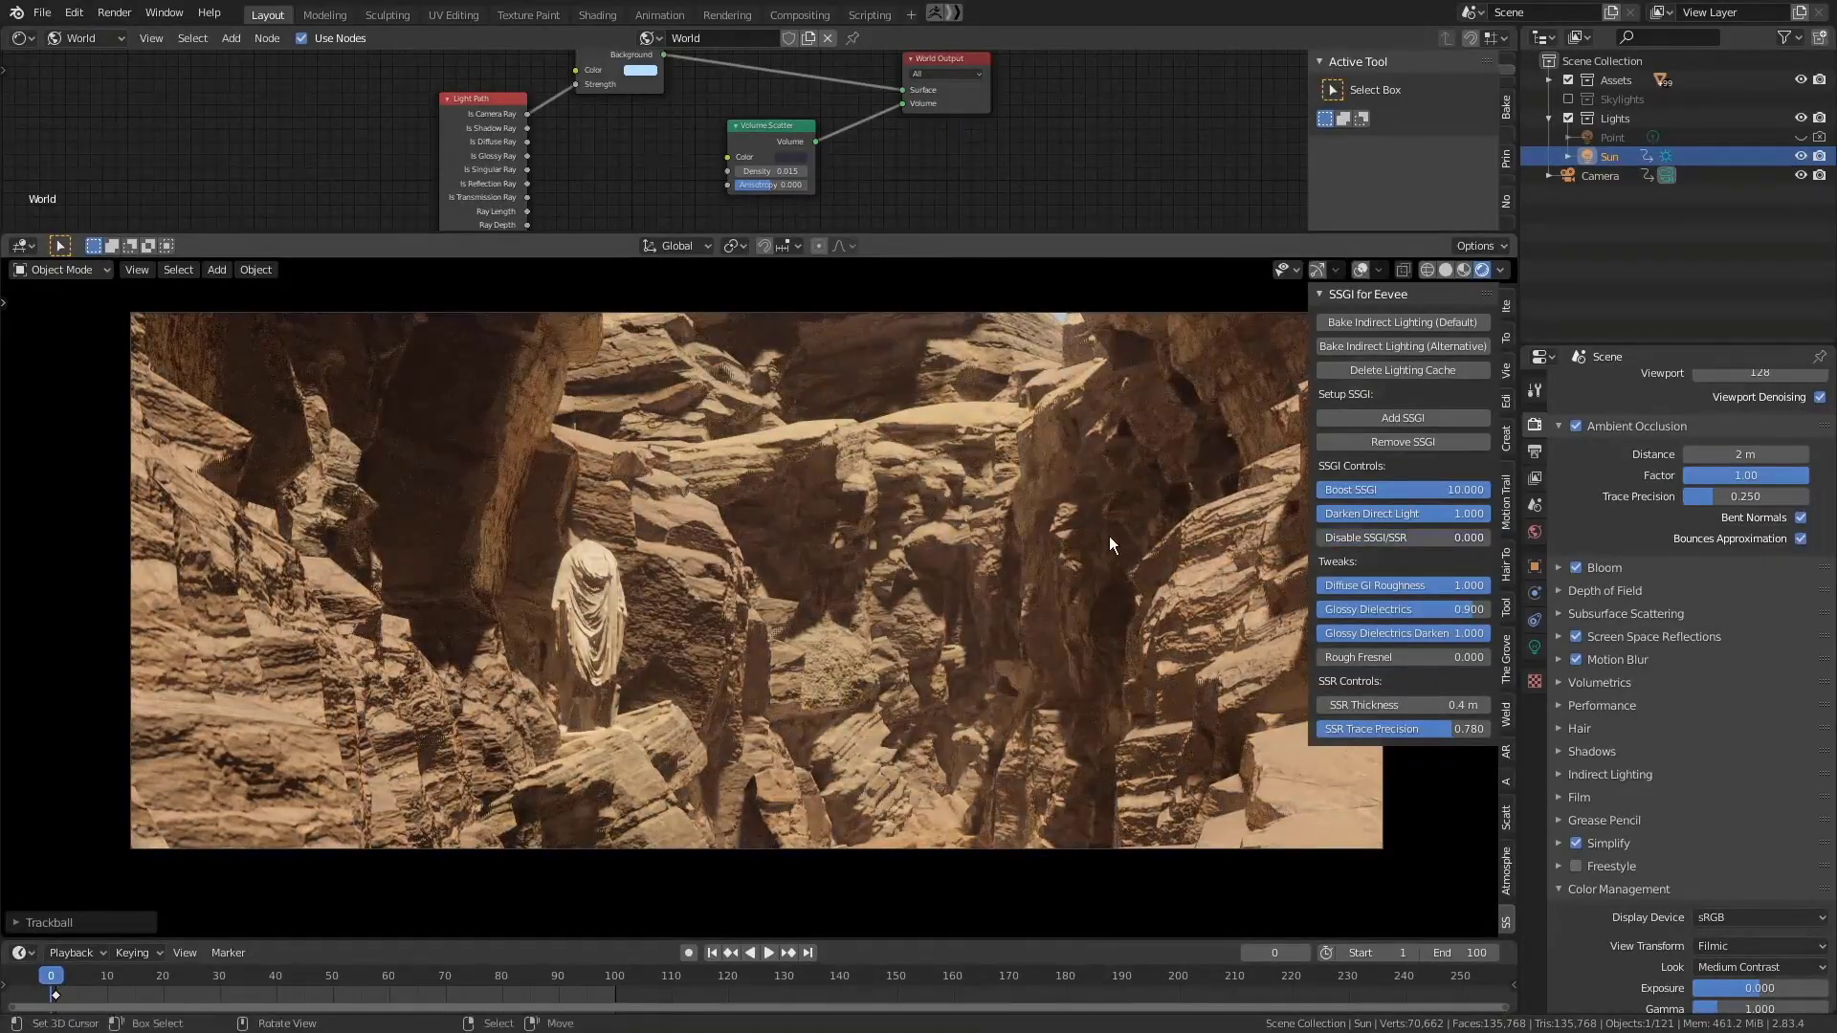
pyautogui.moveTo(1112, 545); pyautogui.dragTo(1102, 557)
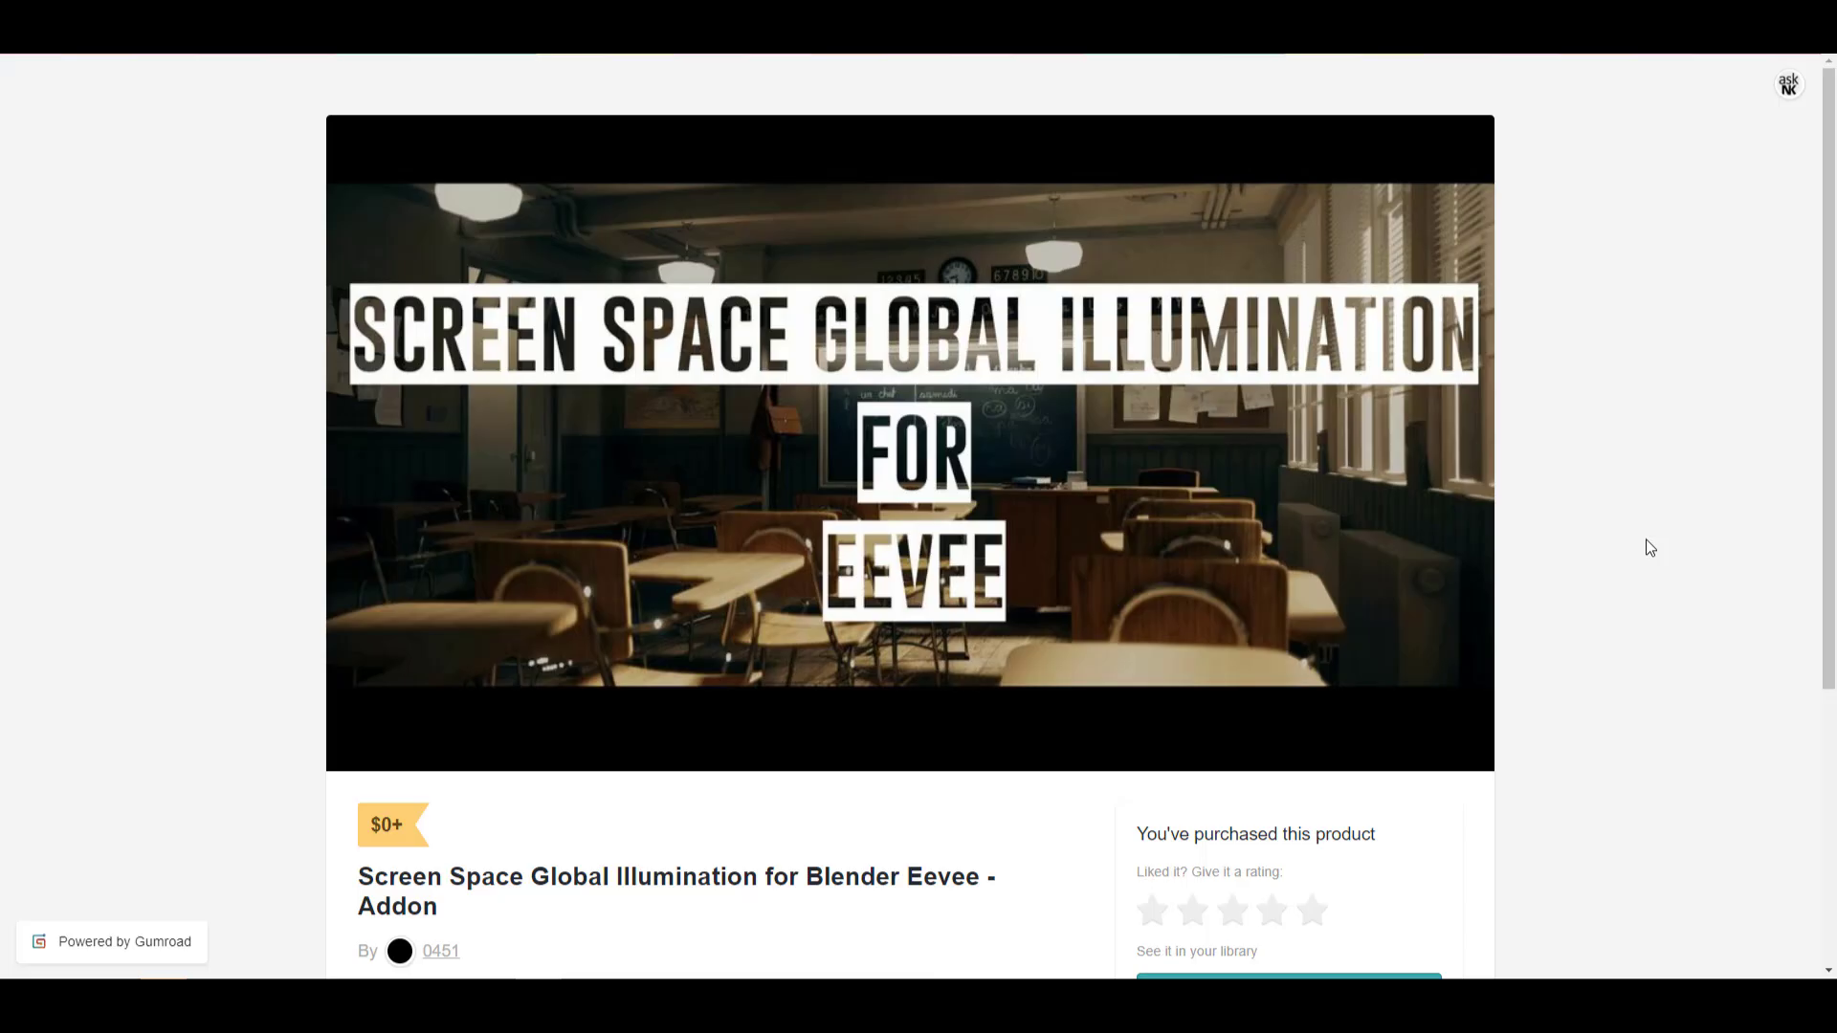
pyautogui.moveTo(1699, 941)
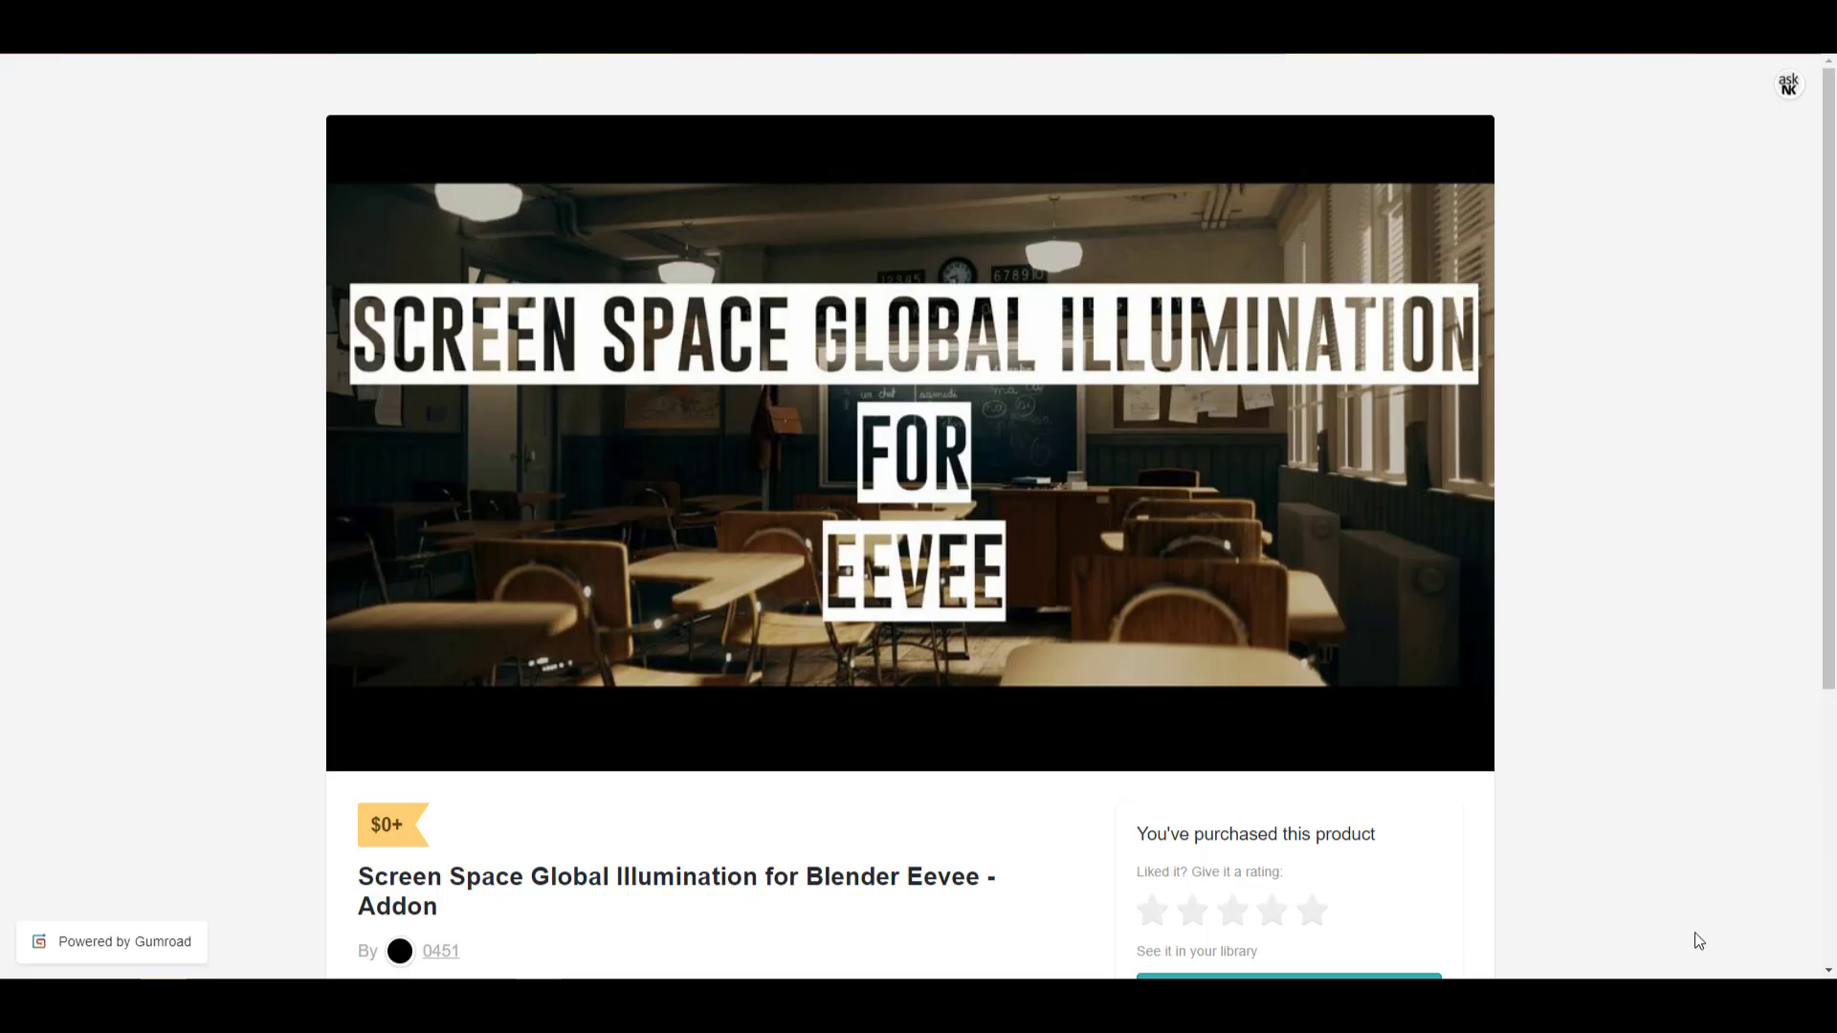
pyautogui.moveTo(1829, 970)
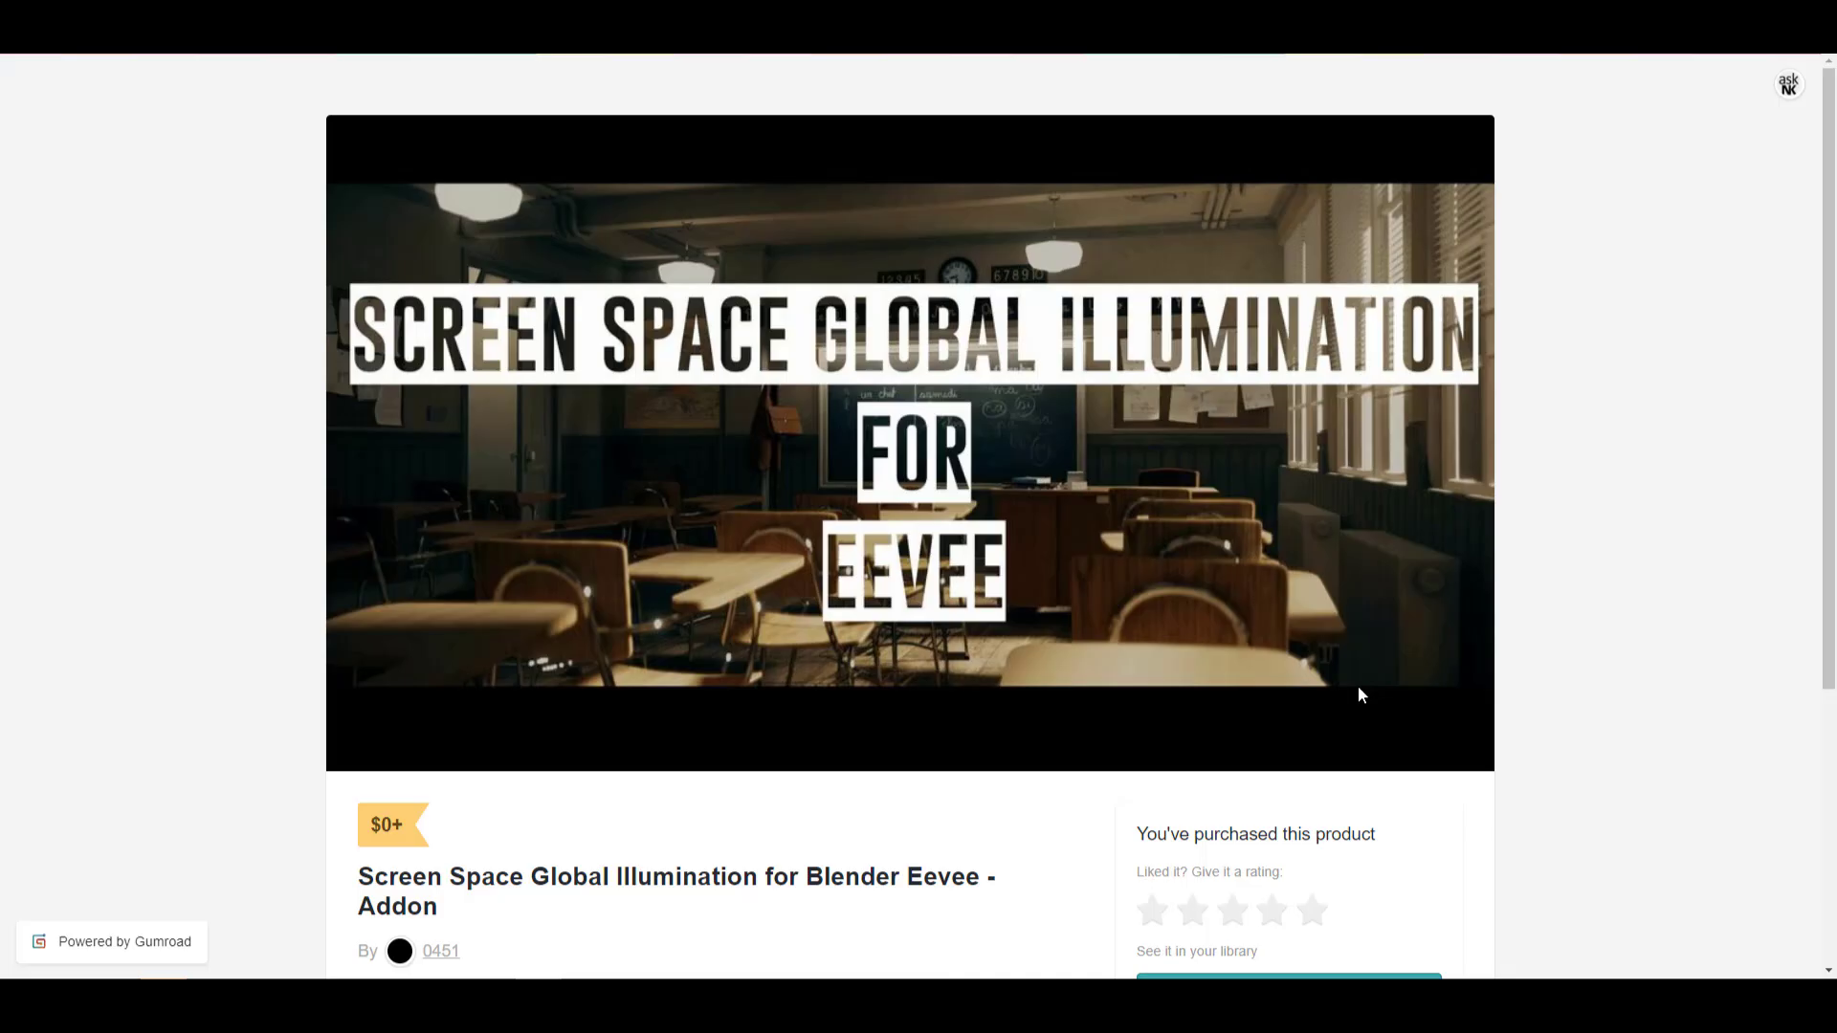
pyautogui.moveTo(1127, 629)
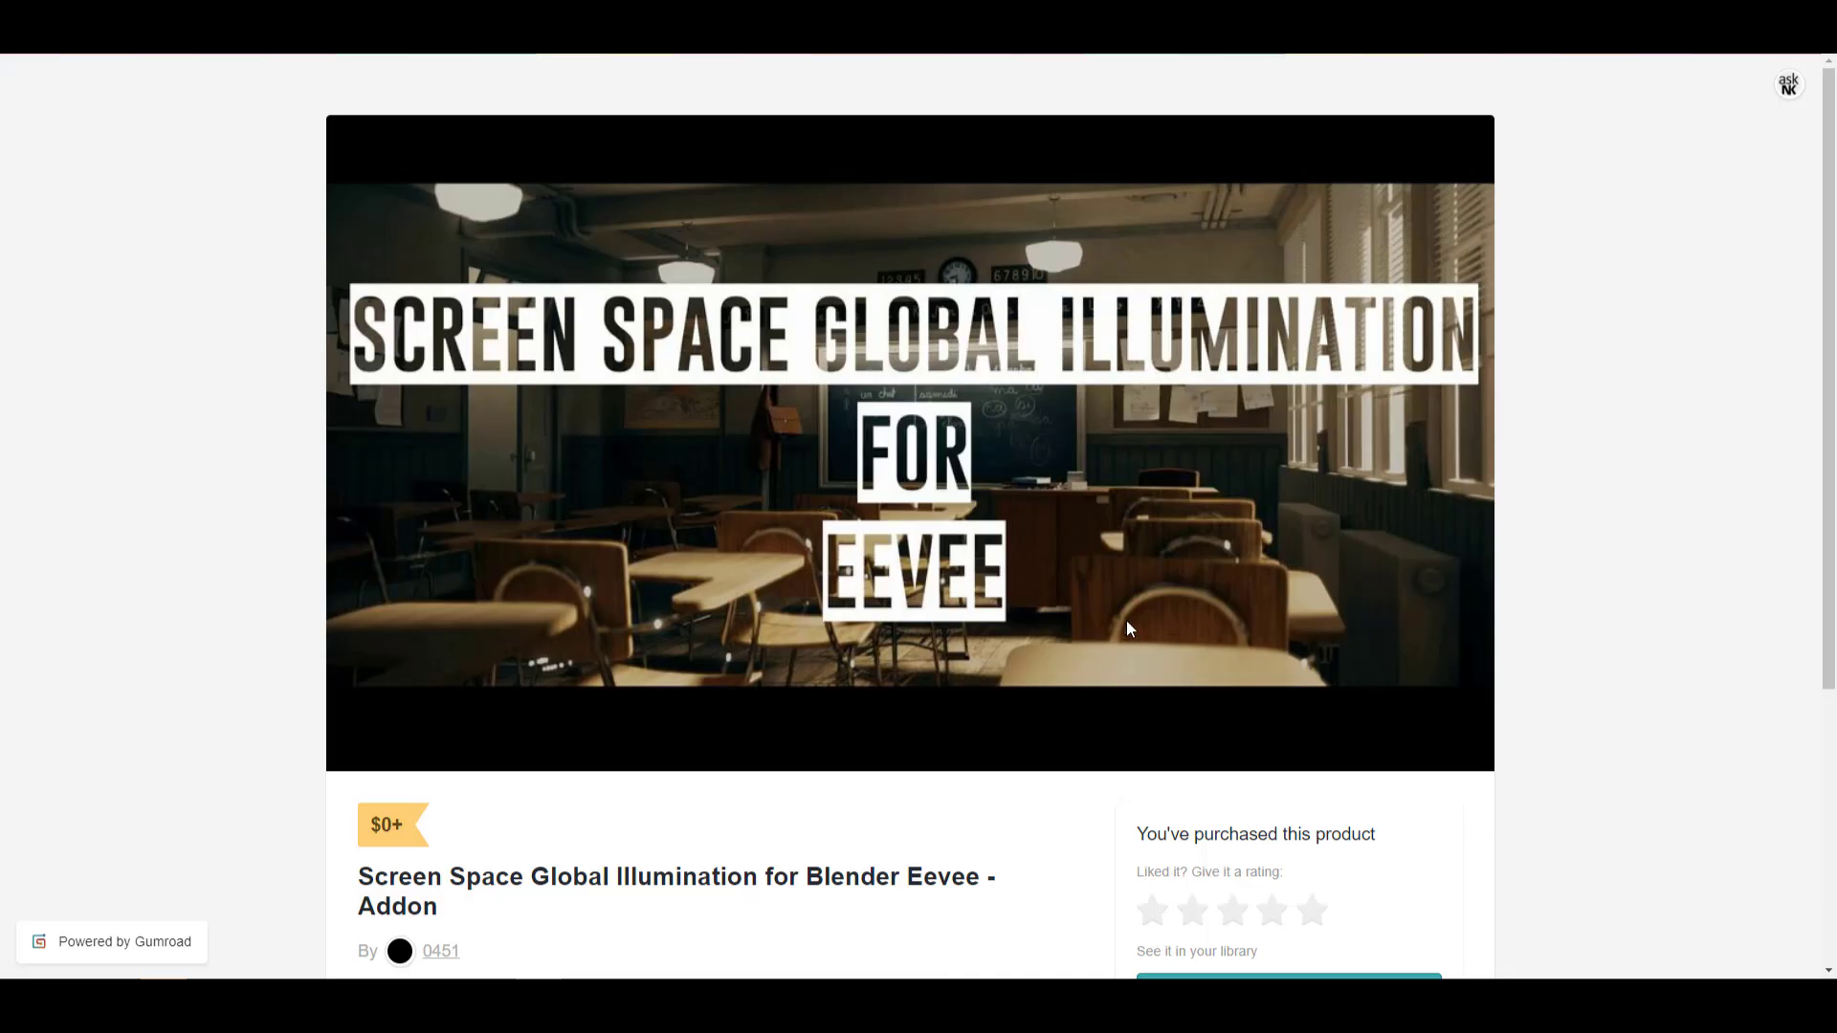
pyautogui.scroll(-3)
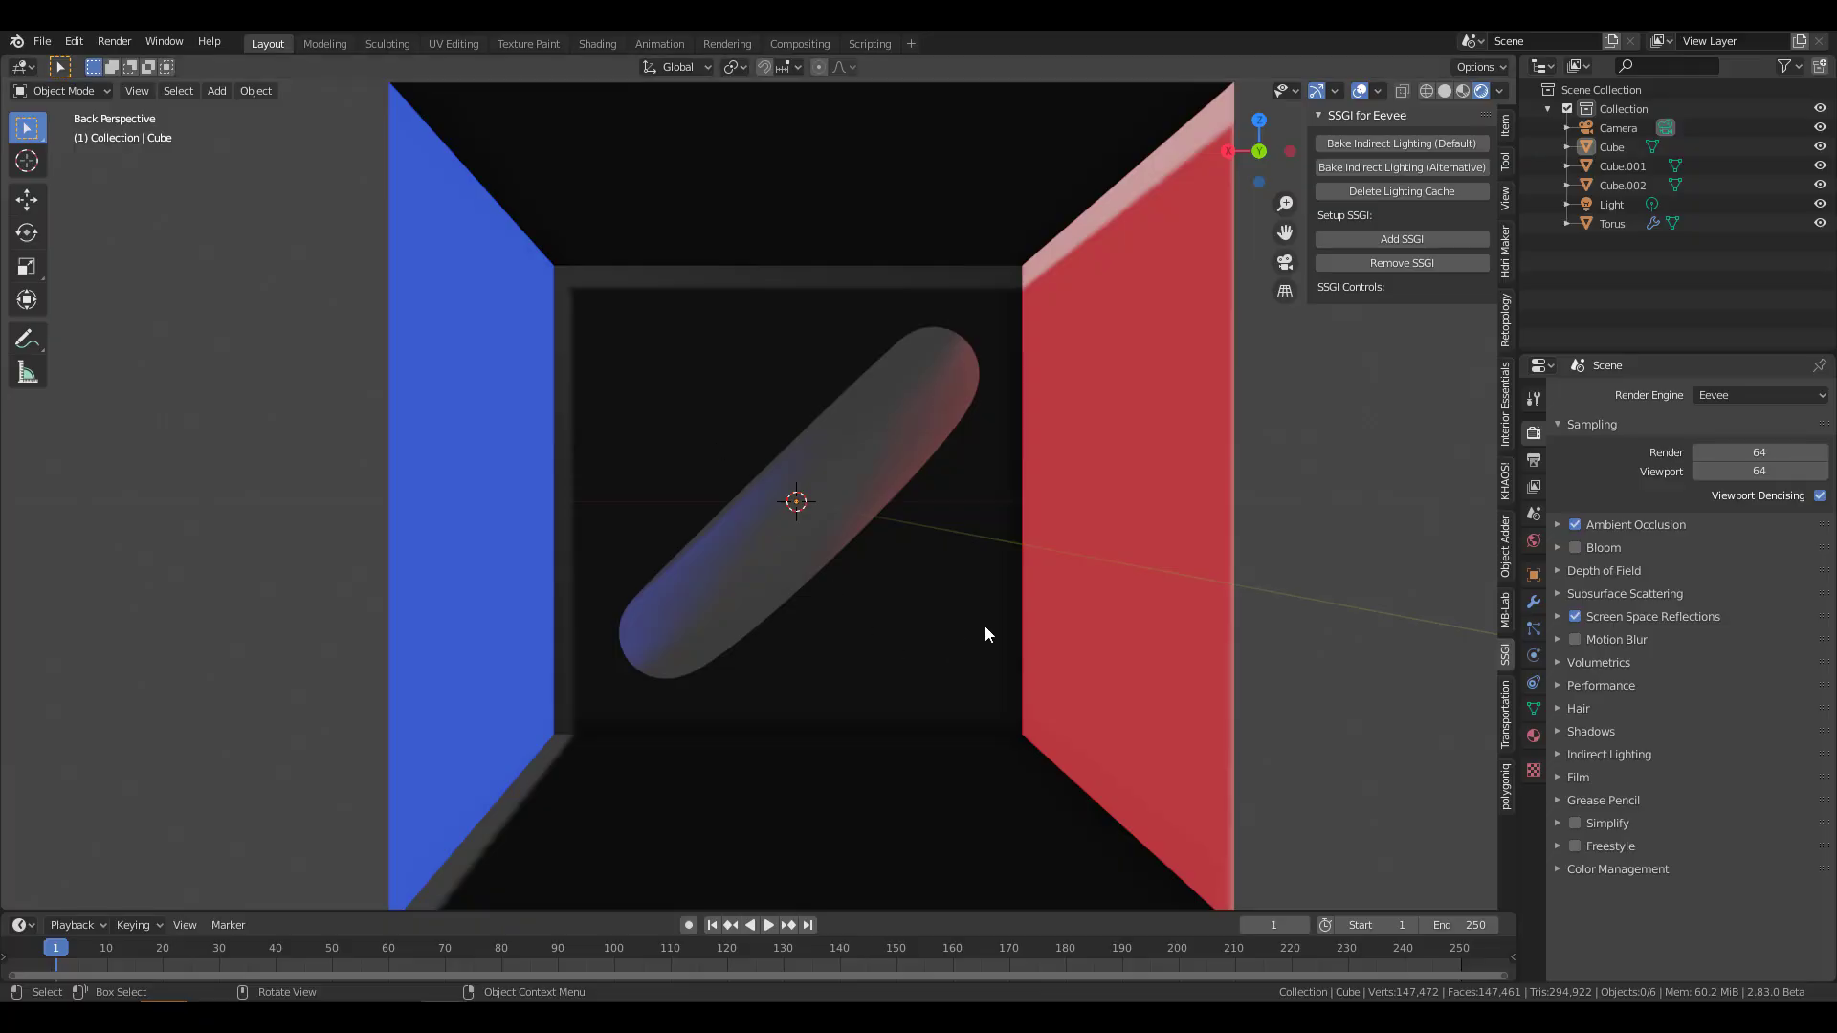
pyautogui.moveTo(961, 601)
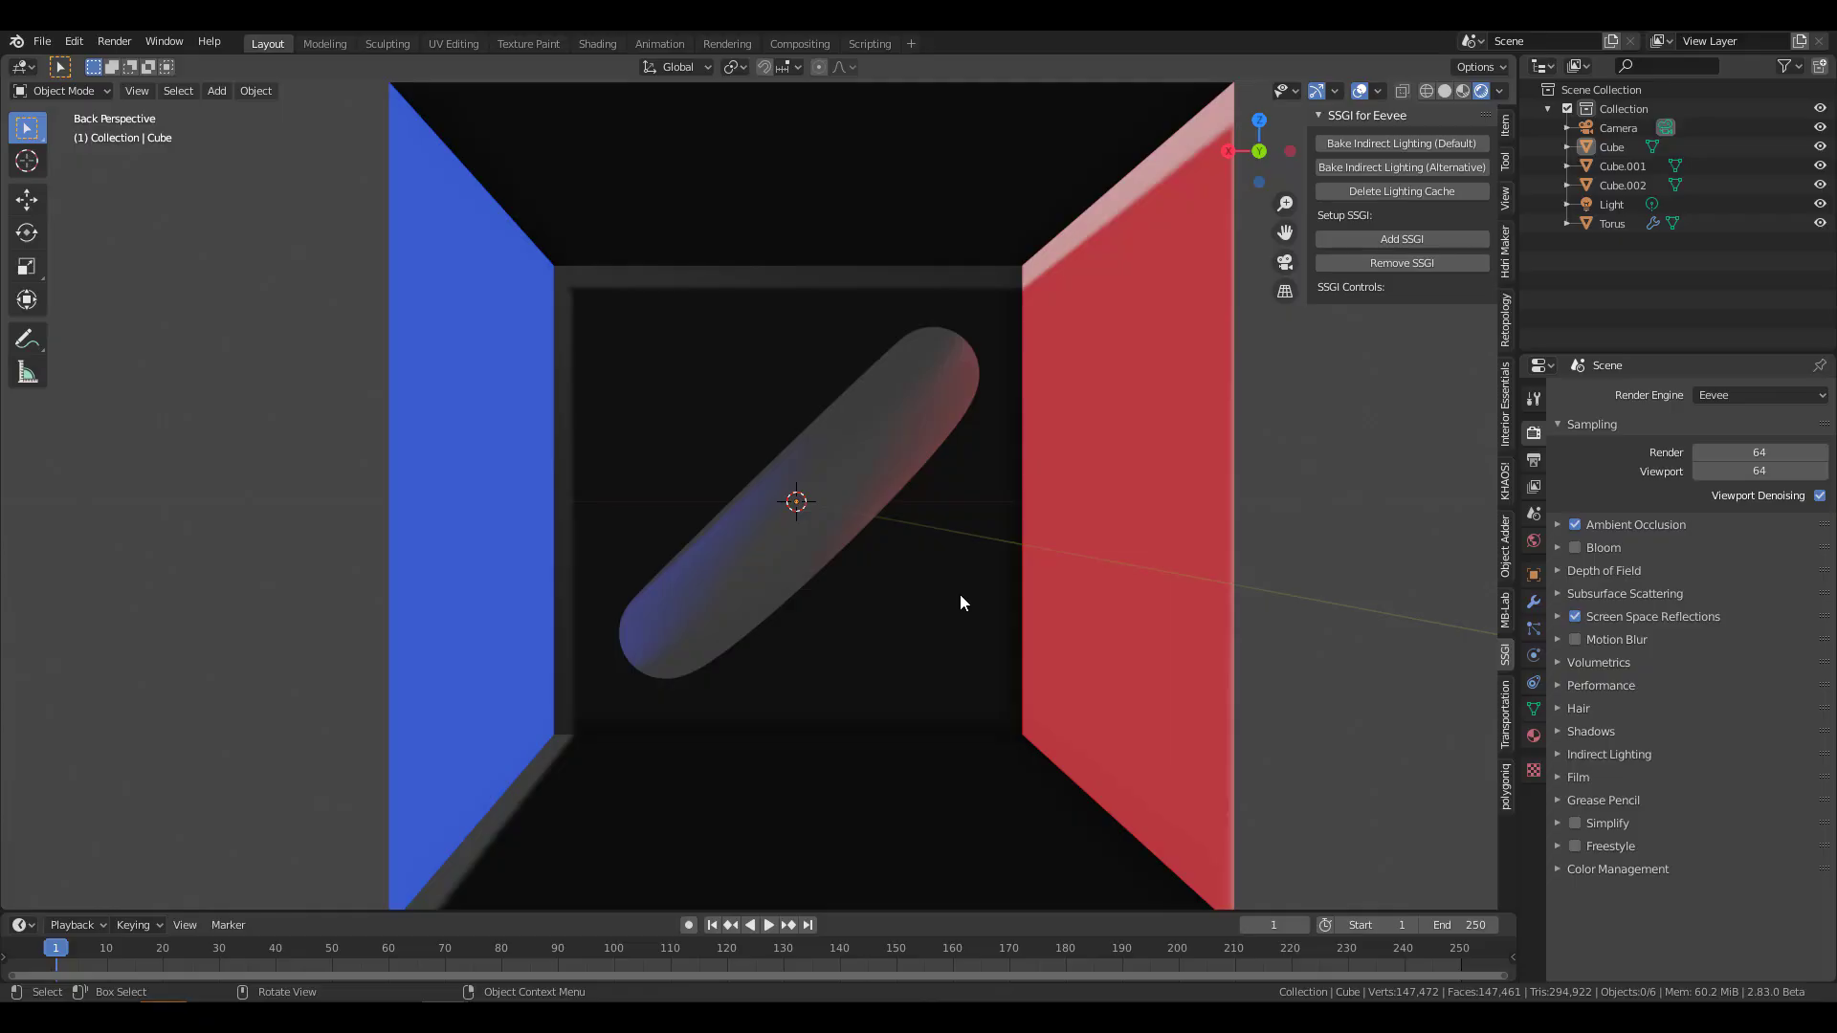
pyautogui.click(72, 43)
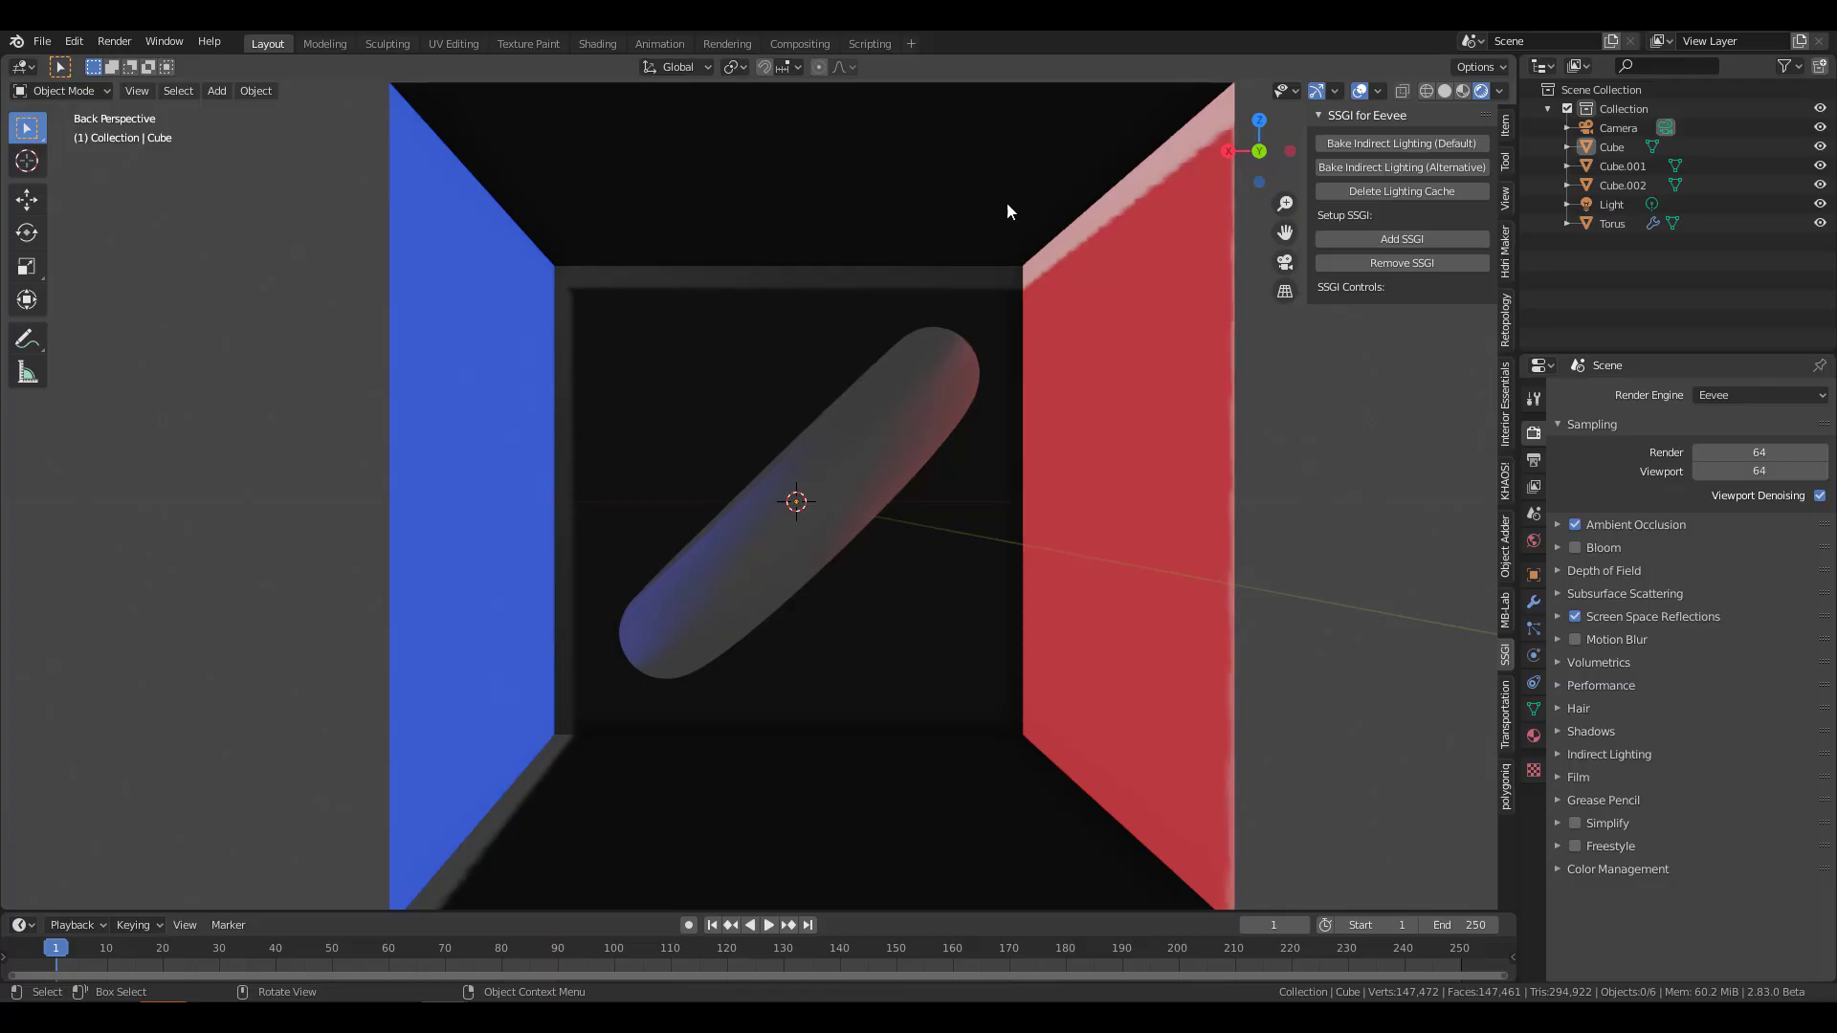
pyautogui.moveTo(1007, 211); pyautogui.dragTo(878, 396)
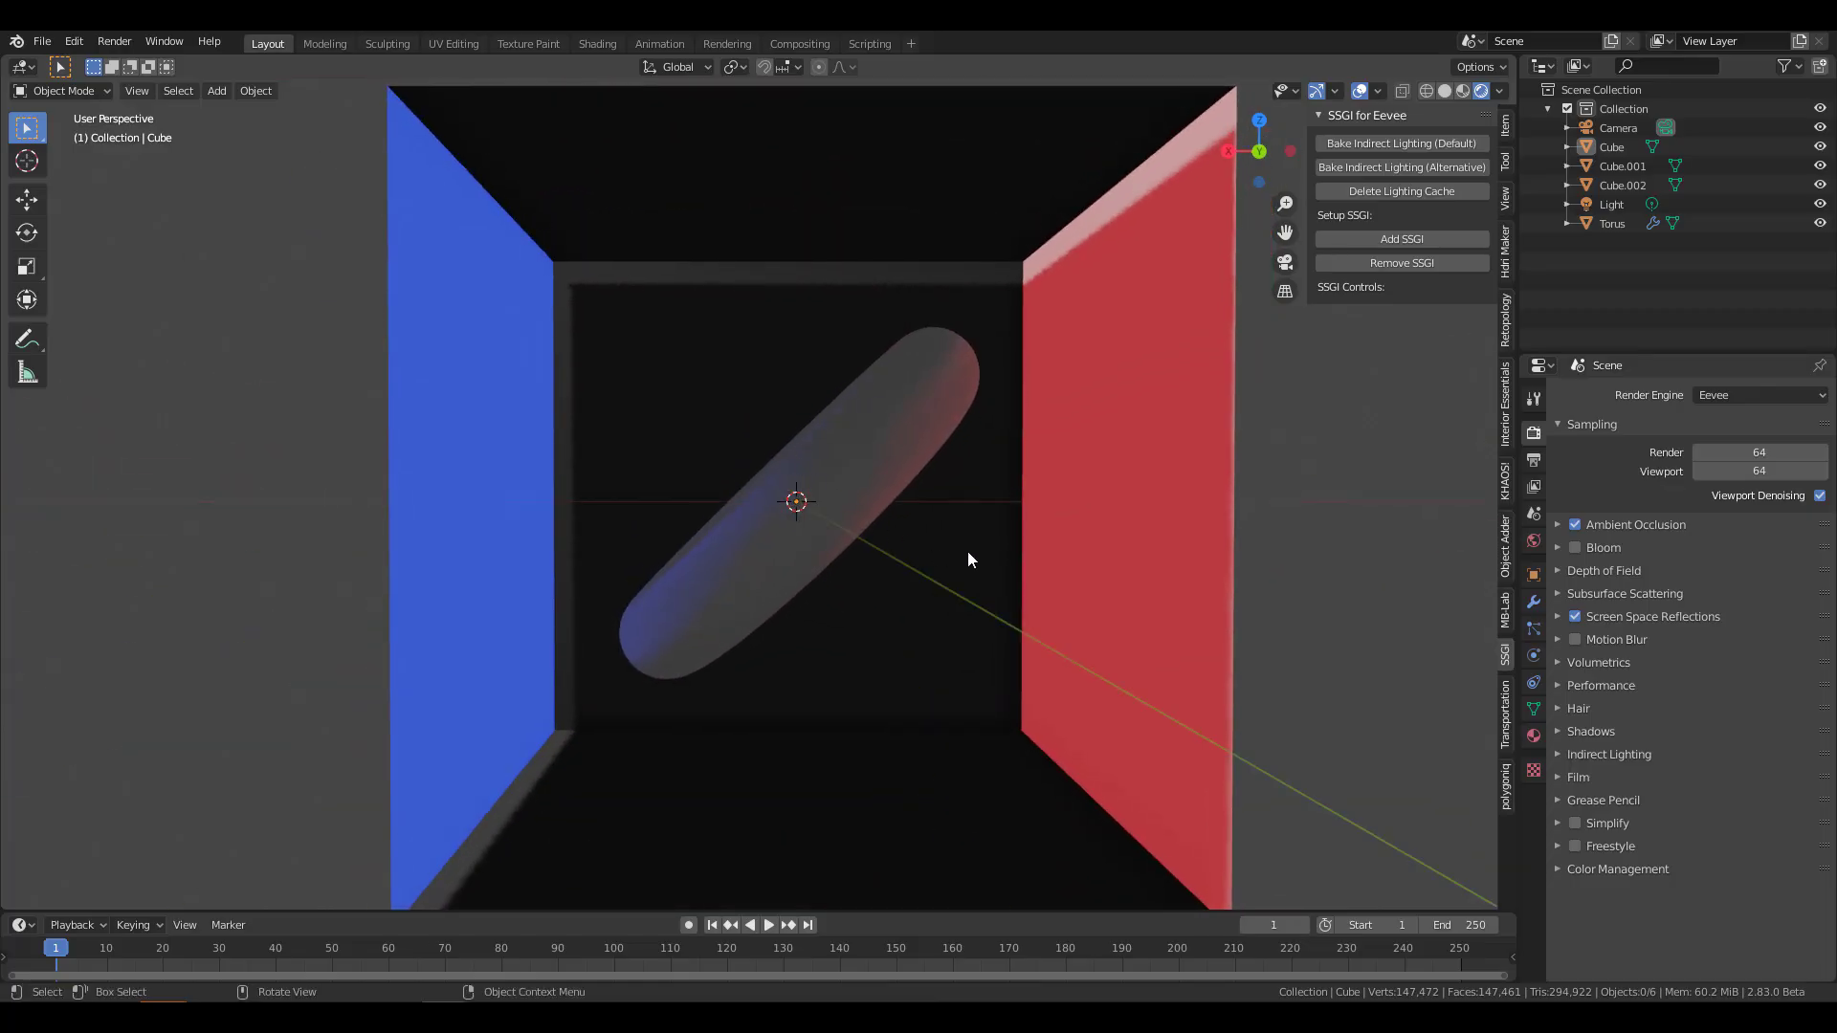
pyautogui.moveTo(844, 353)
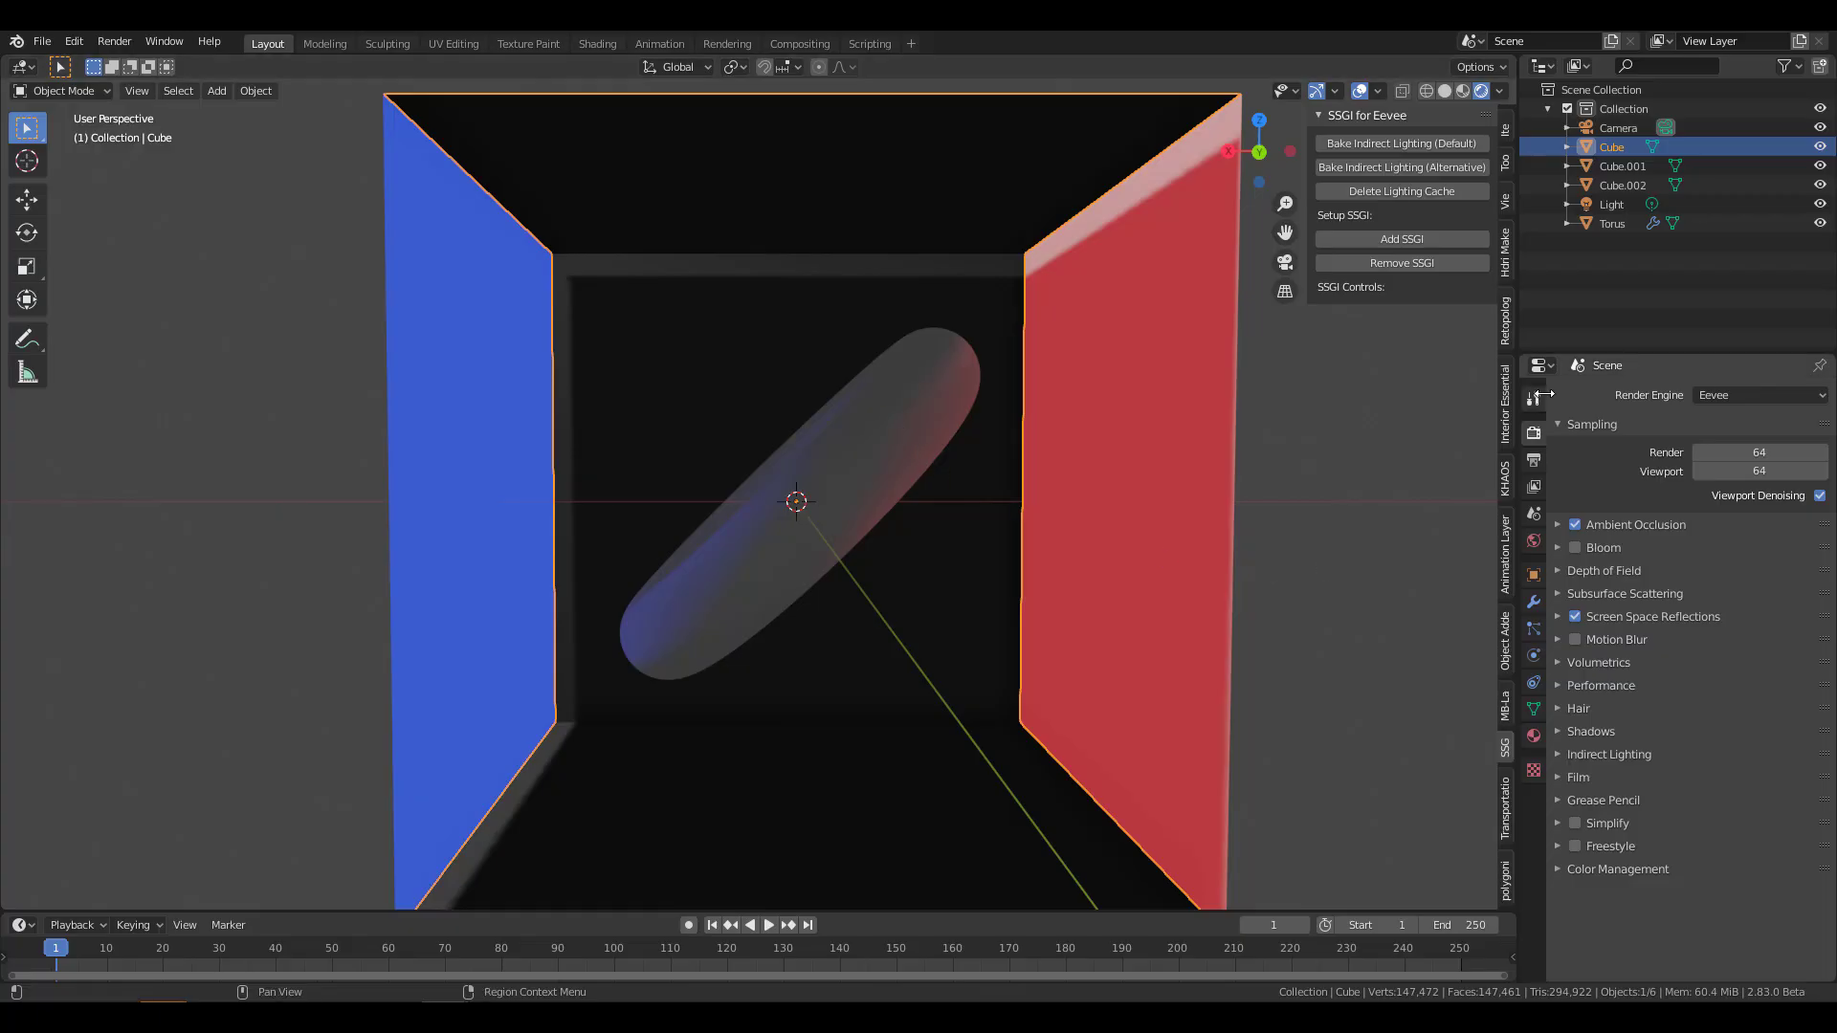
# Step: Preview the box scene in Cycles to see coloured wall bounce light, then revert to Eevee
pyautogui.click(1754, 396)
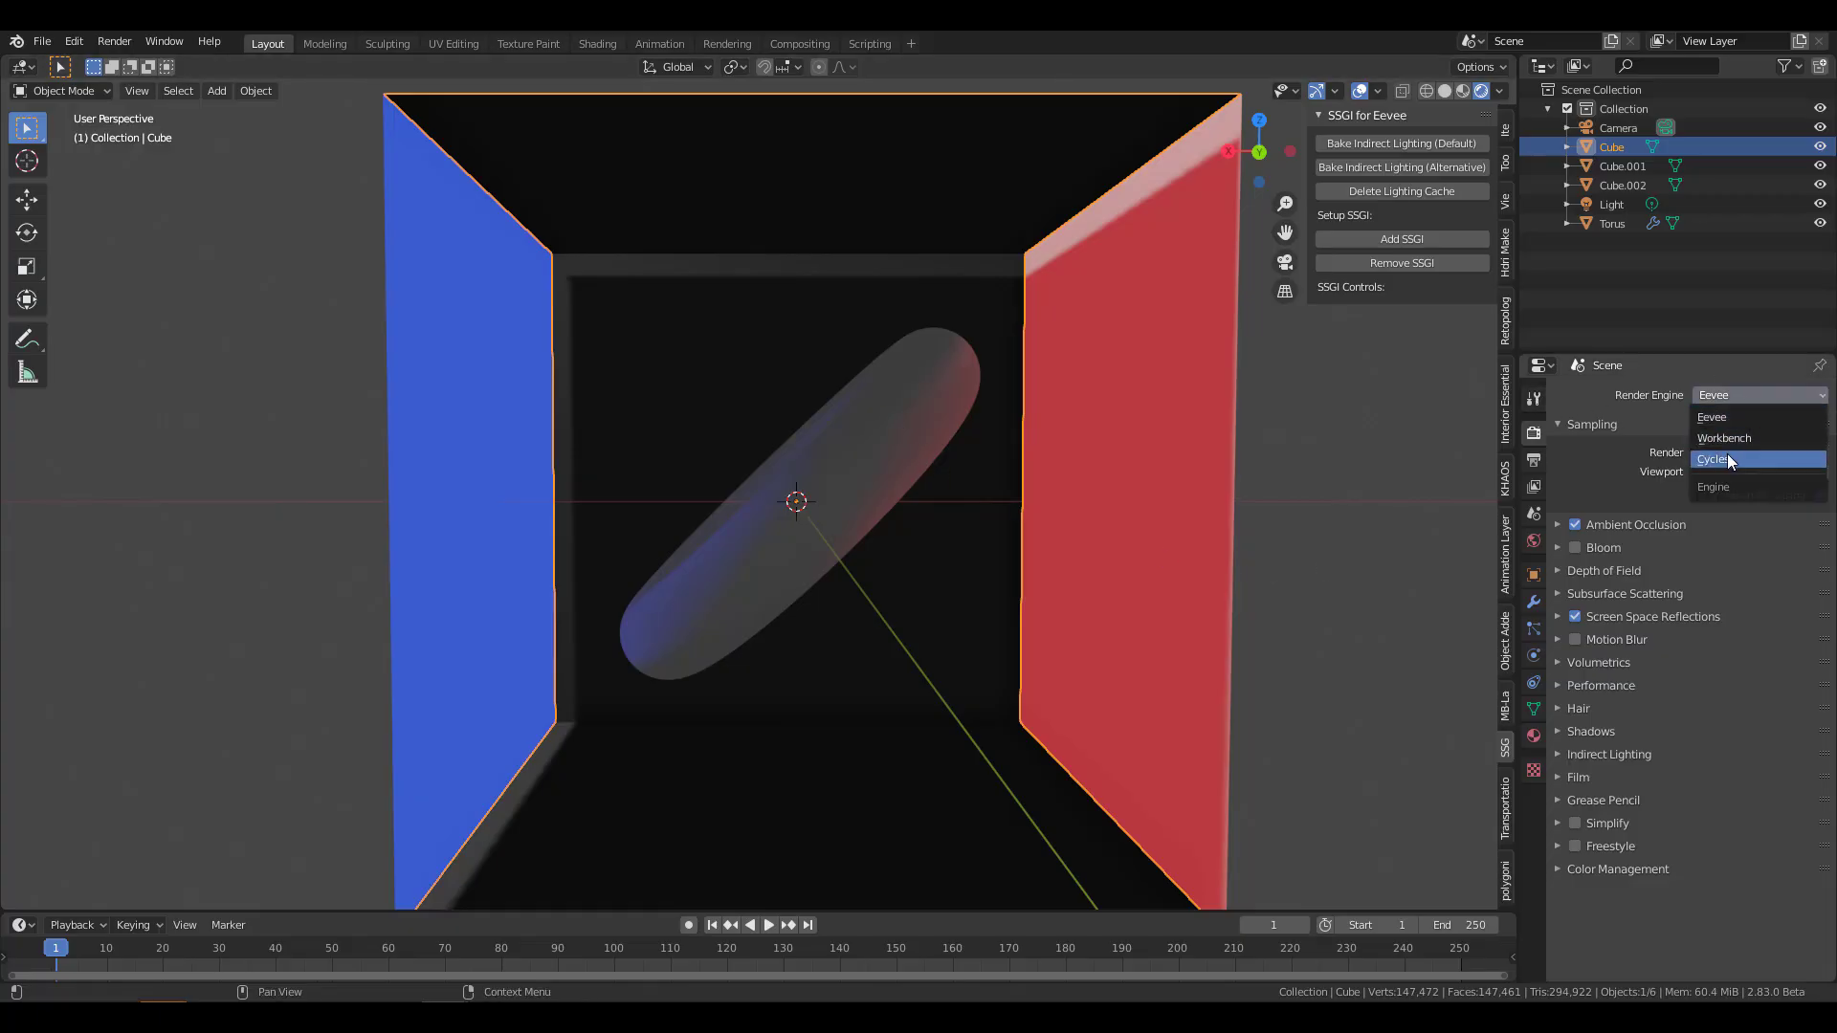
pyautogui.click(1714, 458)
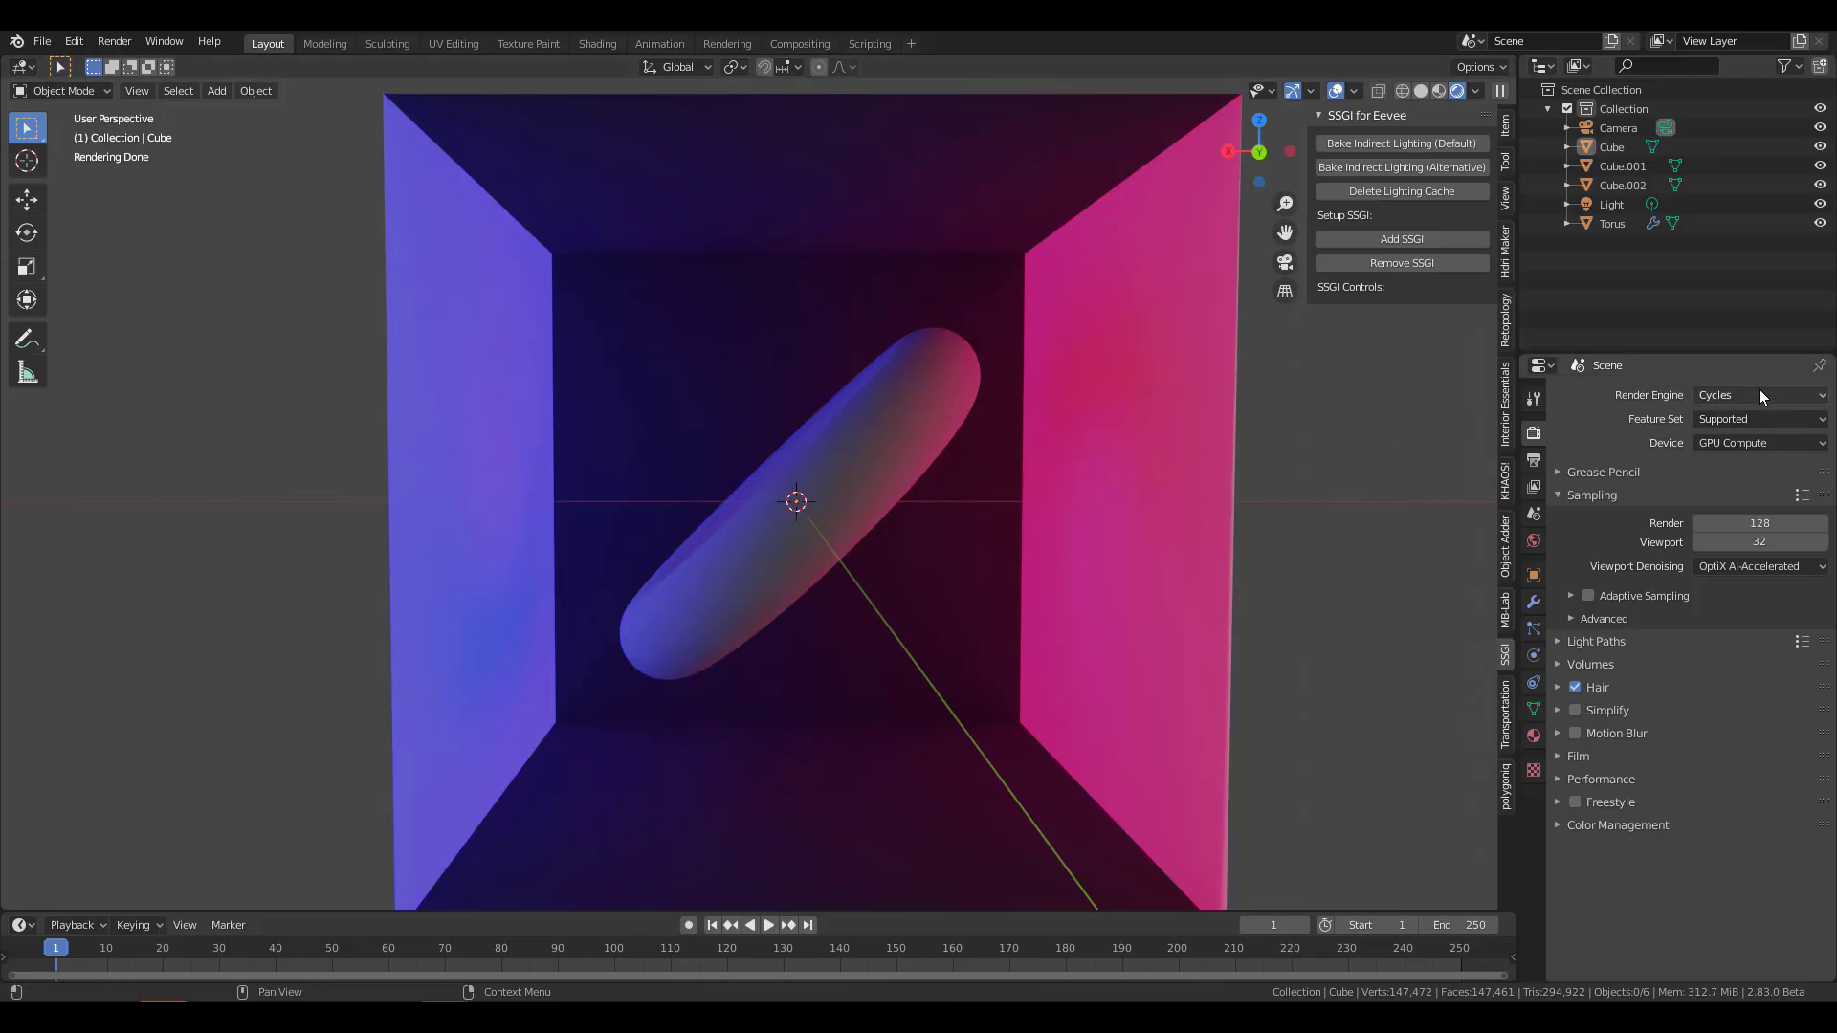
pyautogui.click(1758, 396)
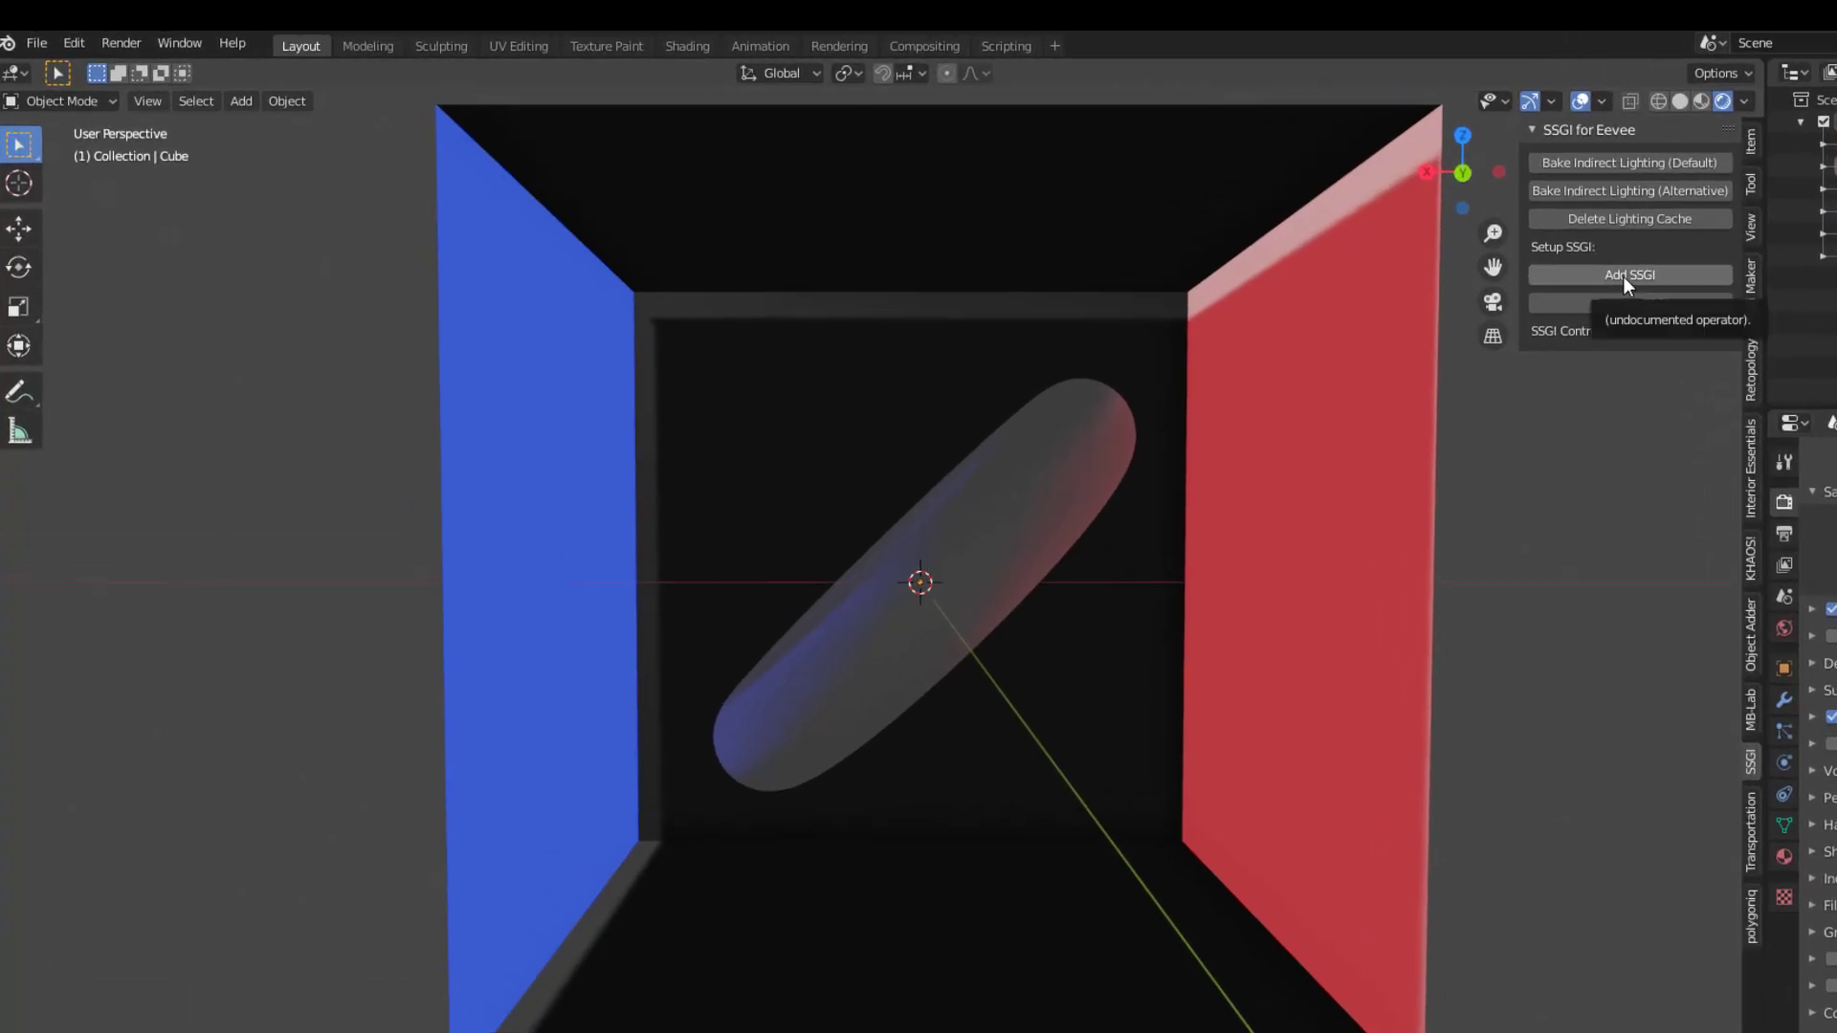
# Step: Add SSGI to the box scene in Eevee for blue and red bounce light
pyautogui.click(1628, 275)
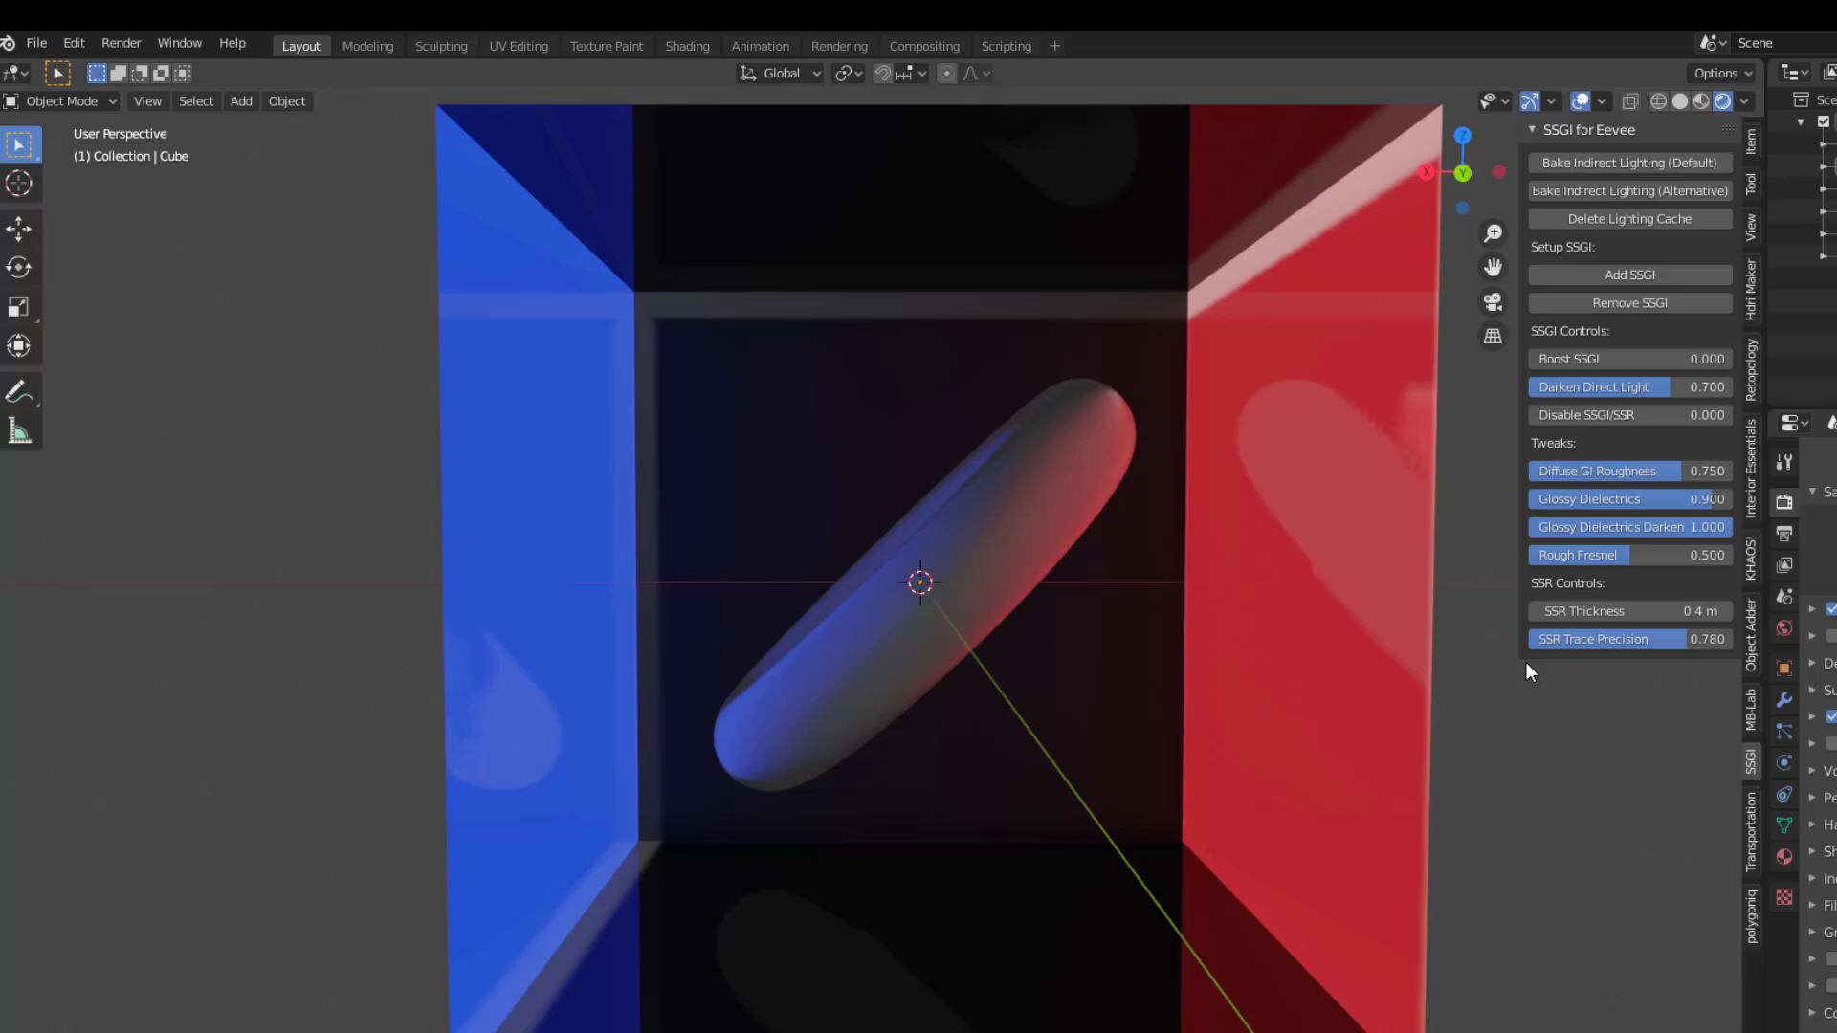
pyautogui.moveTo(1546, 711)
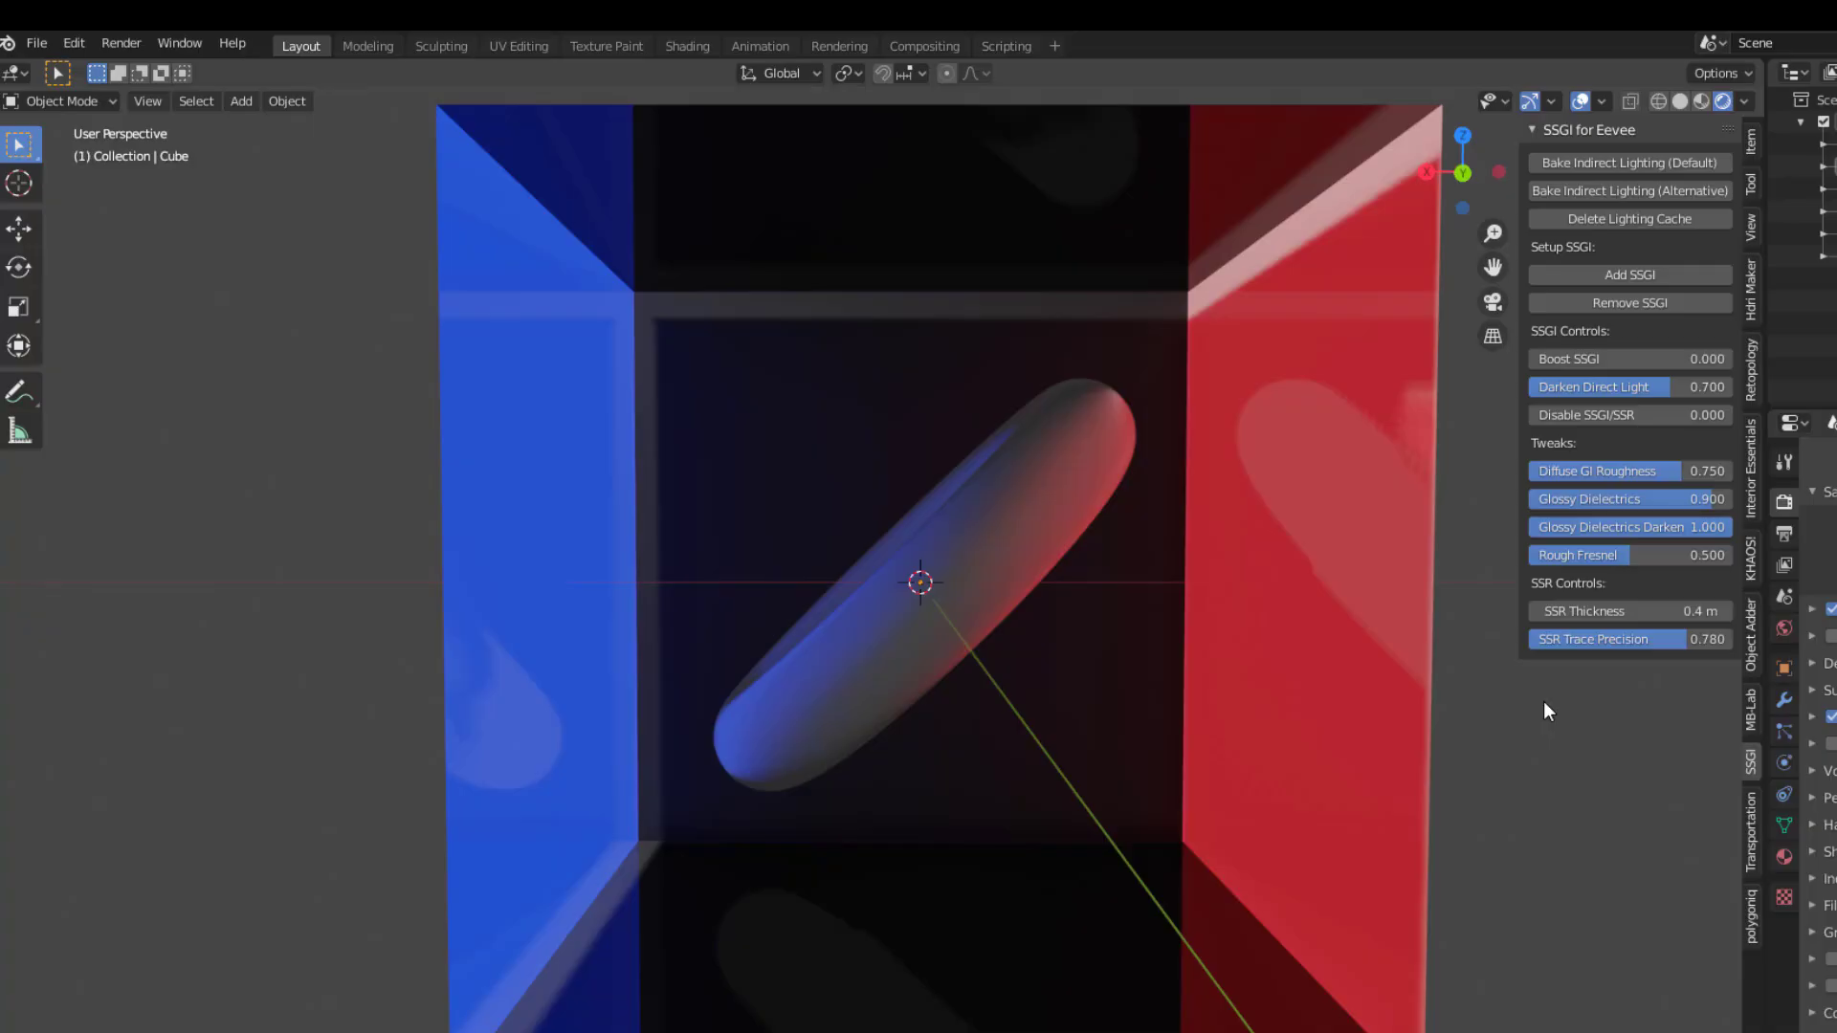
pyautogui.moveTo(1497, 711)
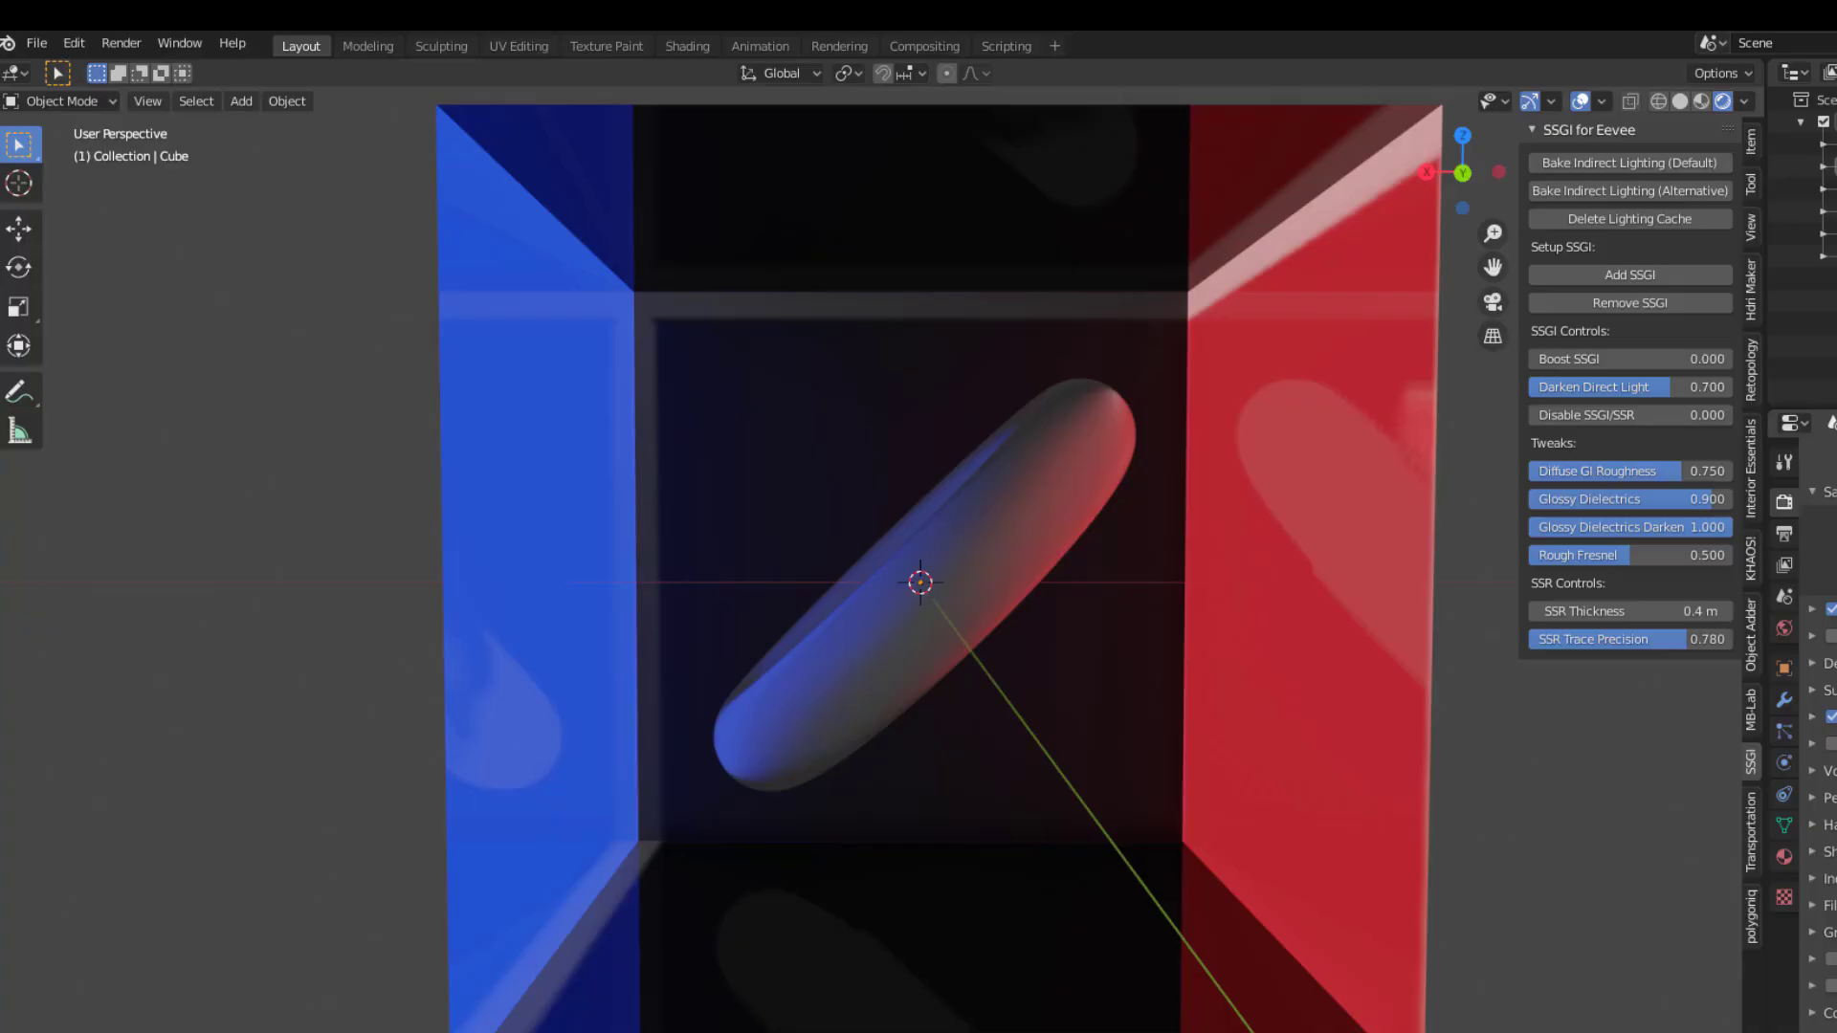
pyautogui.moveTo(1158, 757)
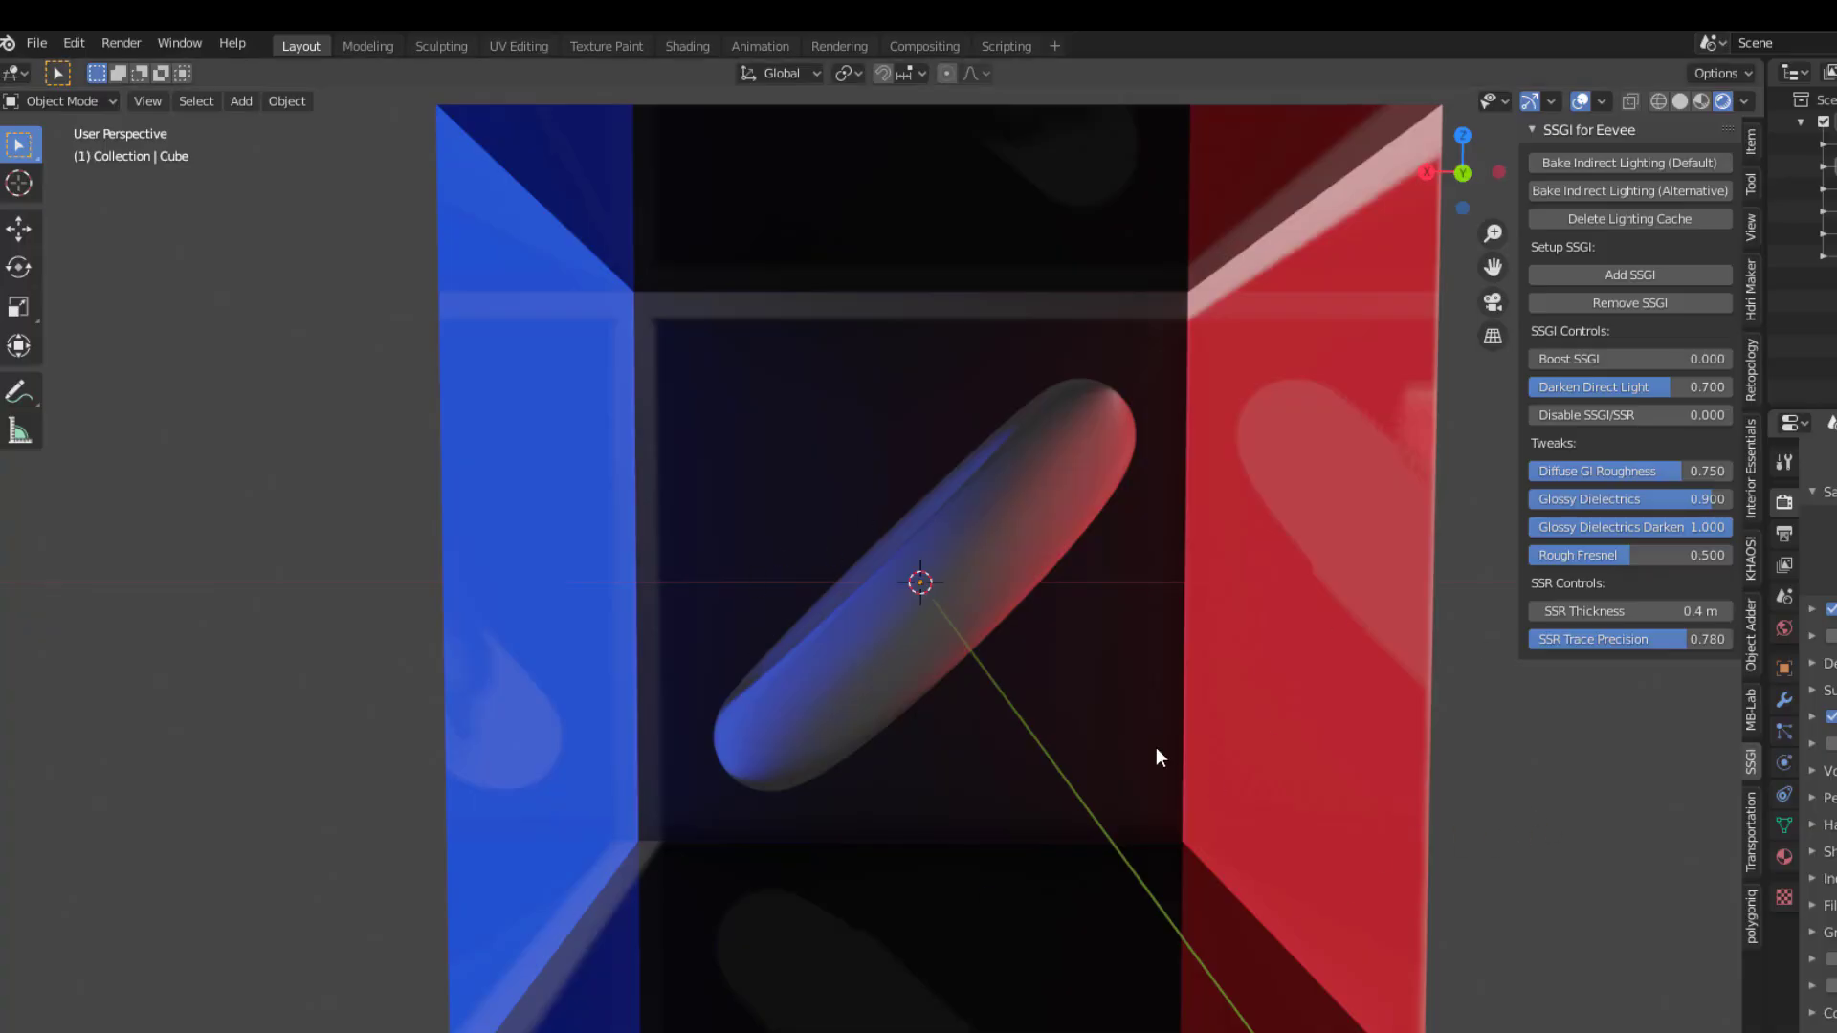
pyautogui.moveTo(871, 681)
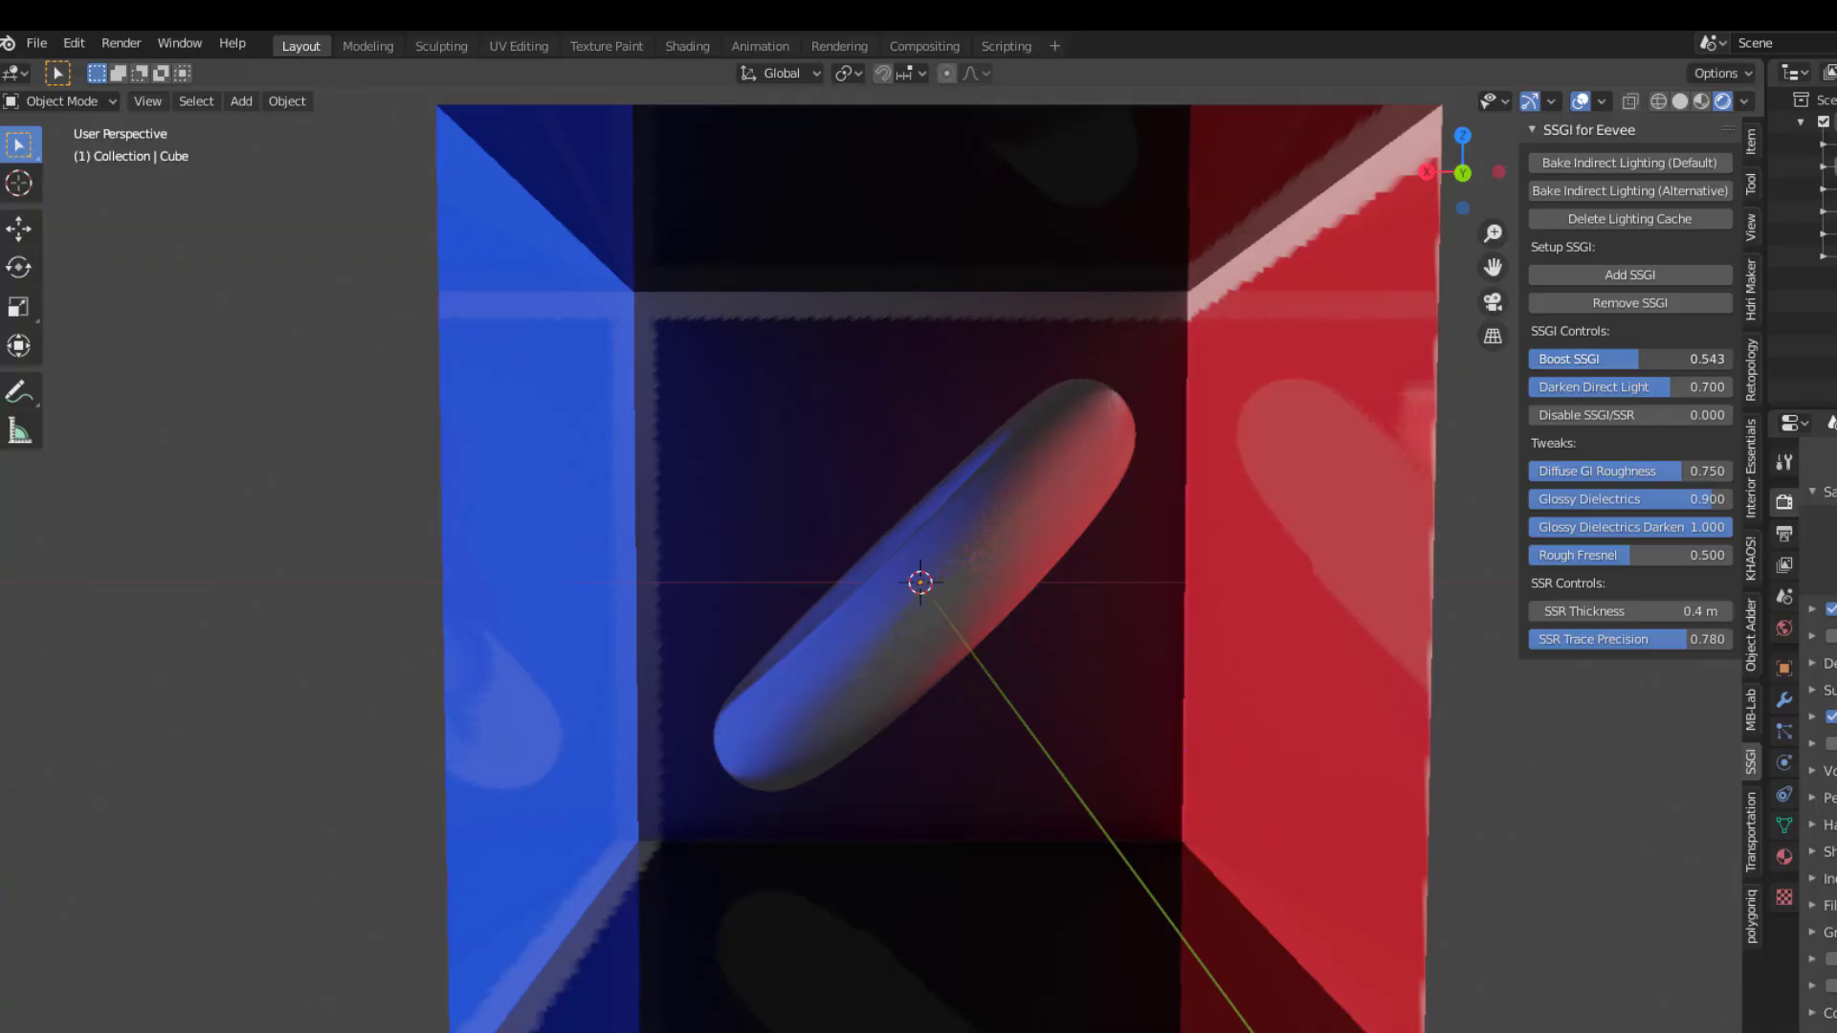
# Step: Raise Boost SSGI to 100 and SSR thickness to 7.06 m in the box scene
pyautogui.moveTo(1581, 359); pyautogui.dragTo(1675, 359)
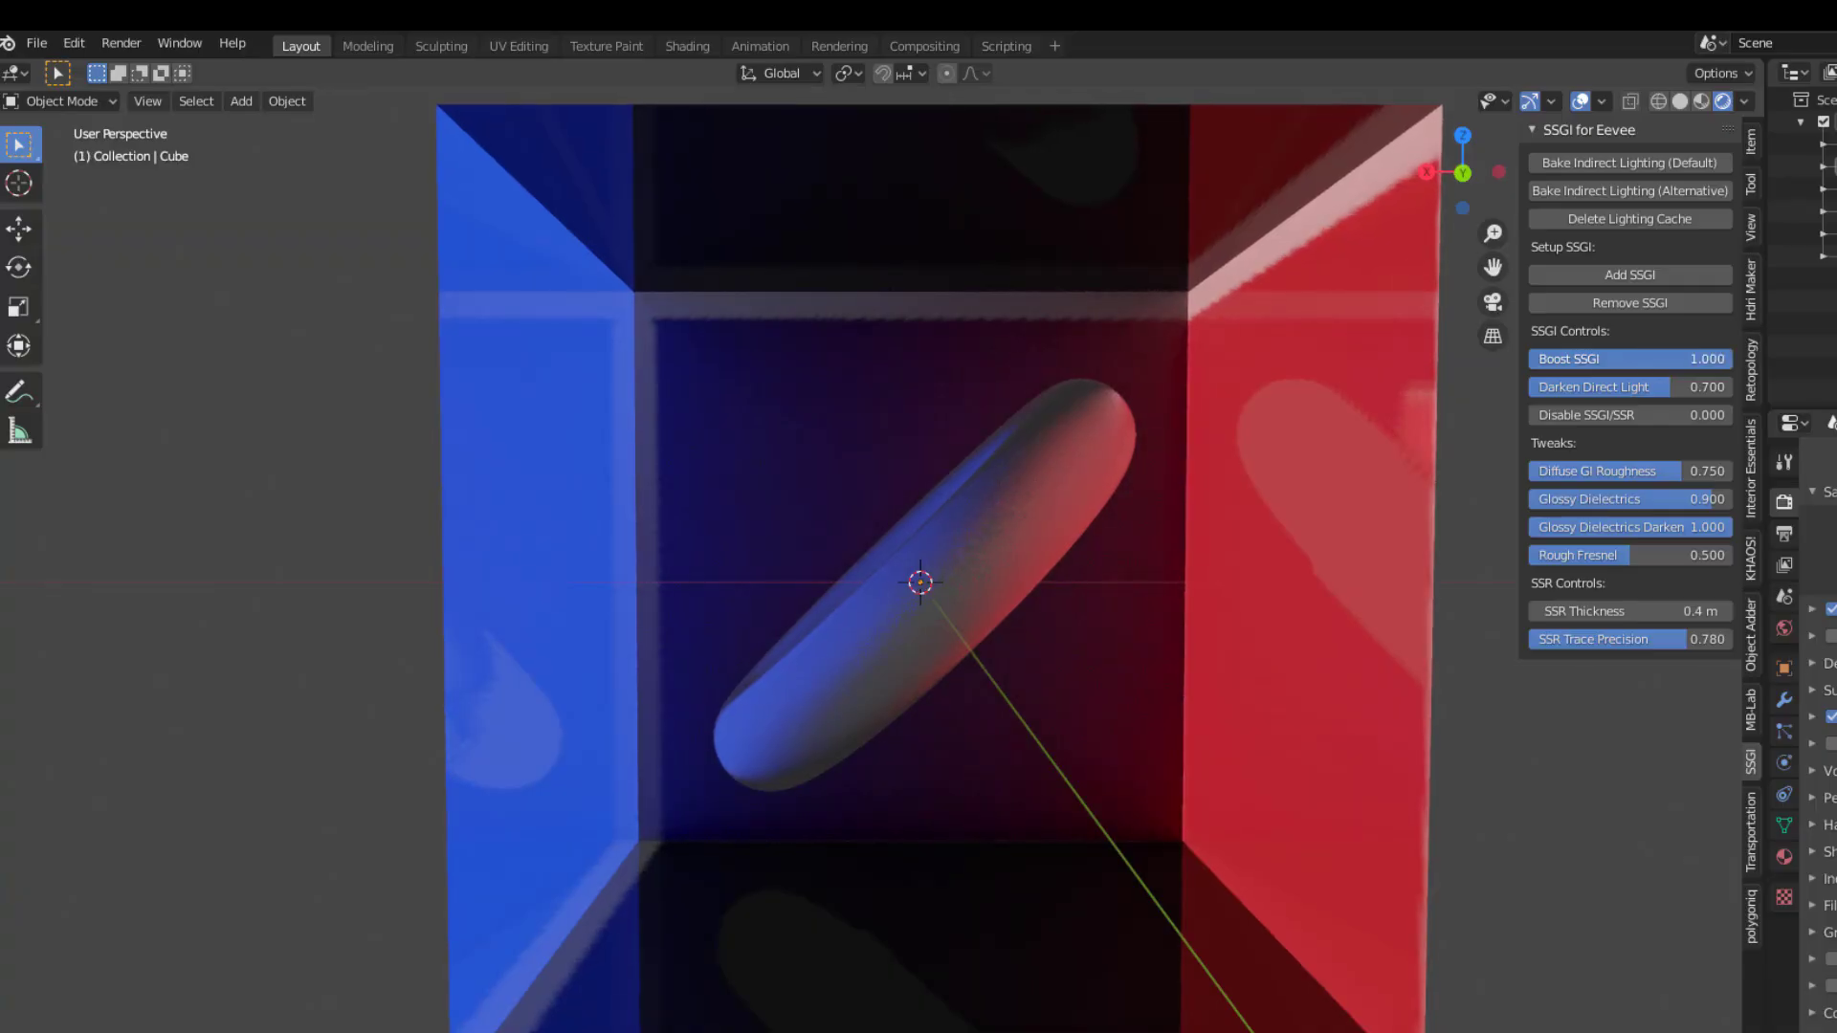
pyautogui.moveTo(1014, 888)
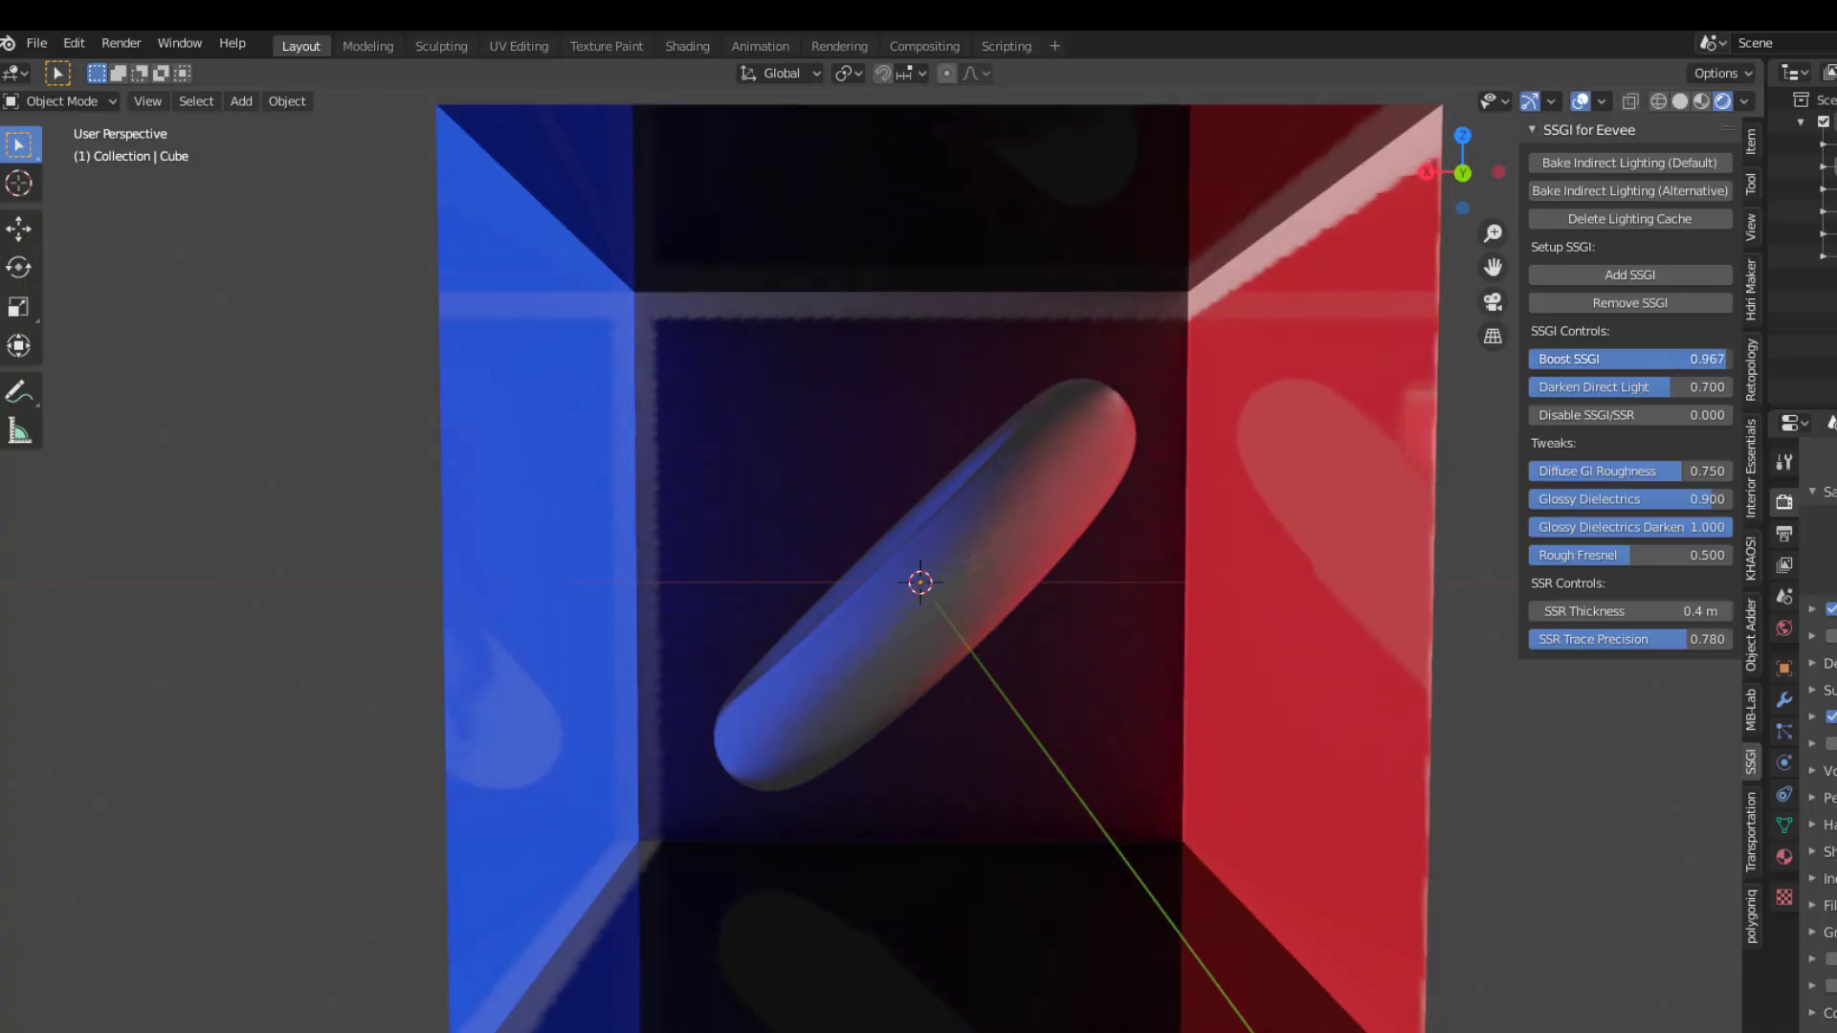
pyautogui.click(1752, 762)
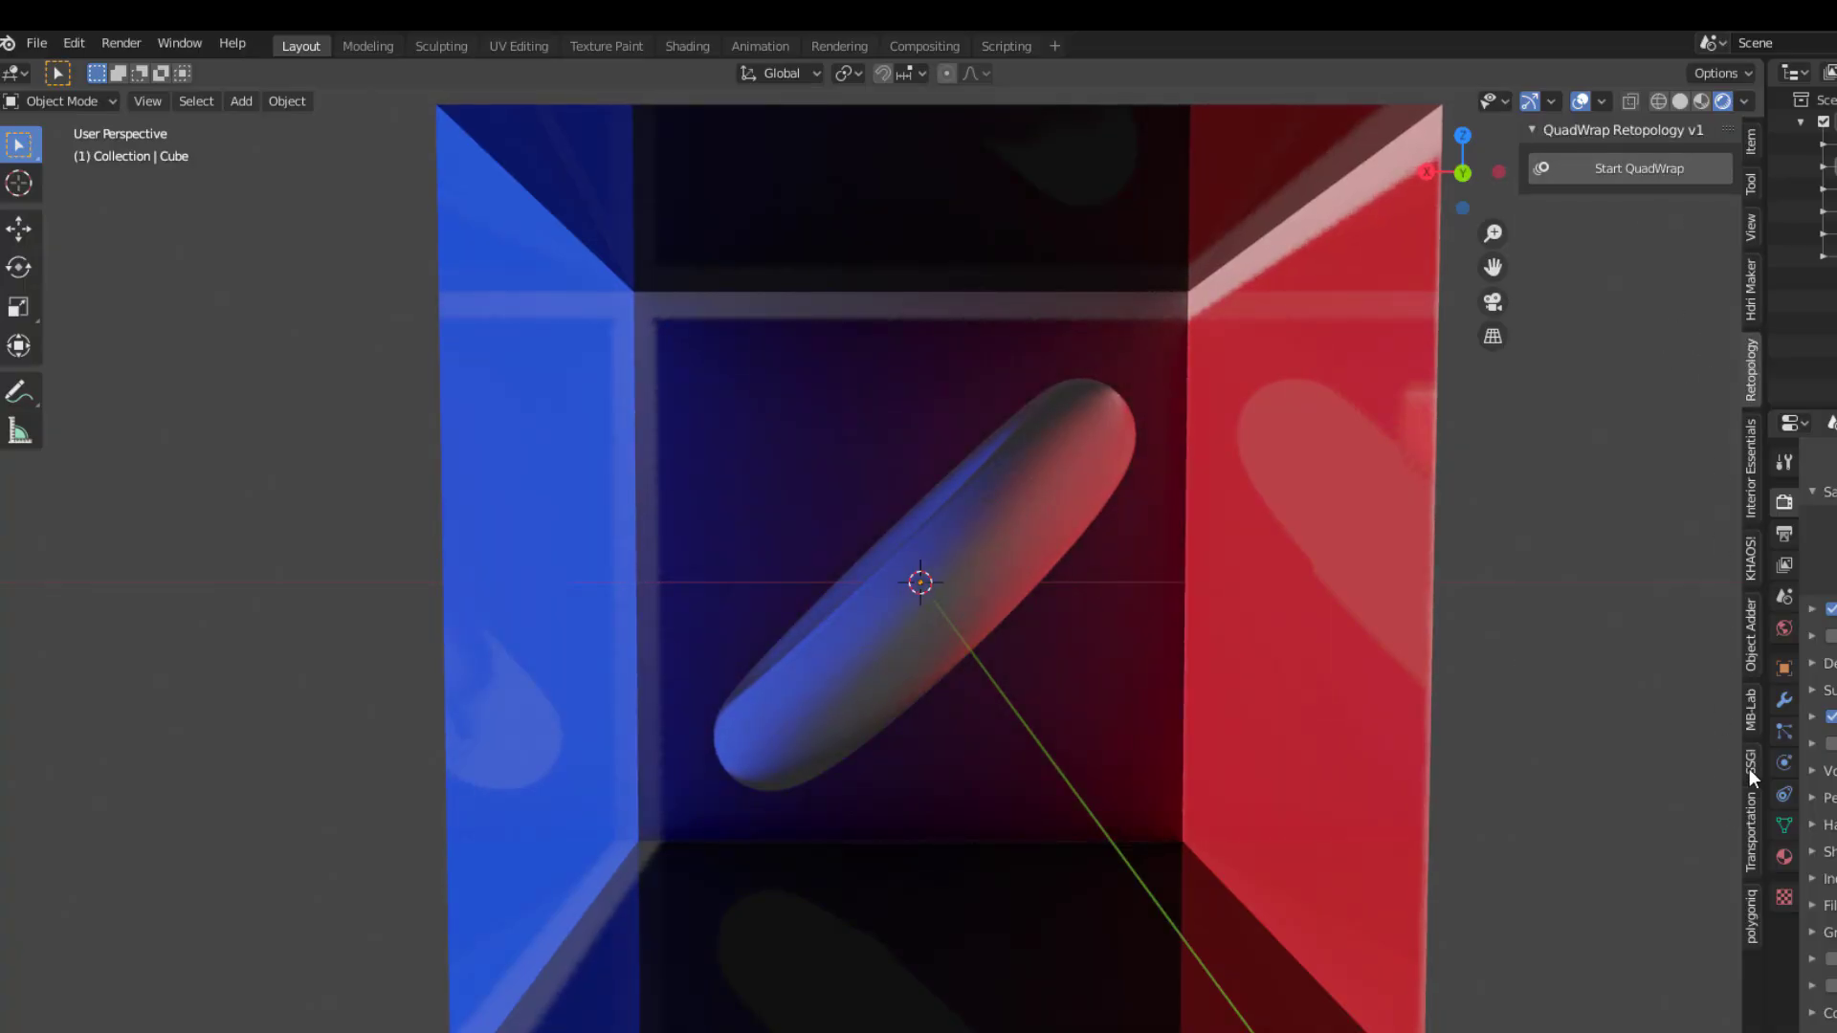
pyautogui.click(1750, 761)
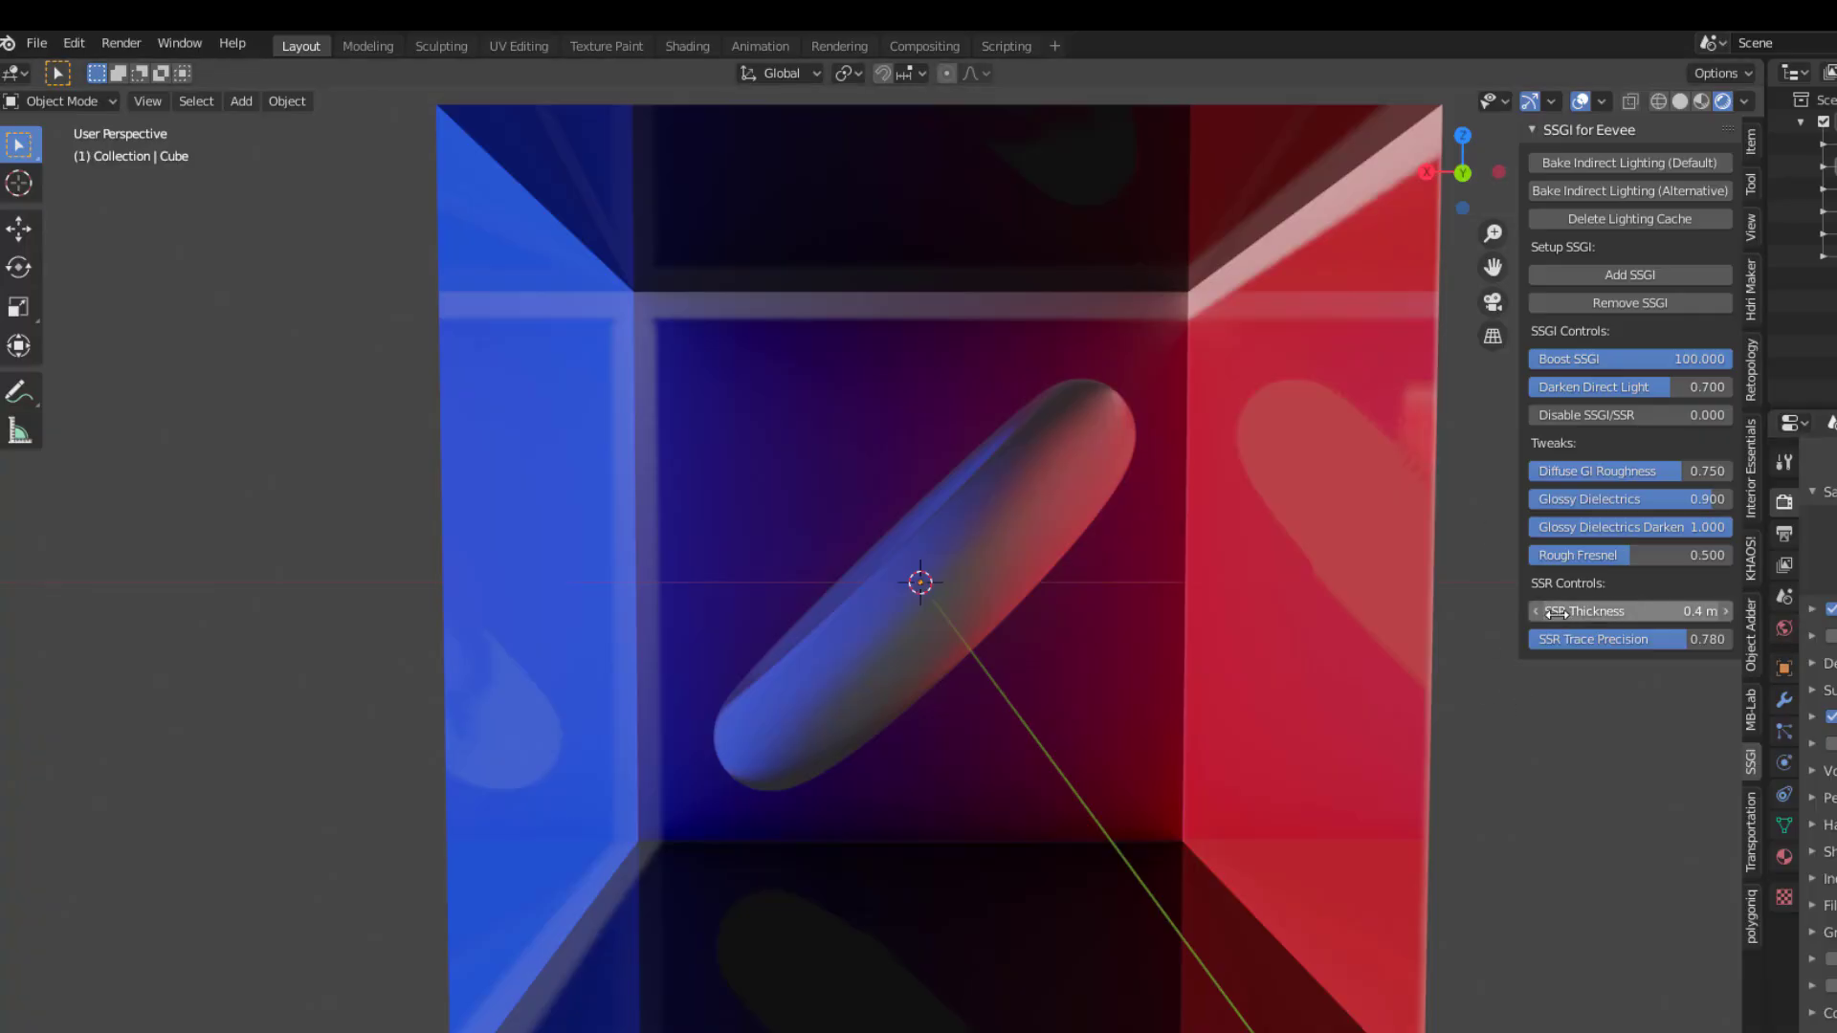
pyautogui.moveTo(1629, 611); pyautogui.dragTo(1699, 611)
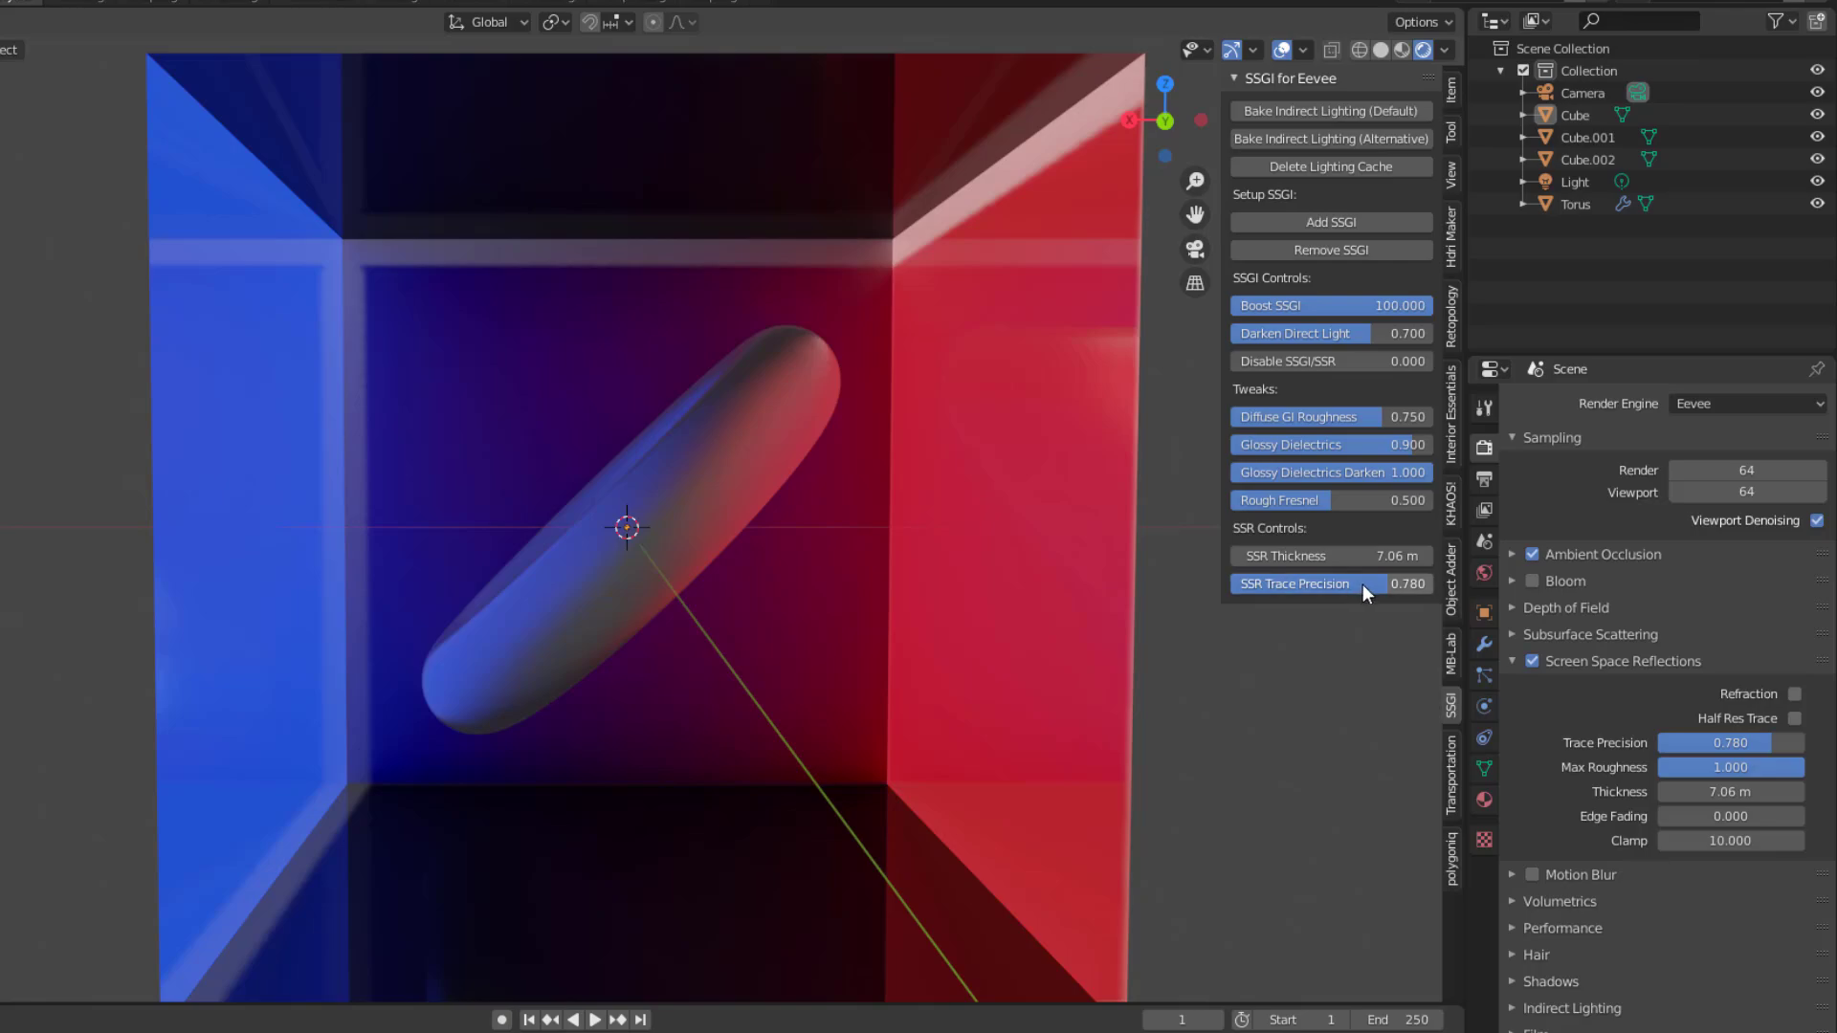
# Step: Lower SSR trace precision to 0.769 and raise Disable SSGI/SSR to 0.315
pyautogui.moveTo(1394, 584); pyautogui.dragTo(1265, 584)
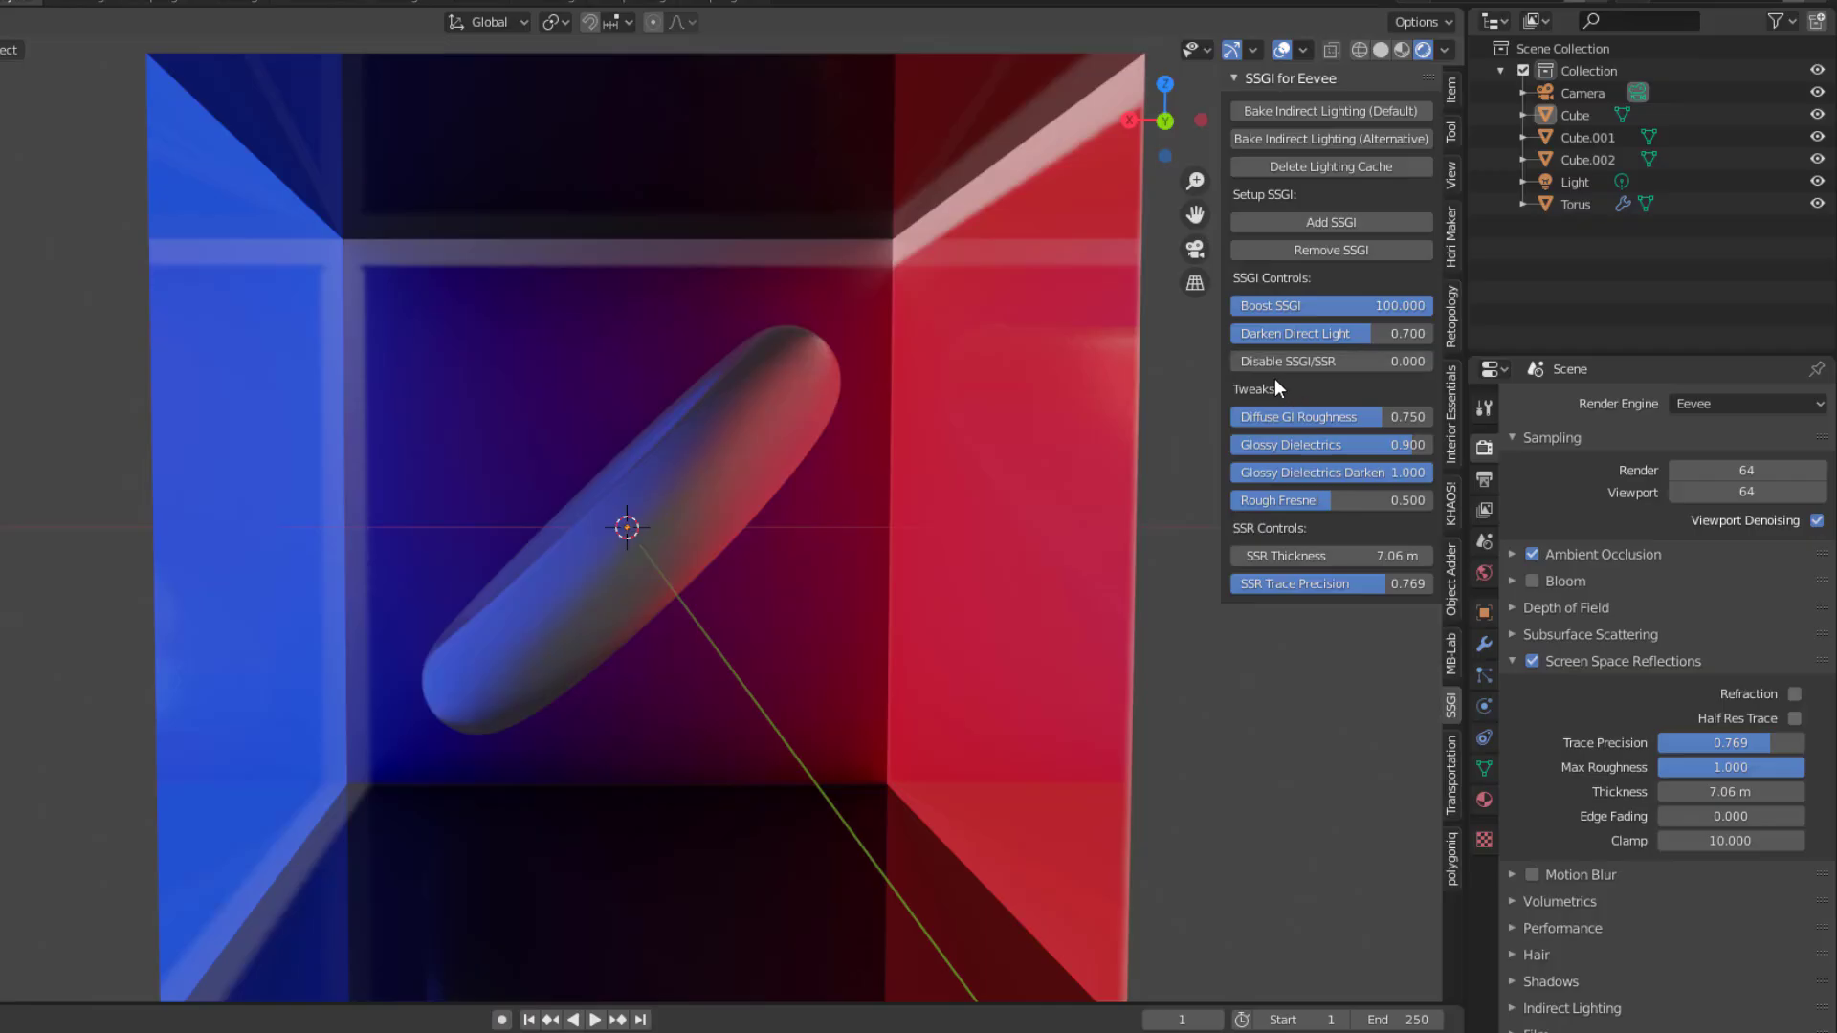
pyautogui.moveTo(1288, 361)
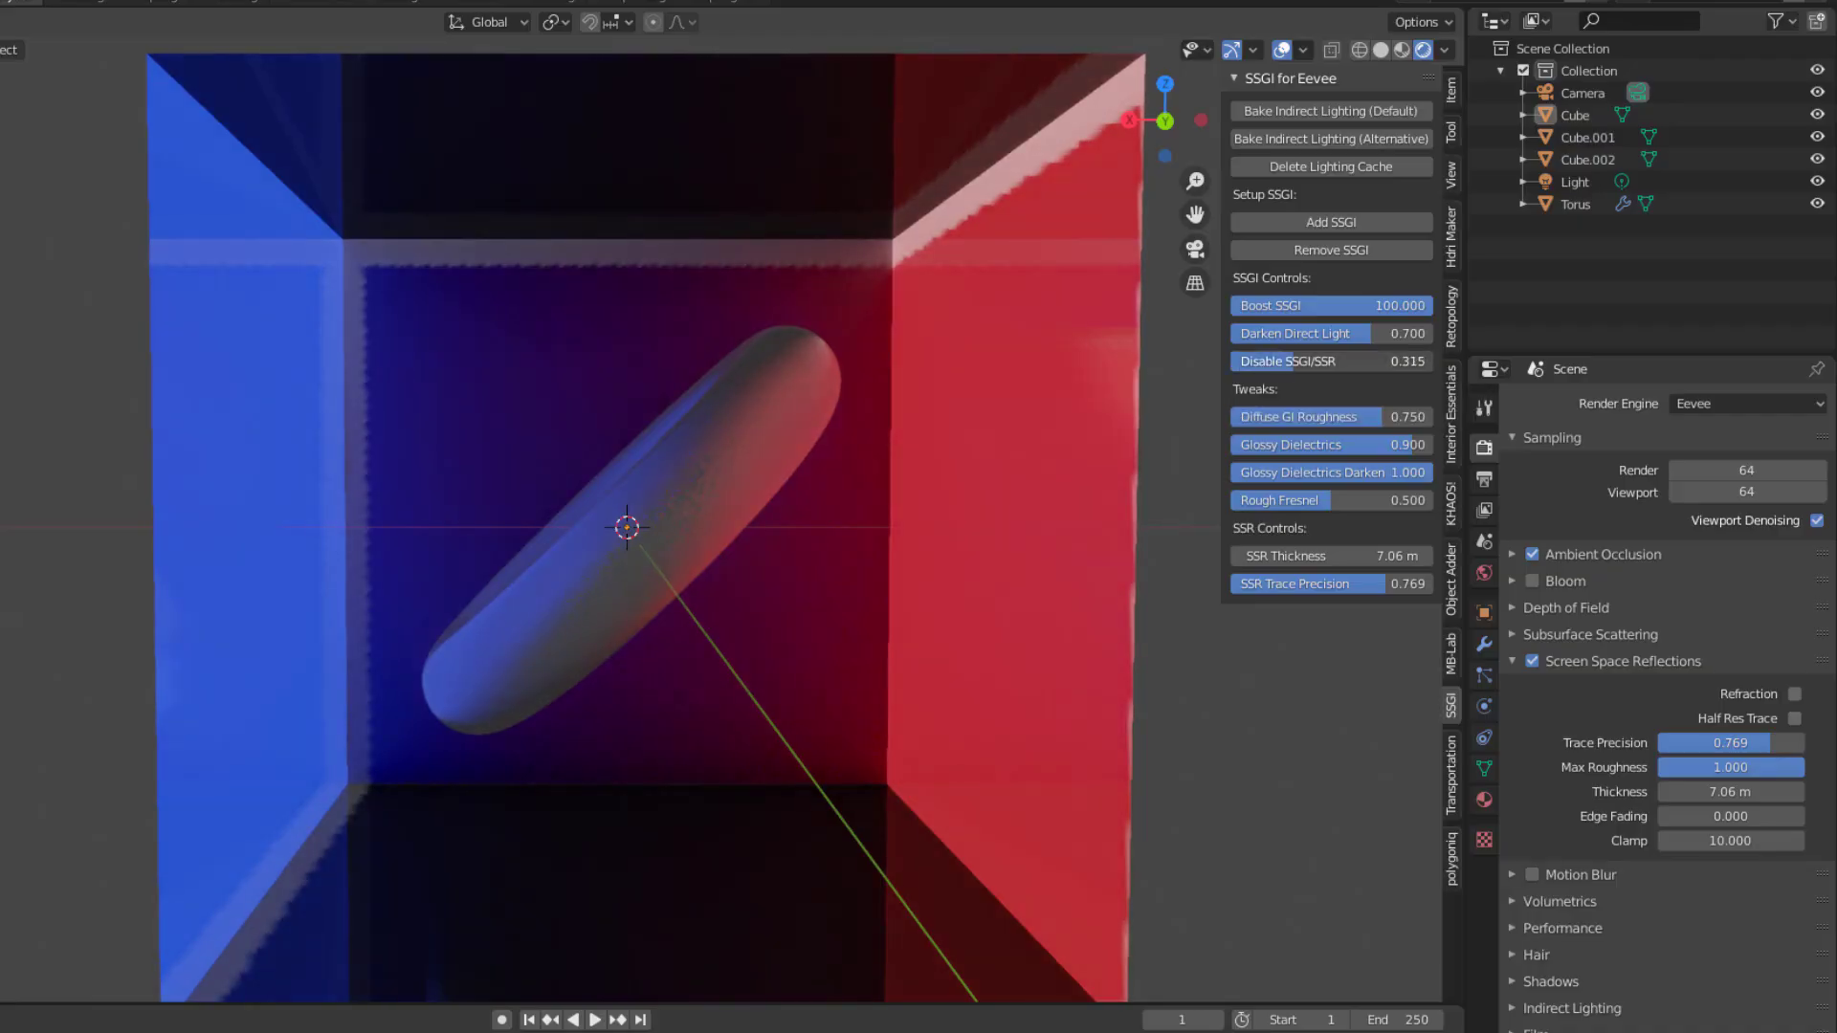
pyautogui.moveTo(1288, 361); pyautogui.dragTo(1371, 361)
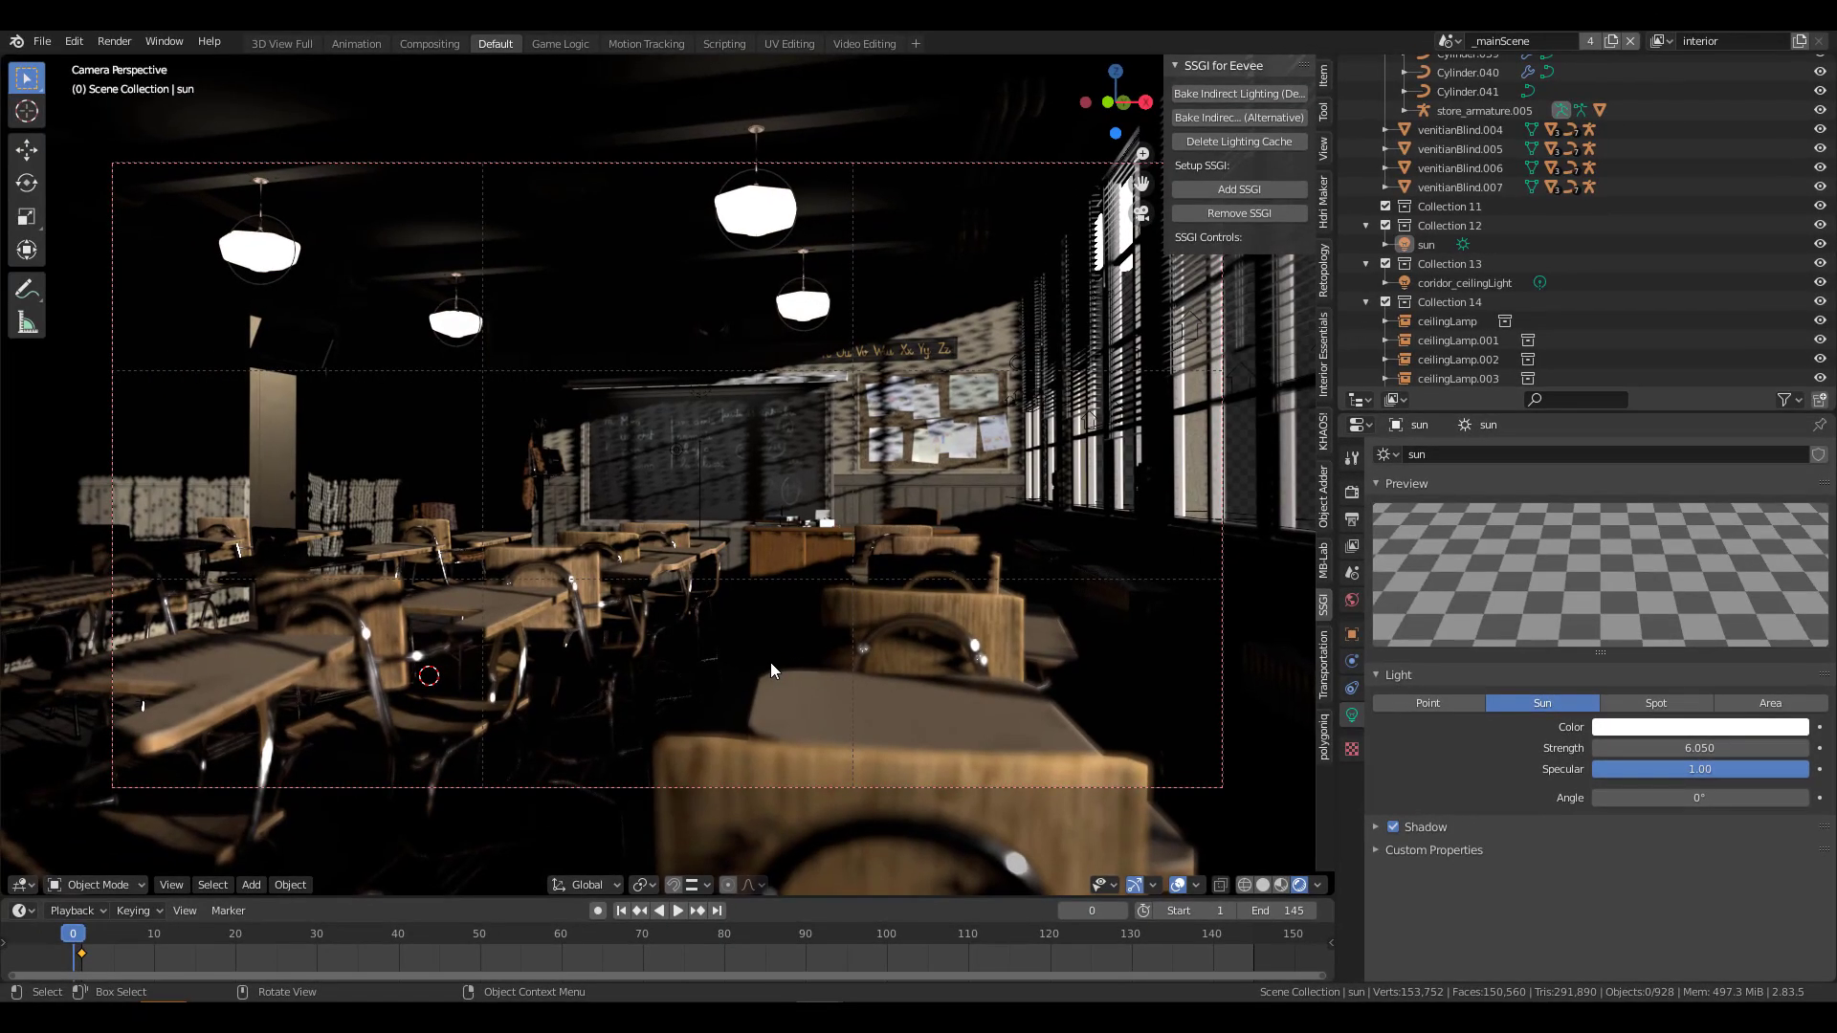
pyautogui.moveTo(756, 649)
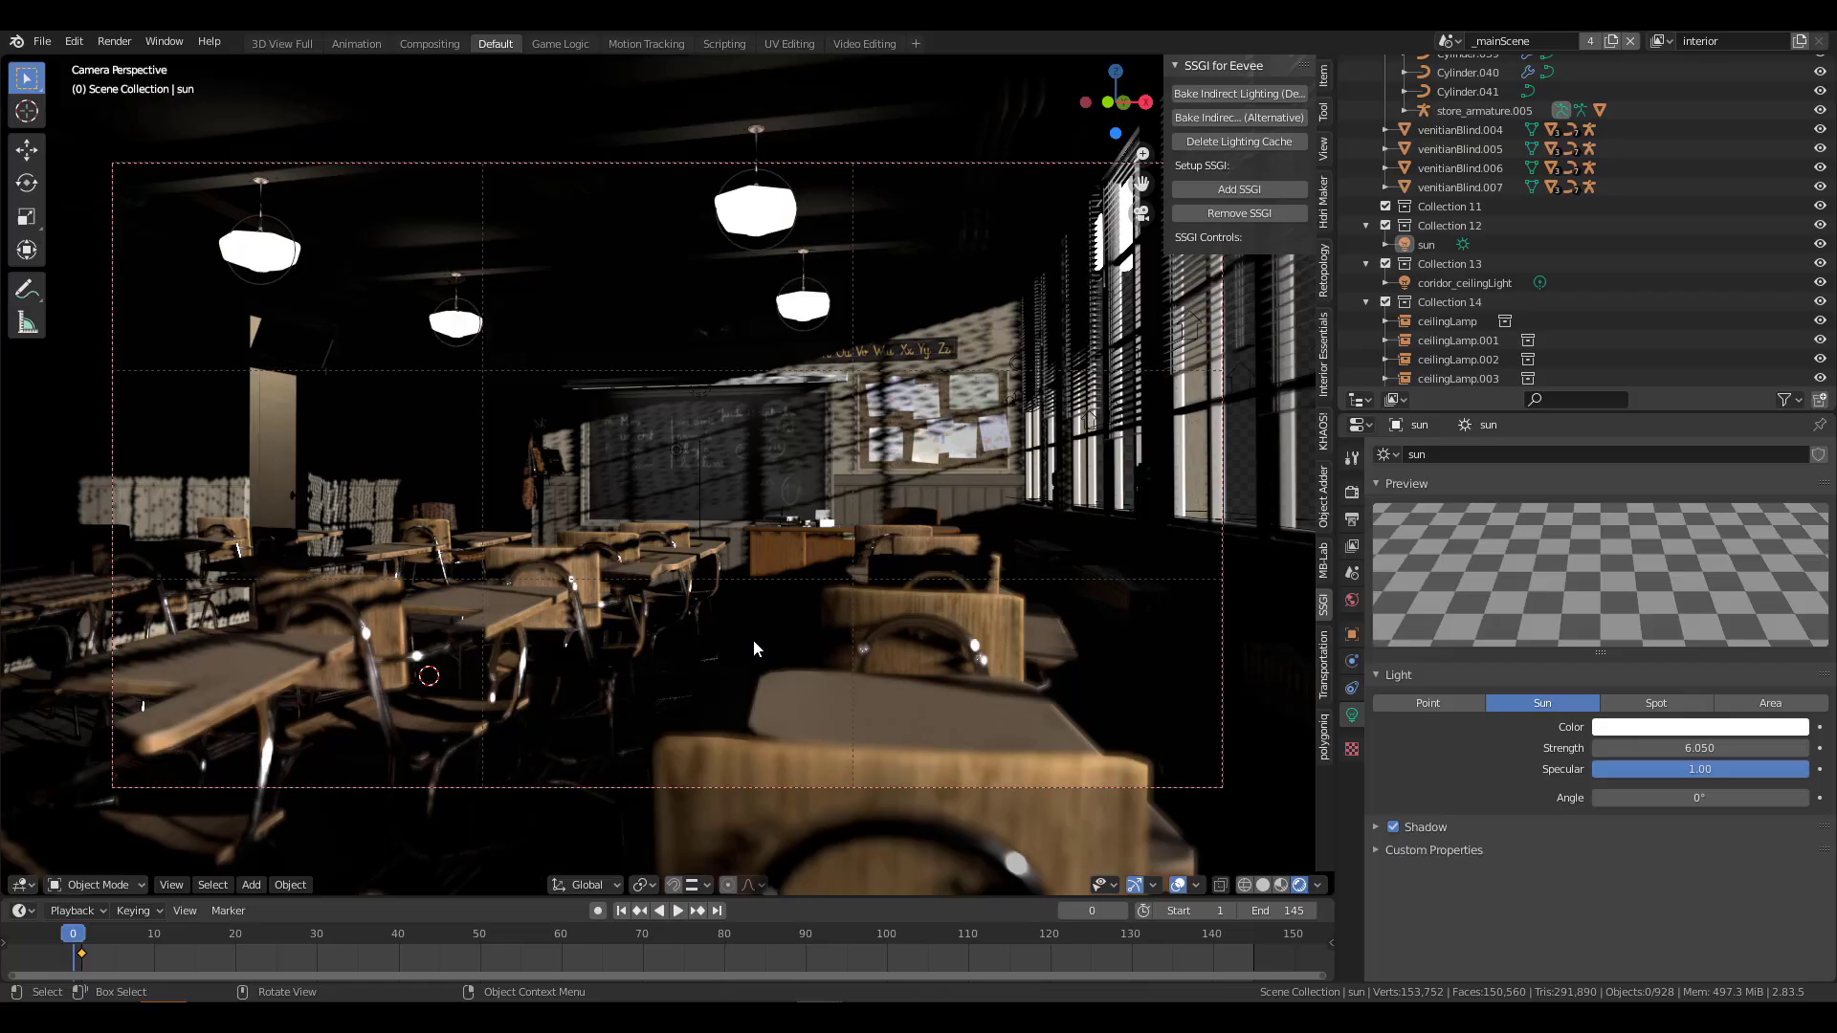
pyautogui.moveTo(758, 637)
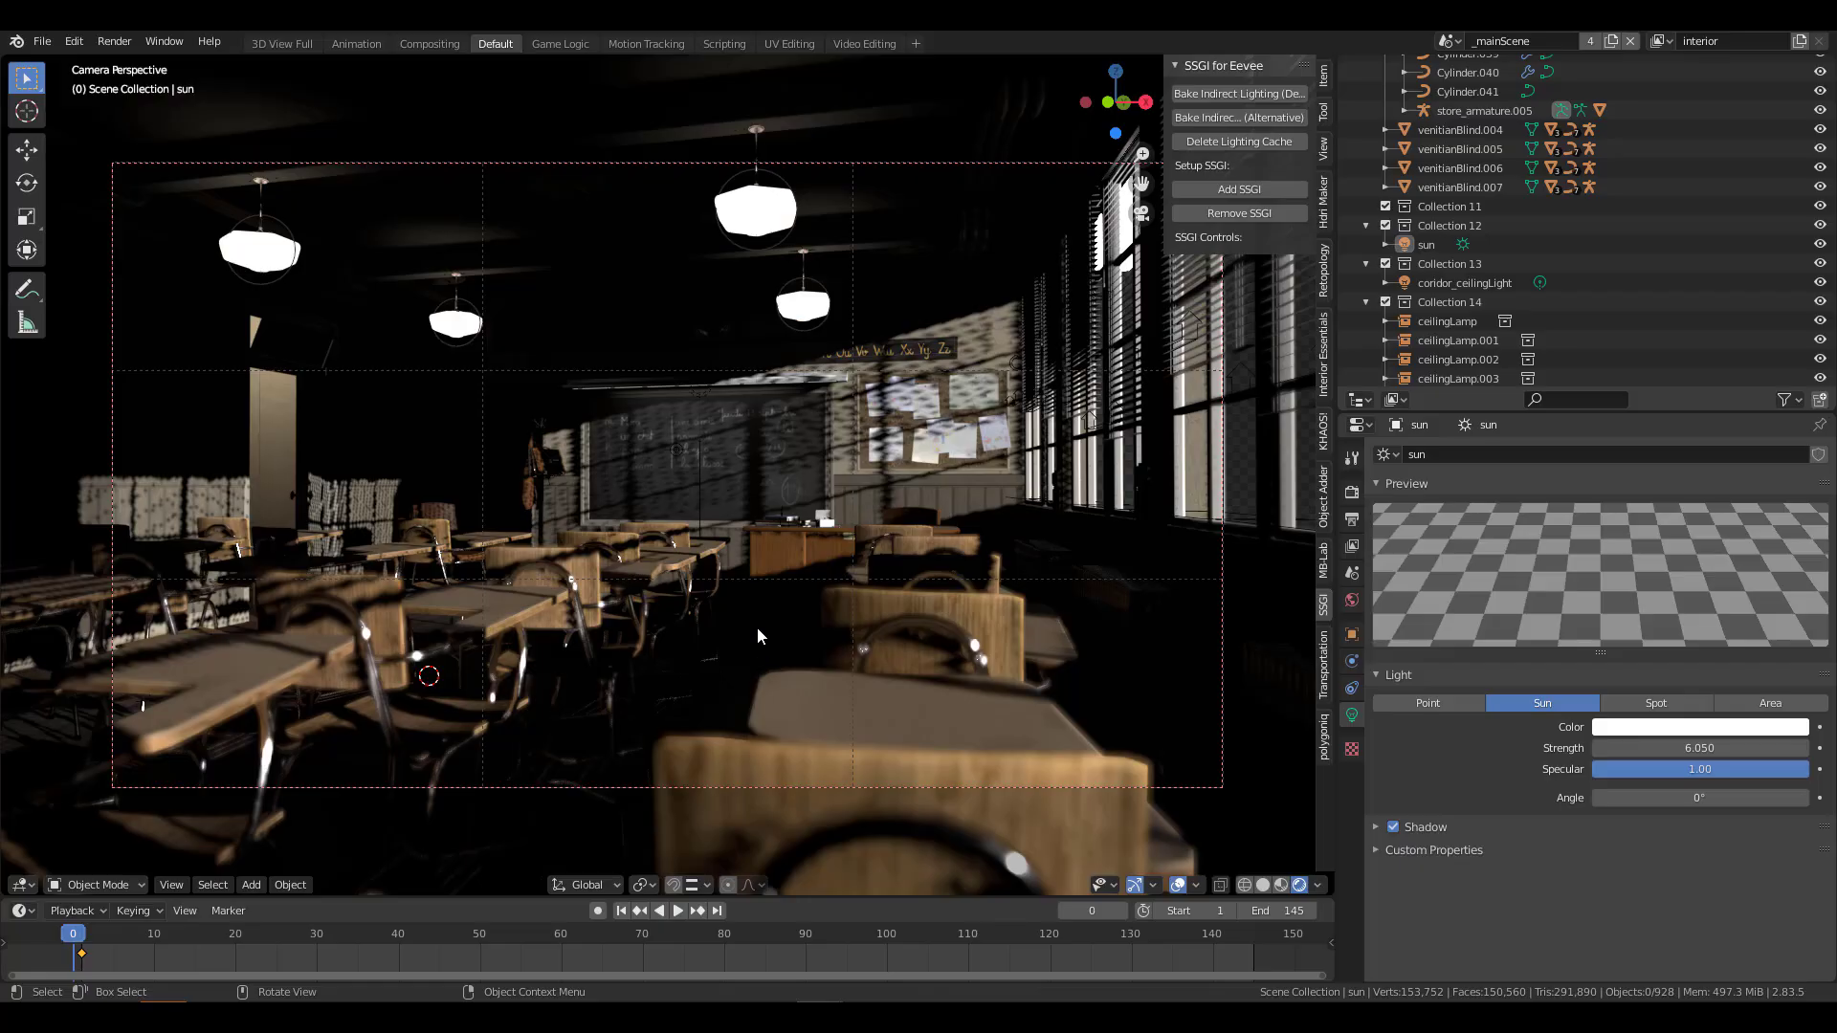
pyautogui.moveTo(763, 630)
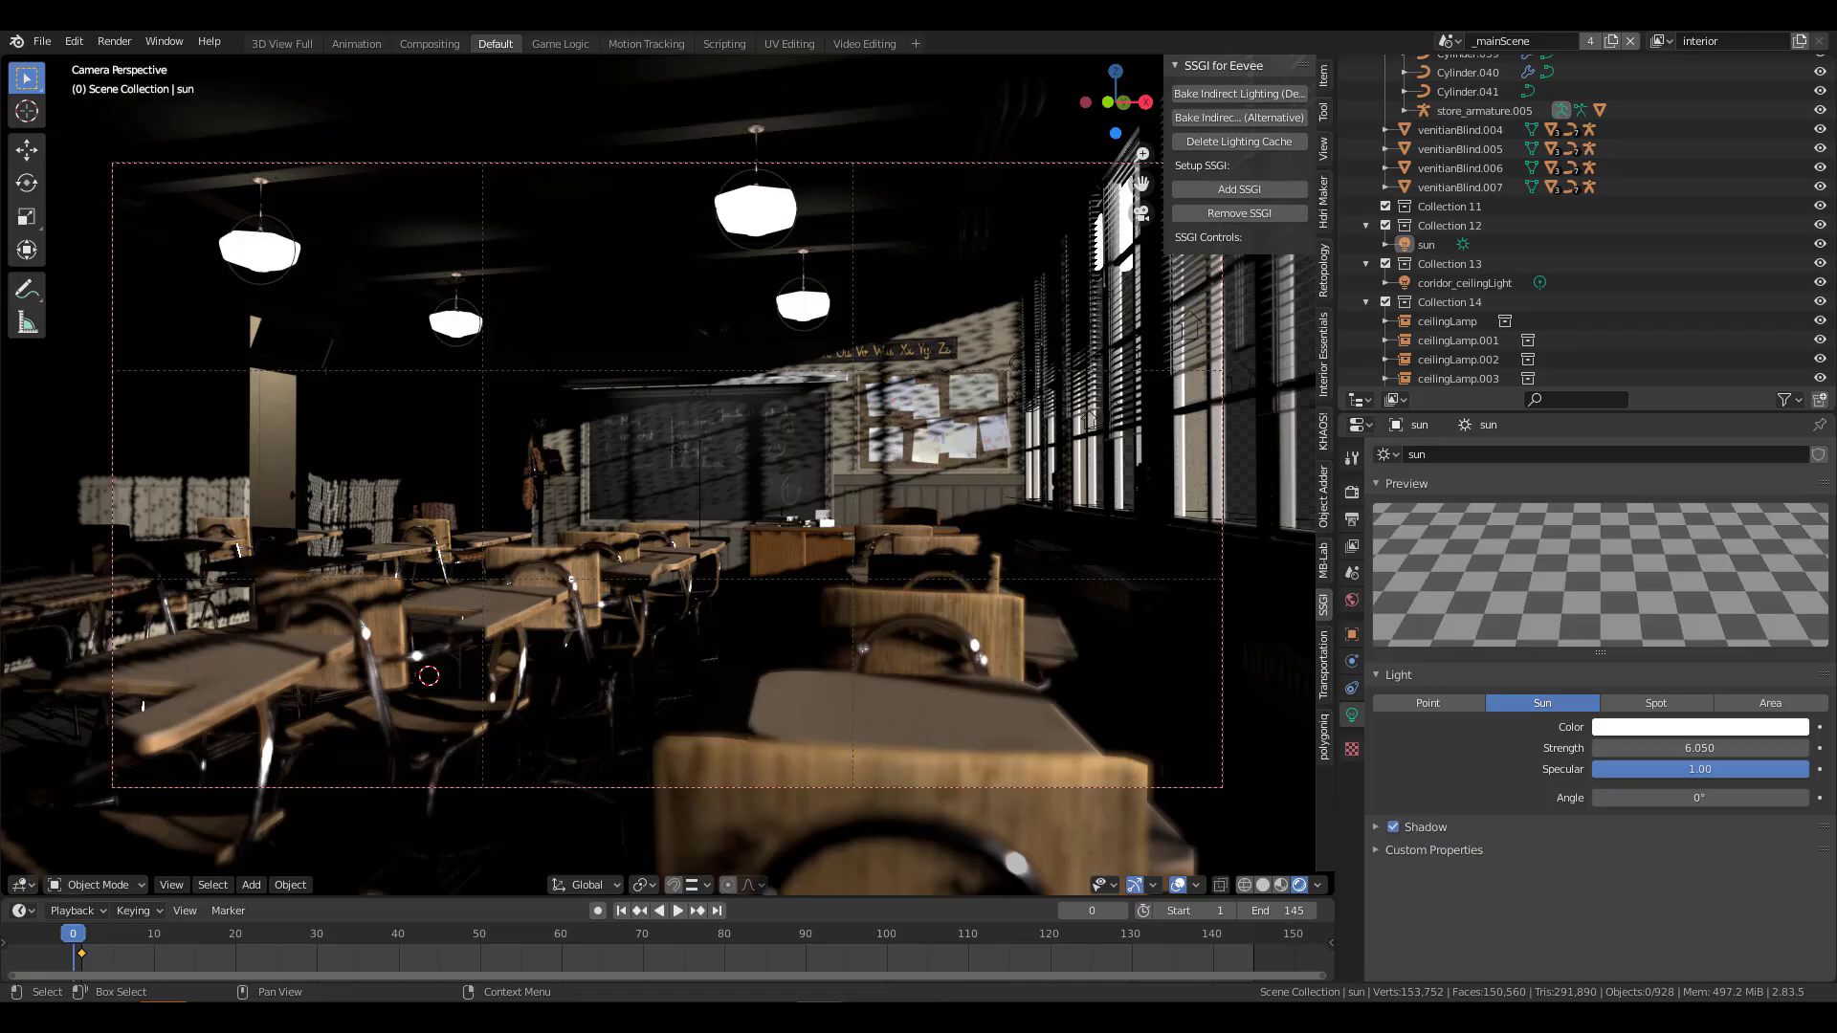
# Step: Show the classroom's Eevee render settings: screen space reflections on, 256 viewport samples
pyautogui.click(1351, 495)
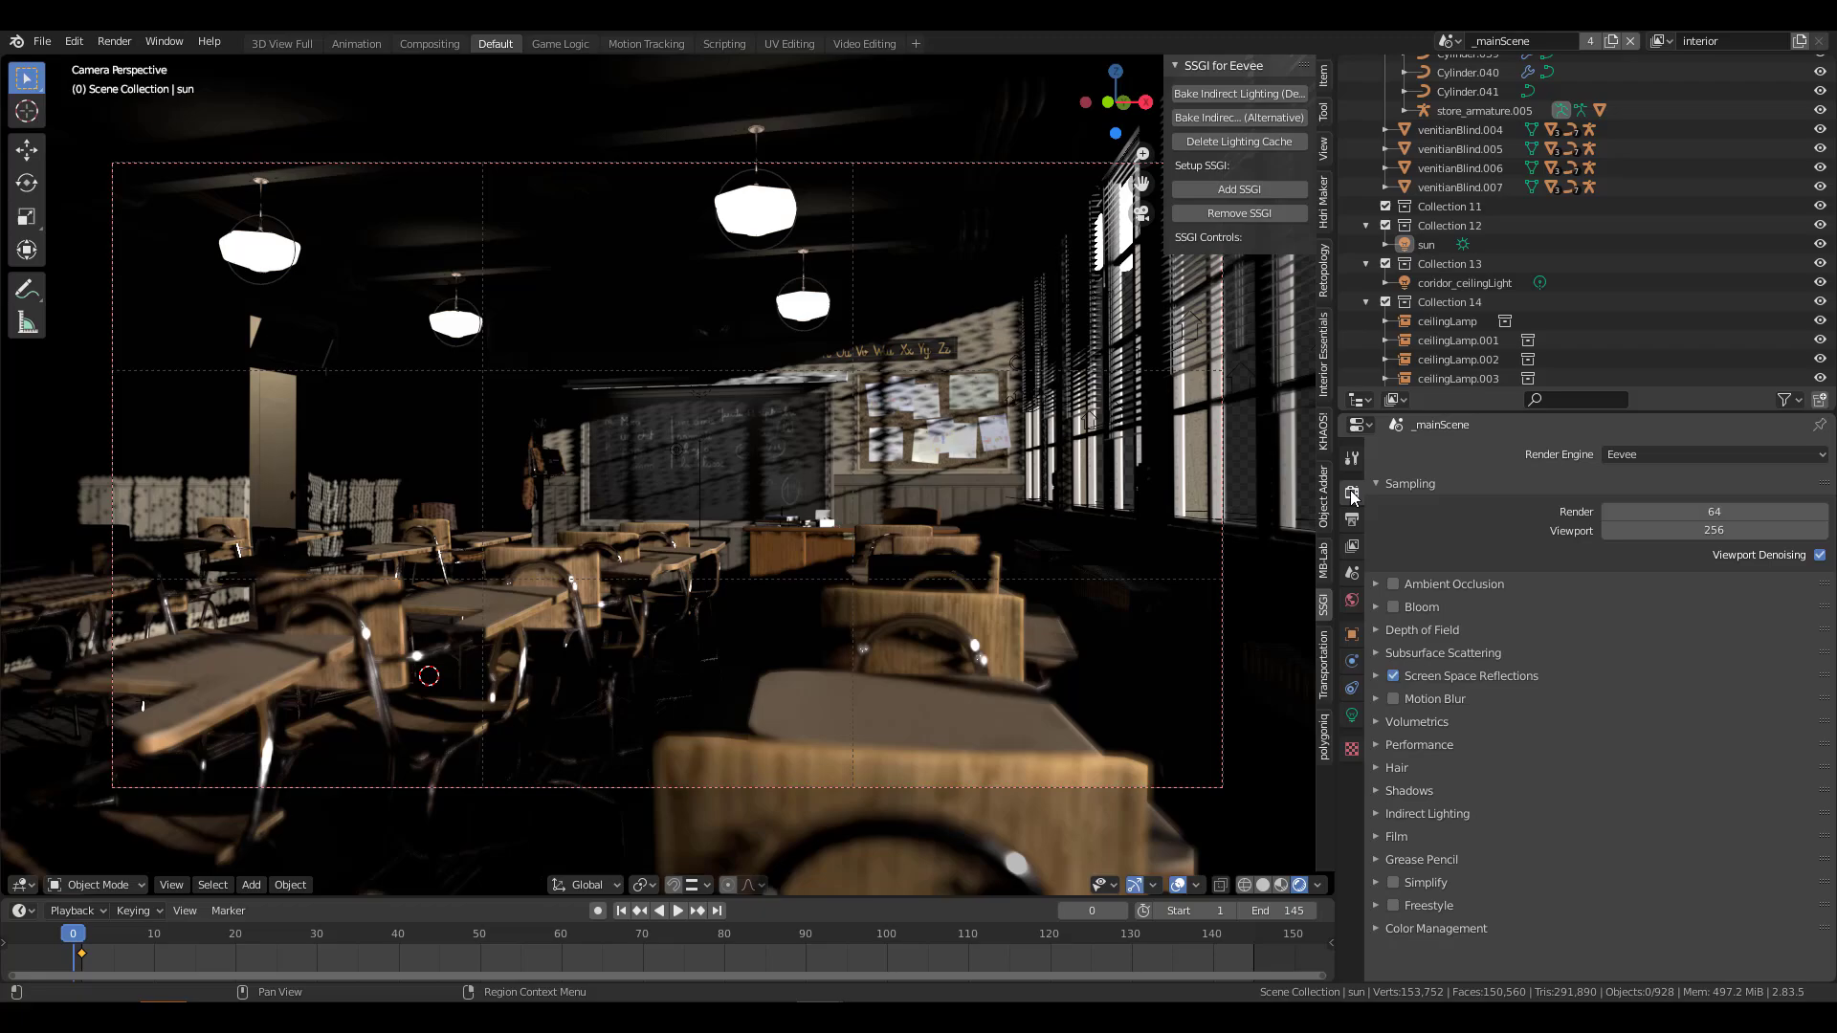
# Step: Render the classroom in Cycles using GPU Compute with OptiX viewport denoising
pyautogui.click(1710, 455)
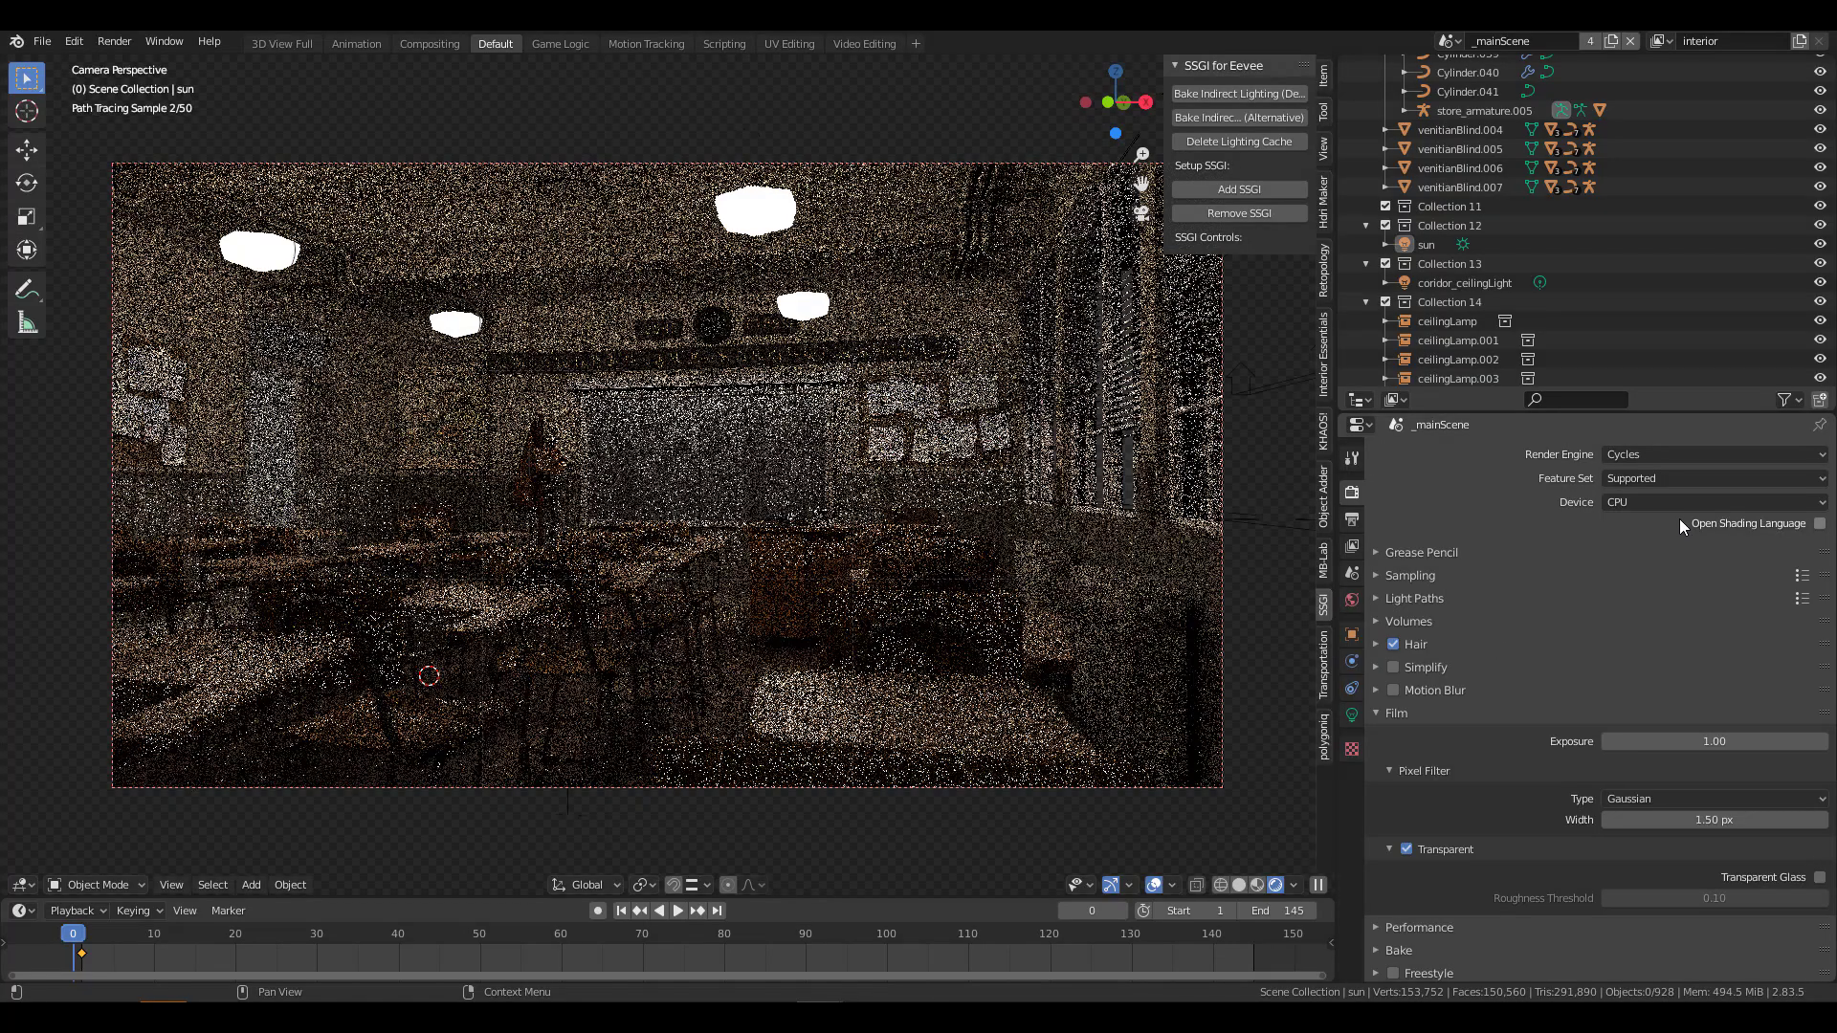
pyautogui.click(1705, 479)
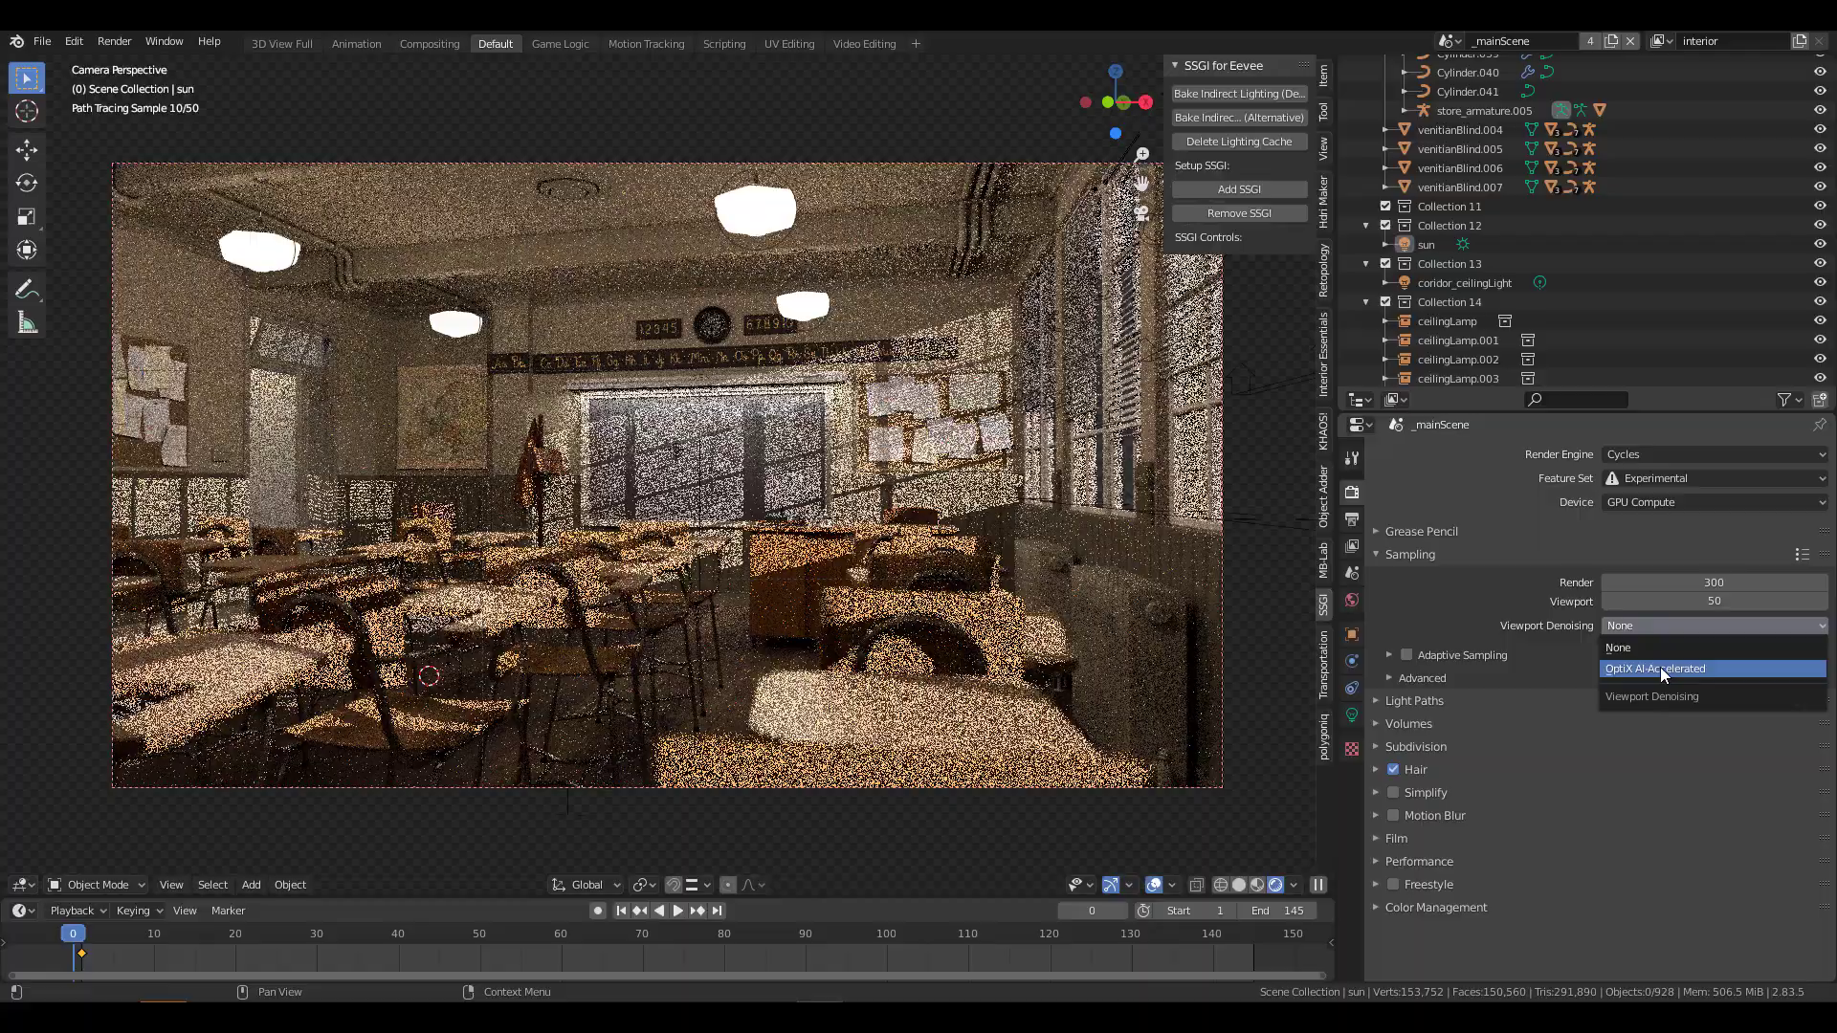
pyautogui.click(1654, 668)
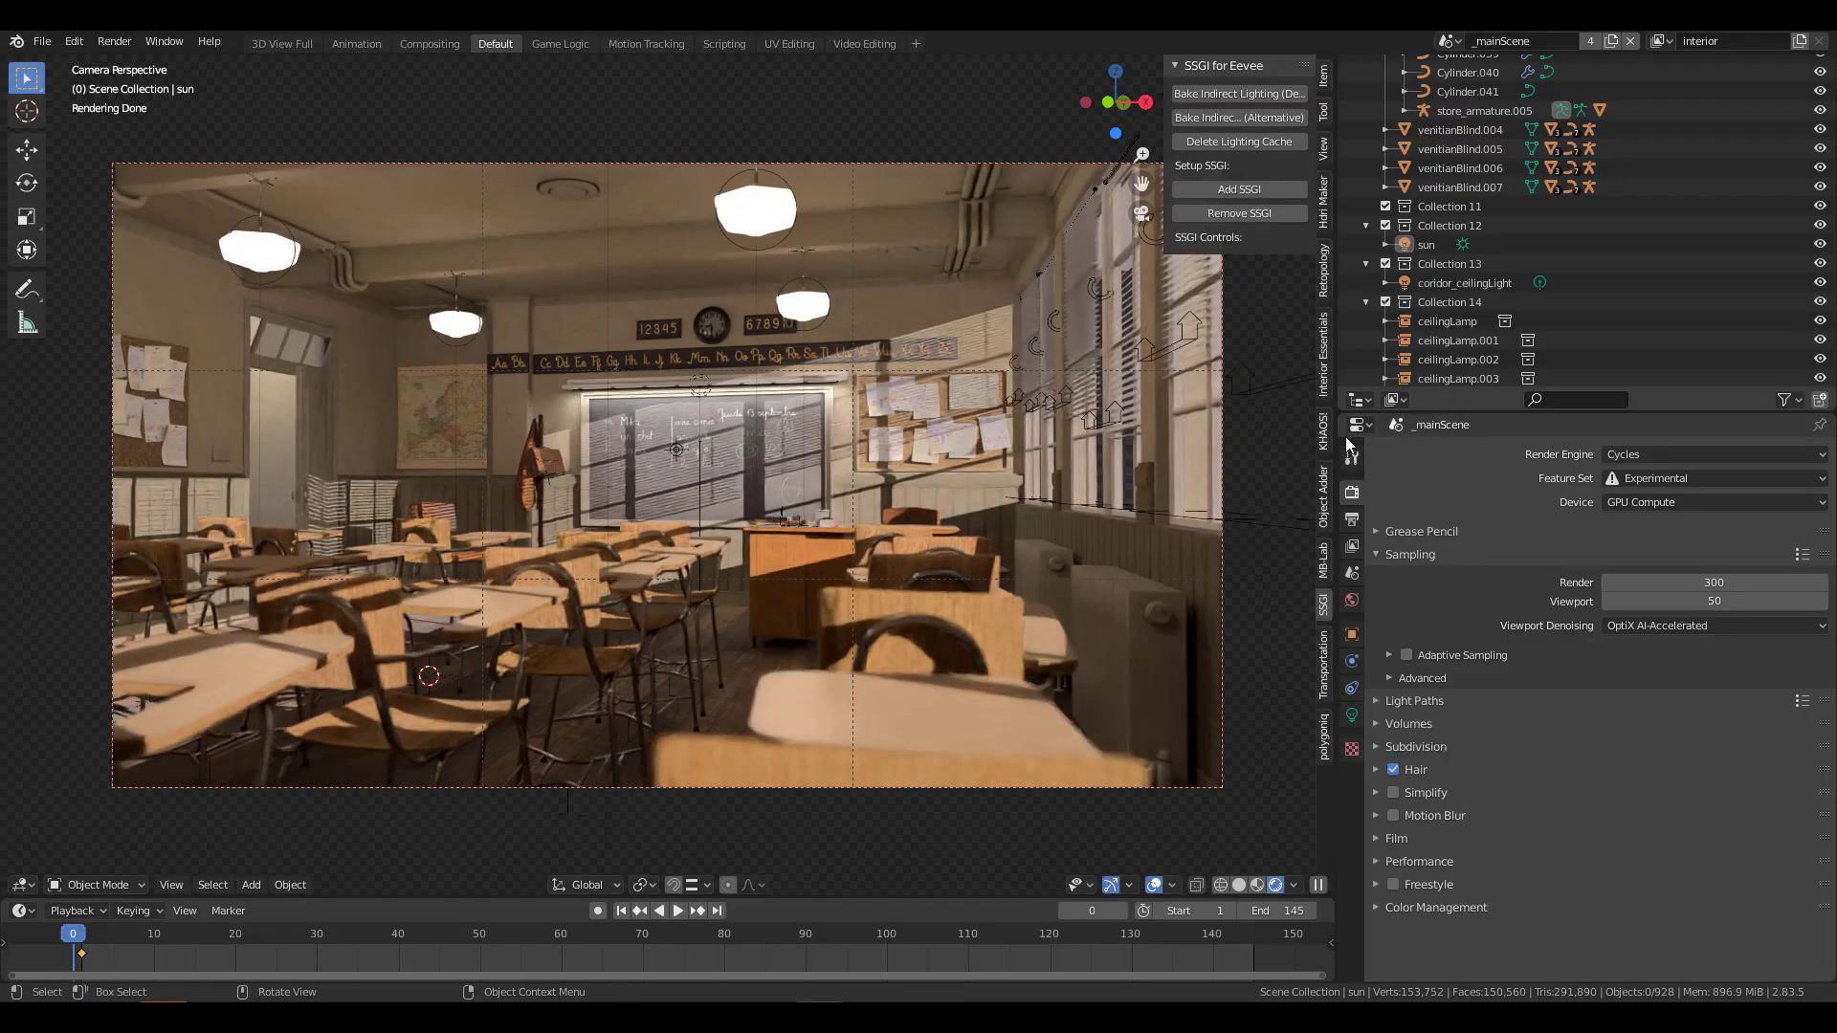
# Step: Switch the classroom back to Eevee and add SSGI to it
pyautogui.click(1711, 478)
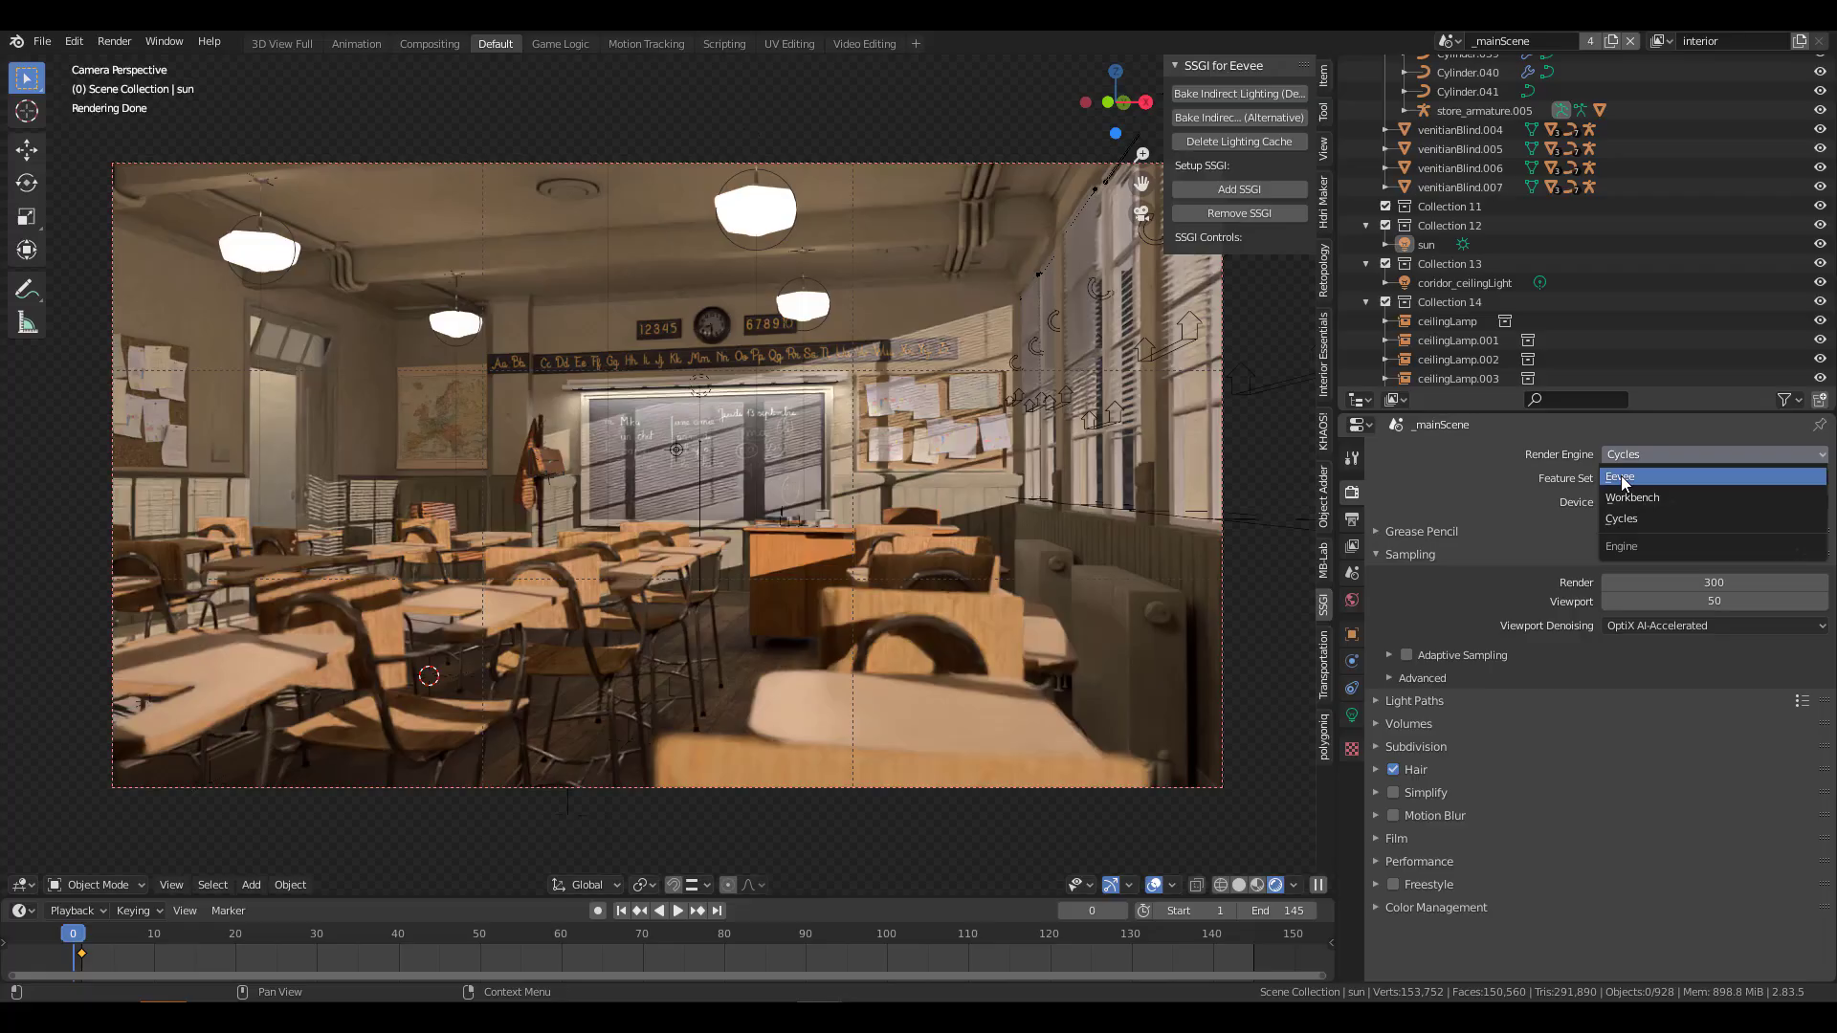
pyautogui.moveTo(1121, 532)
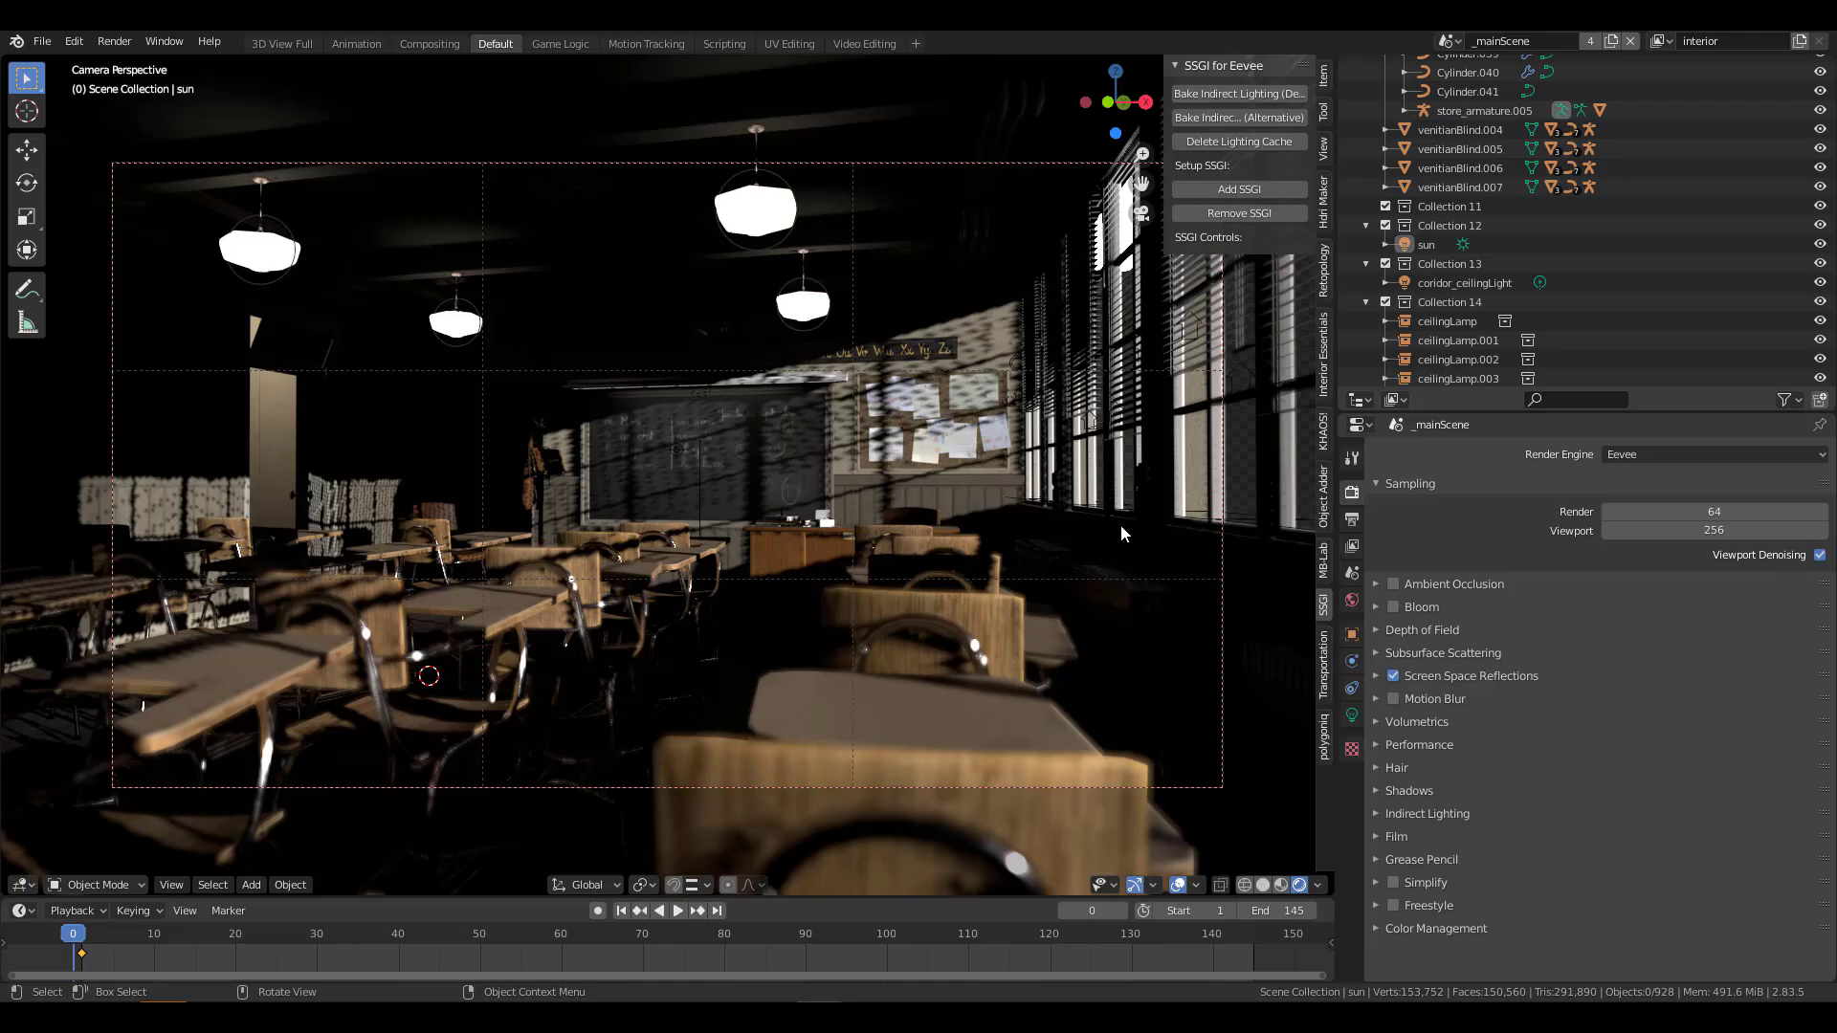
pyautogui.moveTo(1252, 354)
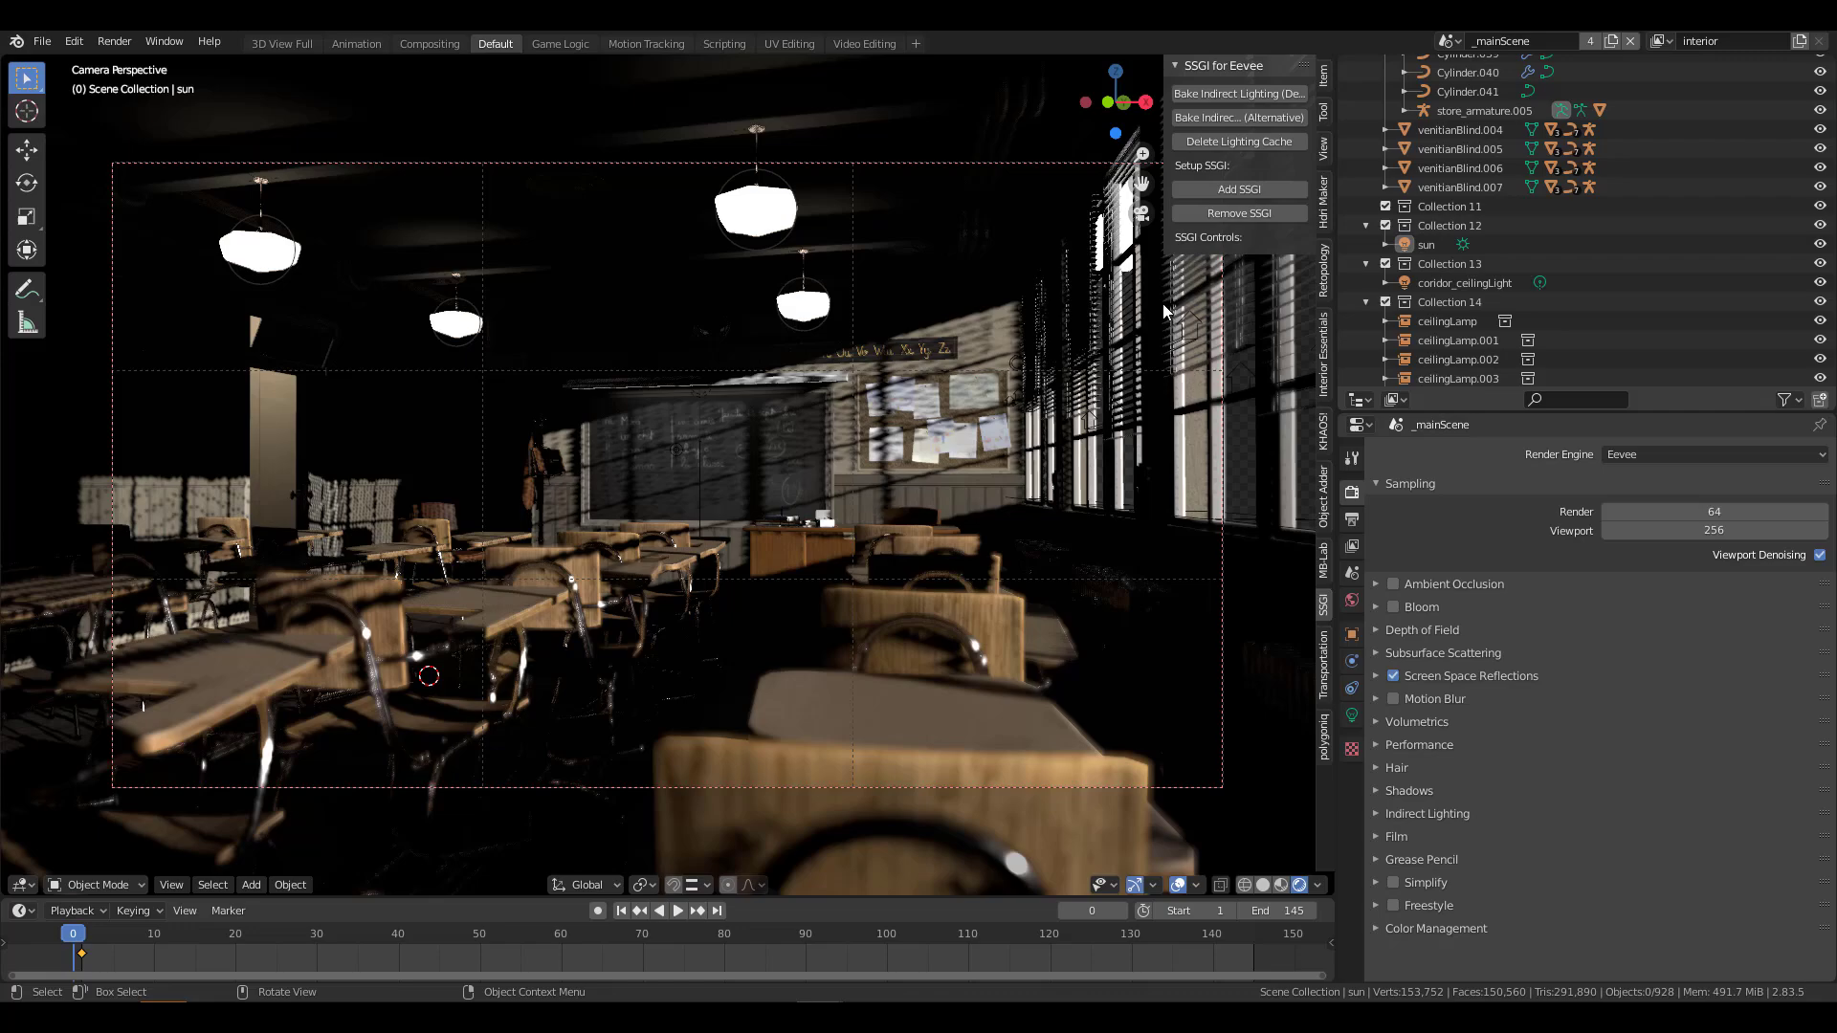
pyautogui.click(1238, 189)
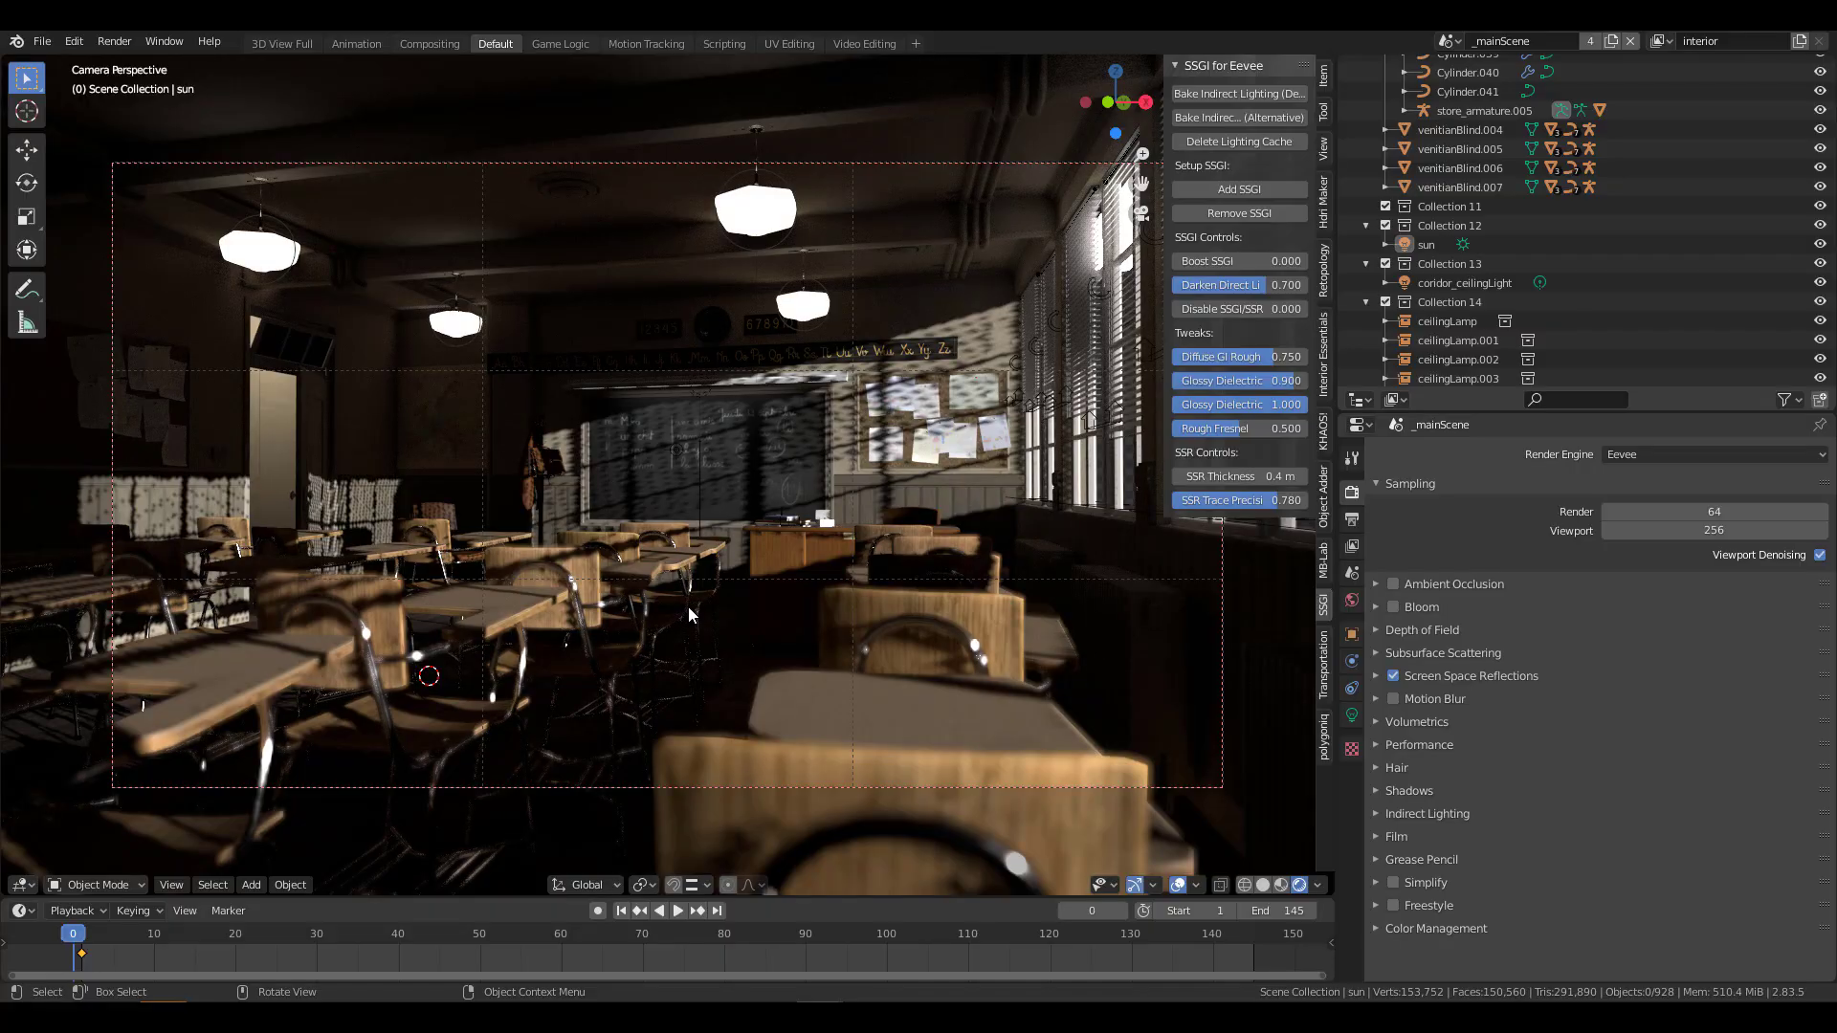
pyautogui.moveTo(647, 615)
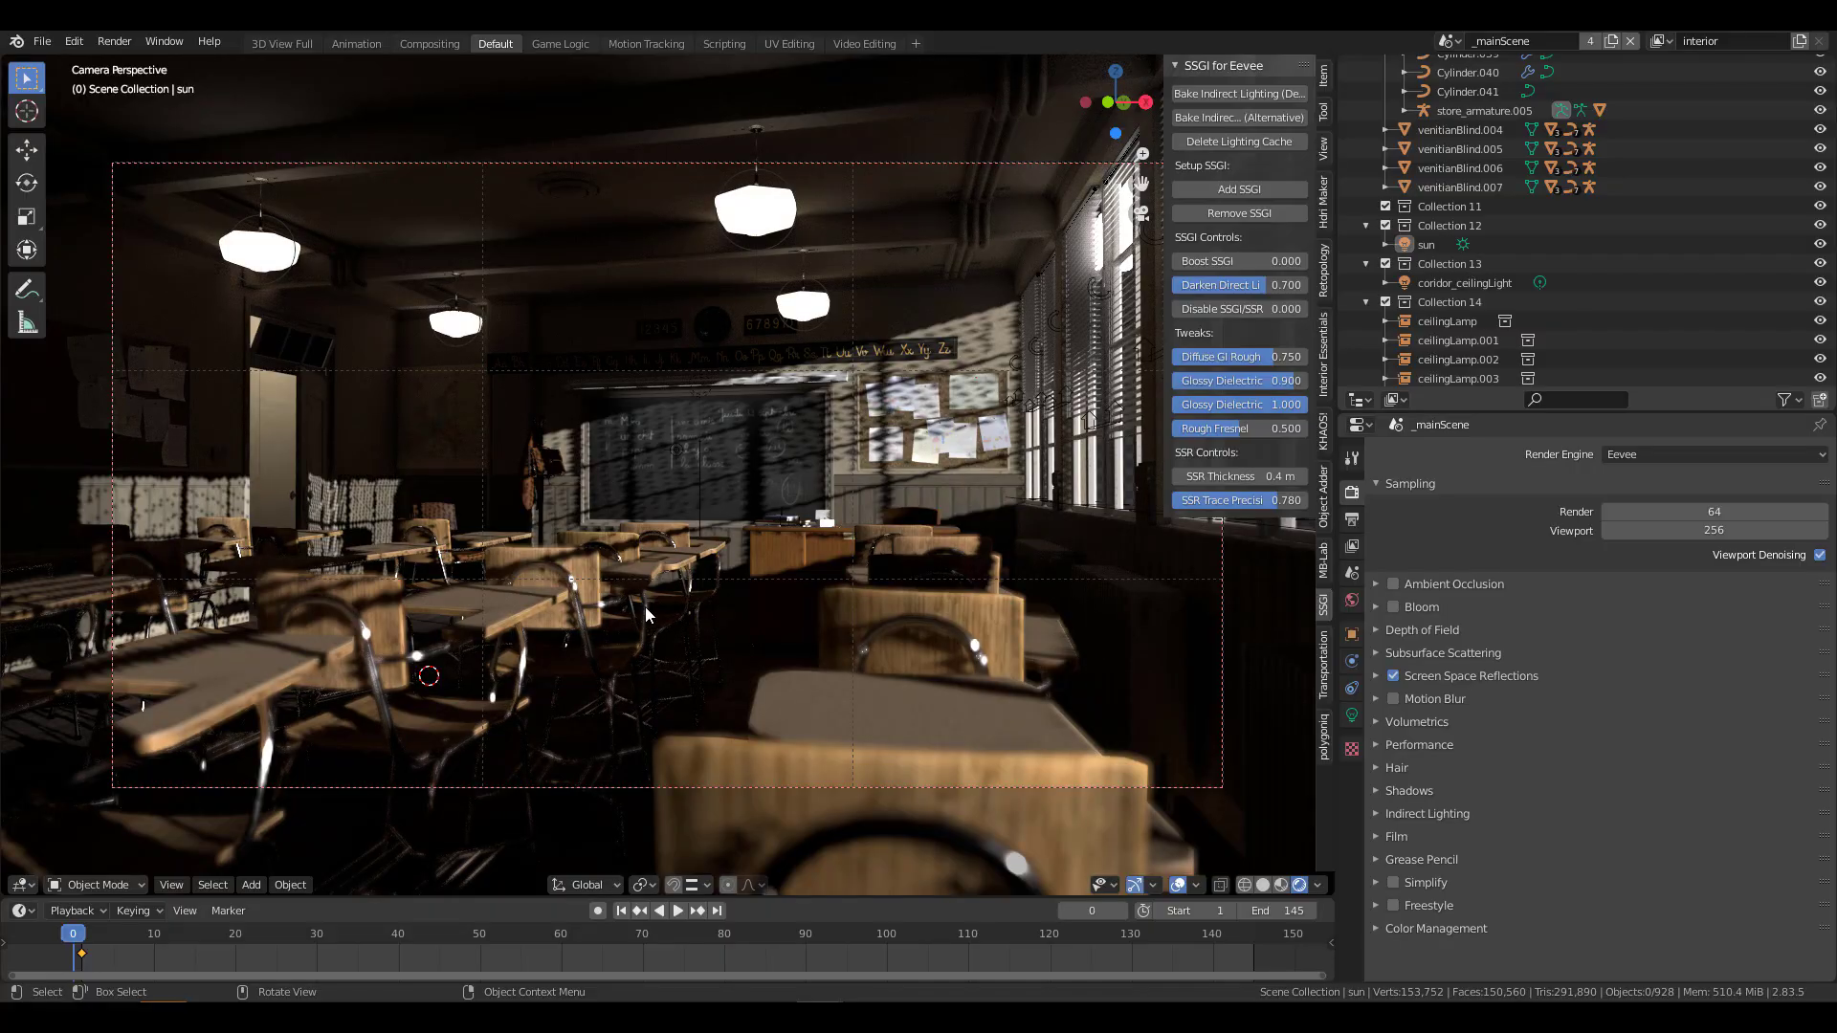
pyautogui.moveTo(1131, 334)
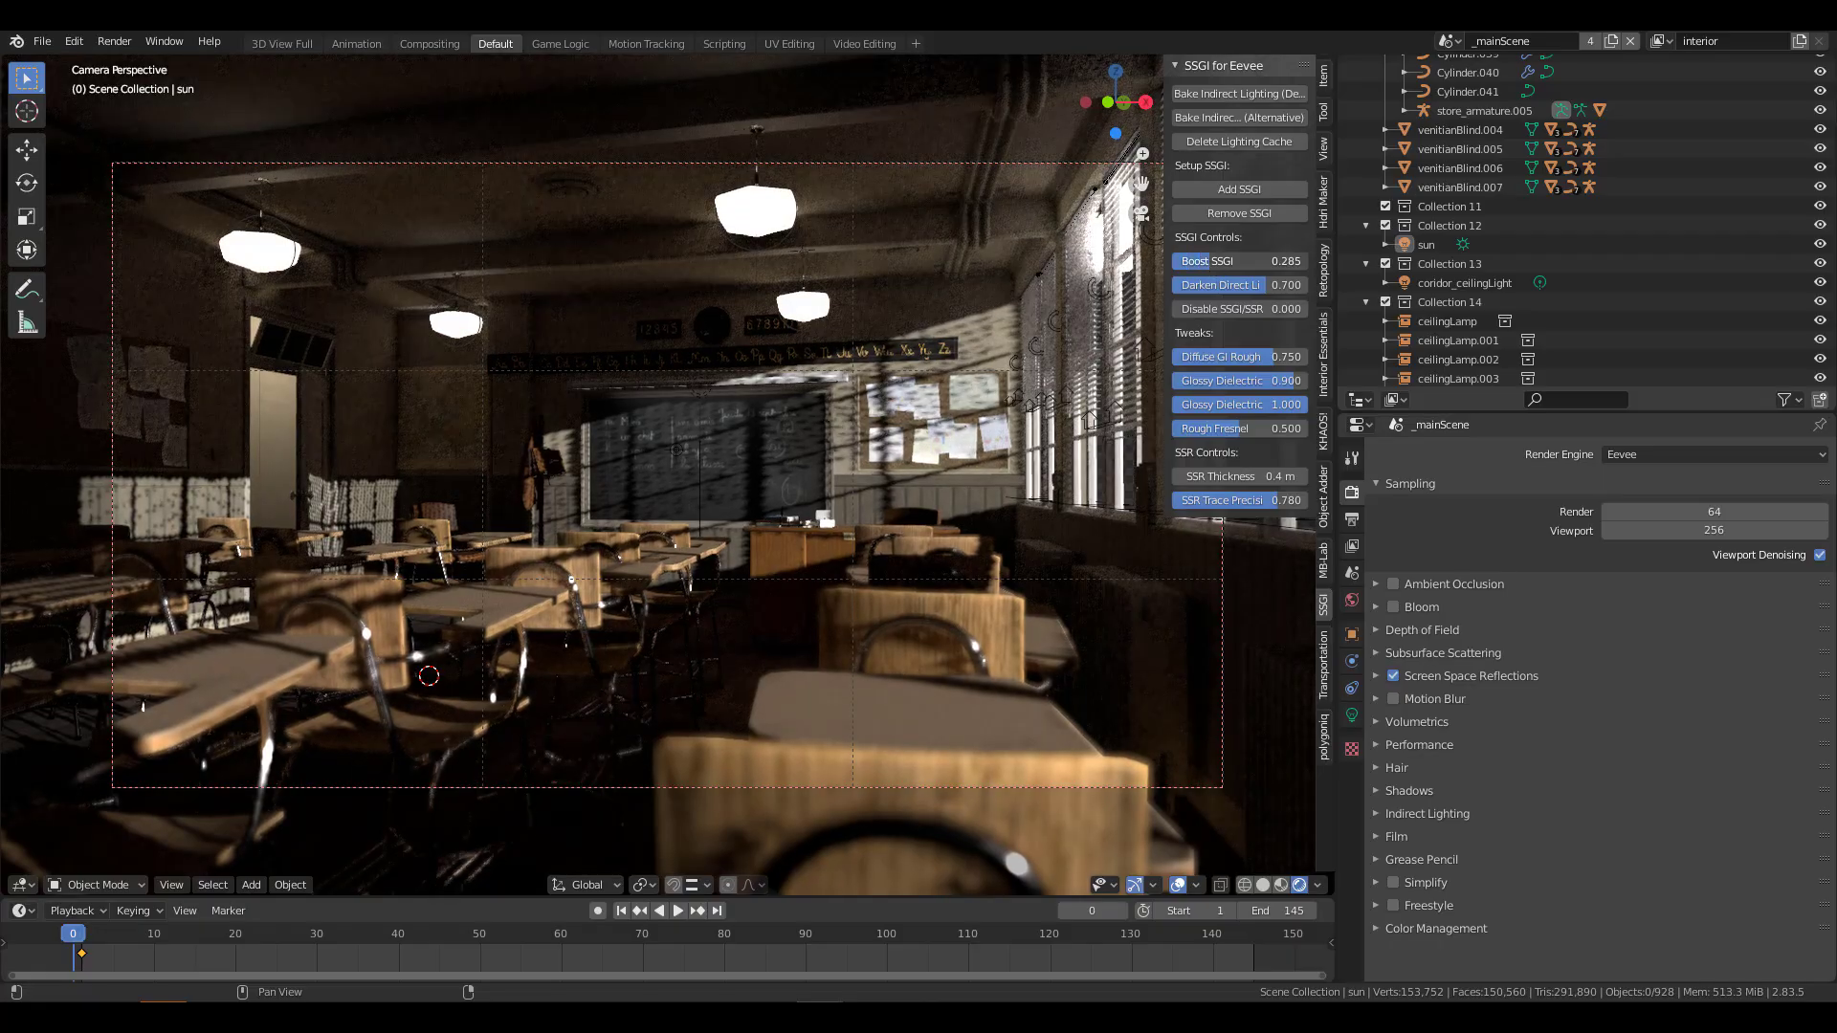
# Step: Set the classroom's Boost SSGI to 0.583 and SSR thickness to 0.96 m
pyautogui.click(1238, 261)
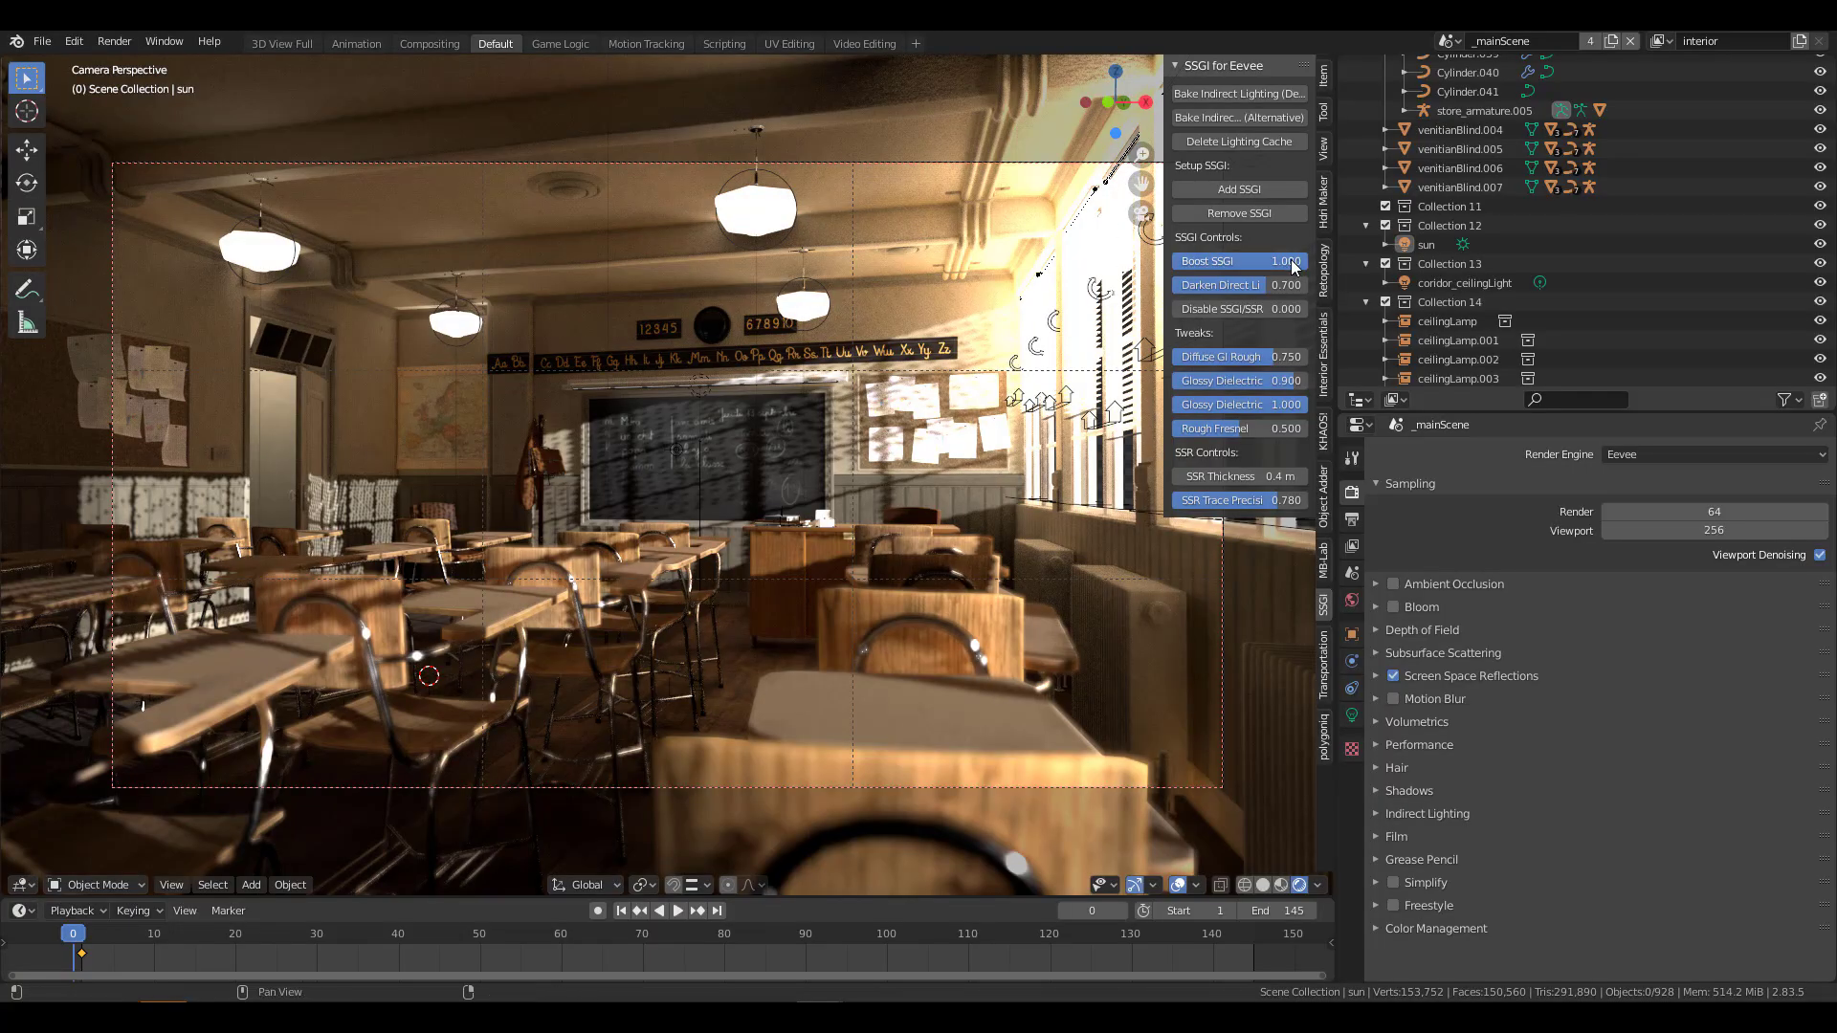
pyautogui.moveTo(1289, 261); pyautogui.dragTo(1231, 261)
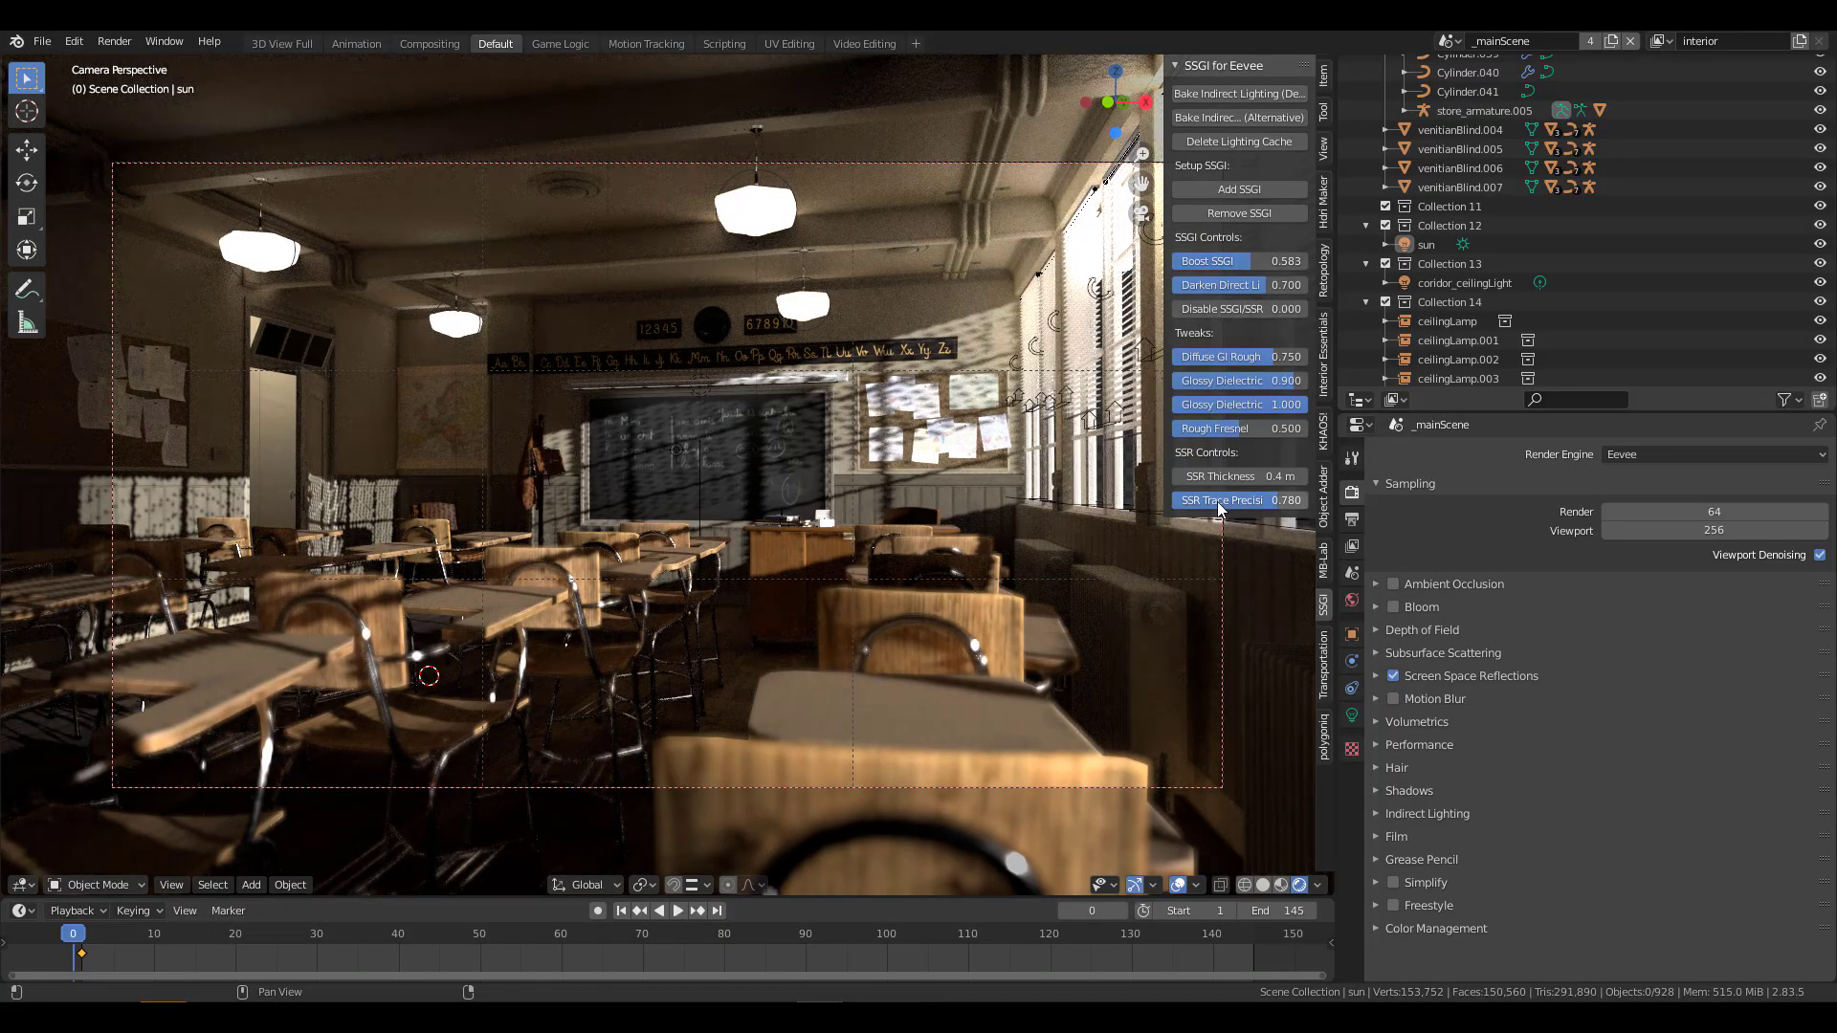
pyautogui.moveTo(1236, 476); pyautogui.dragTo(1246, 475)
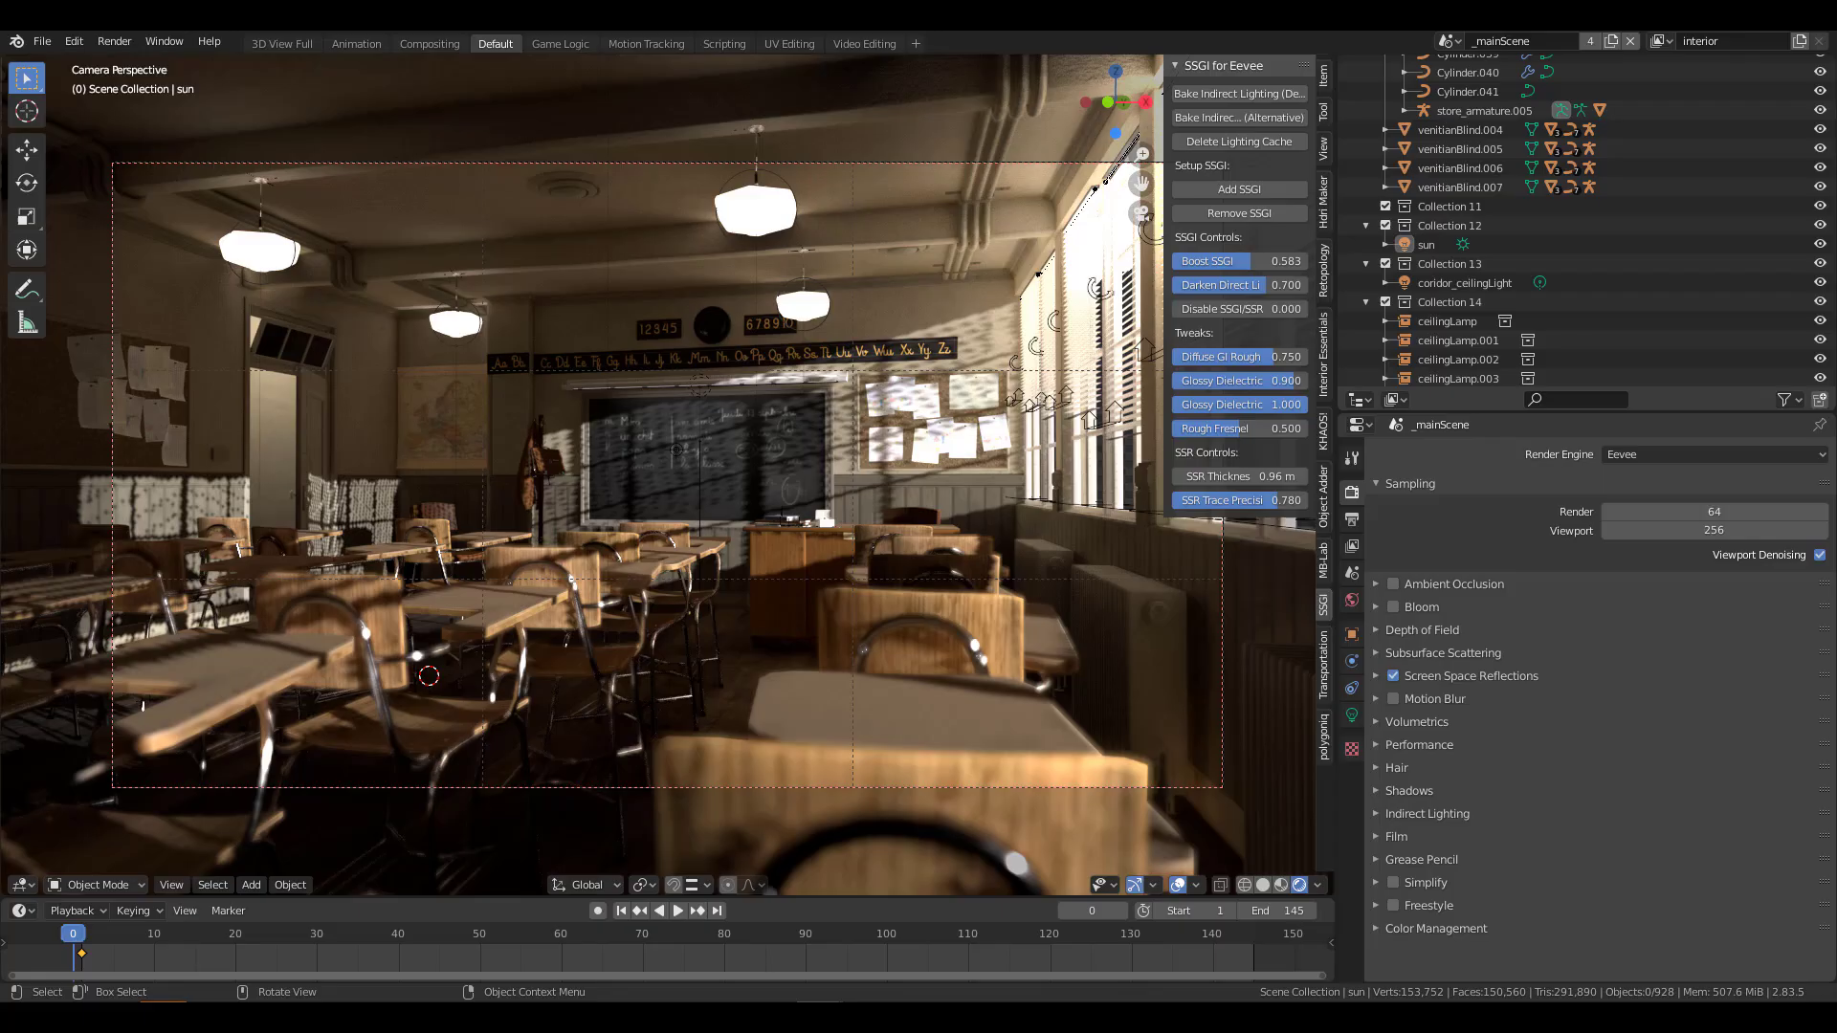
pyautogui.click(1450, 207)
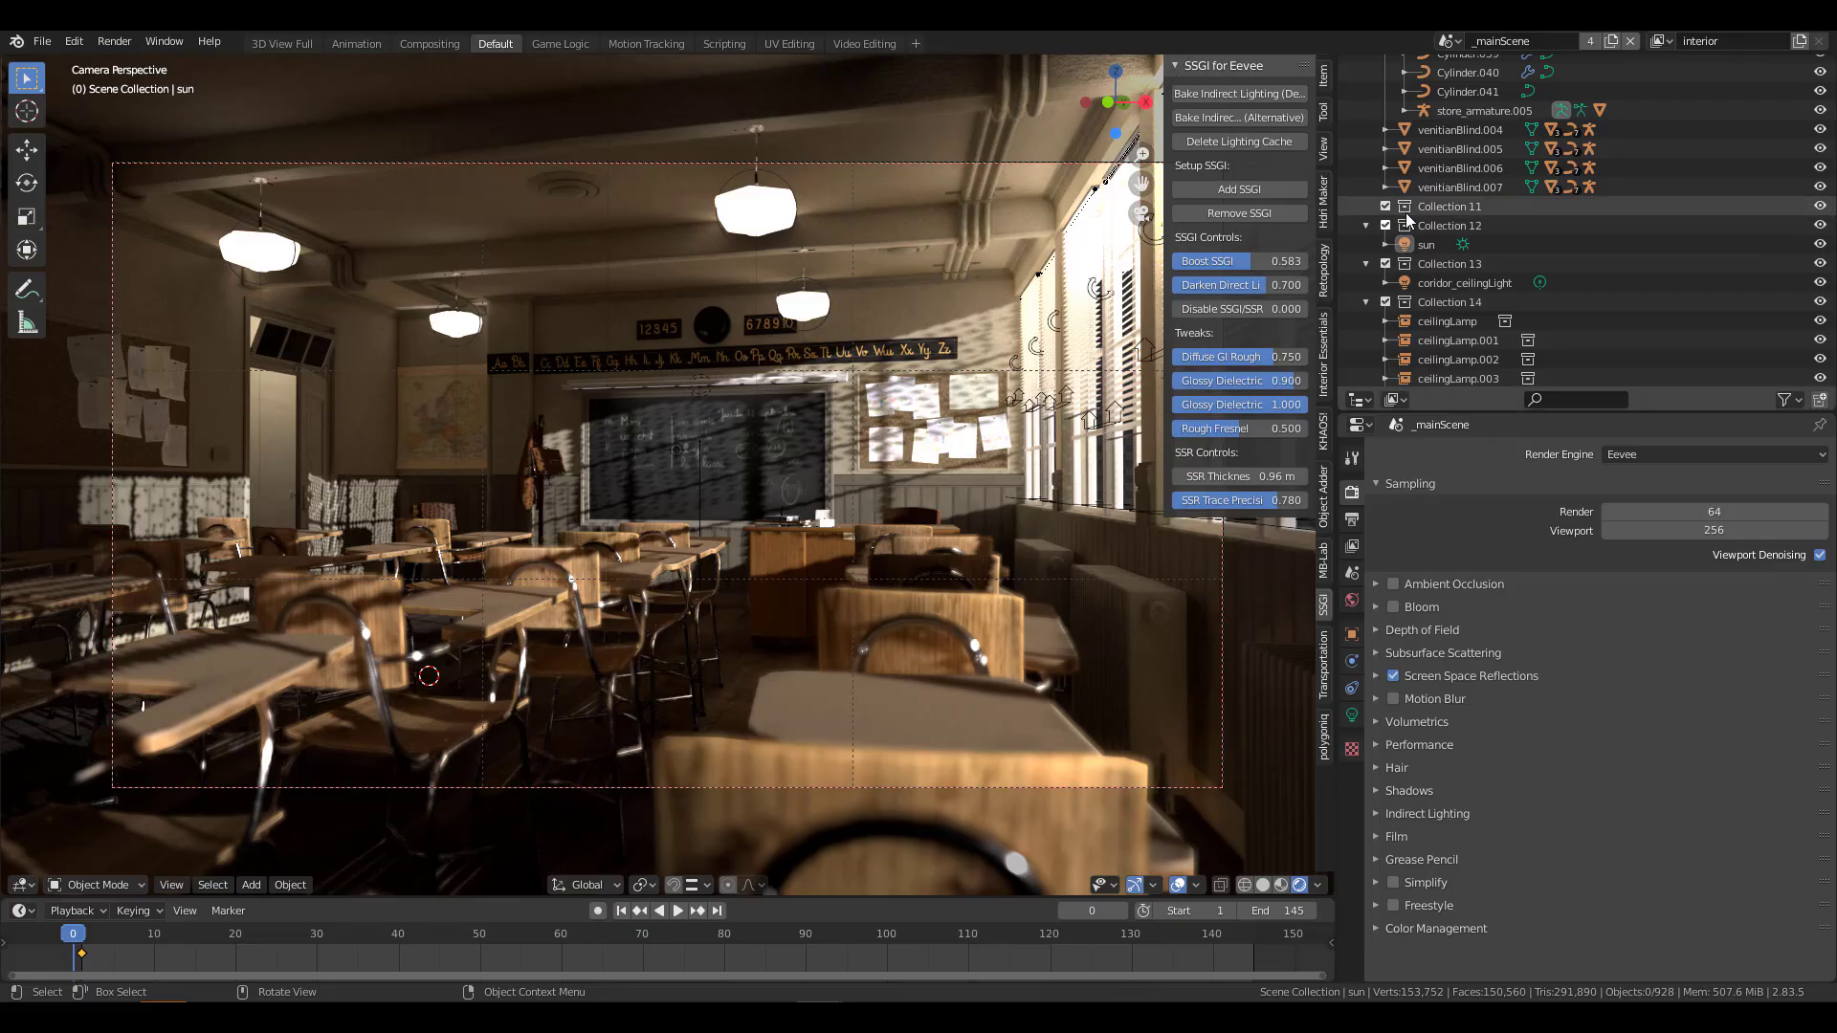
# Step: Select the sun light, then play the classroom animation from the start and stop at frame 39
pyautogui.click(1426, 244)
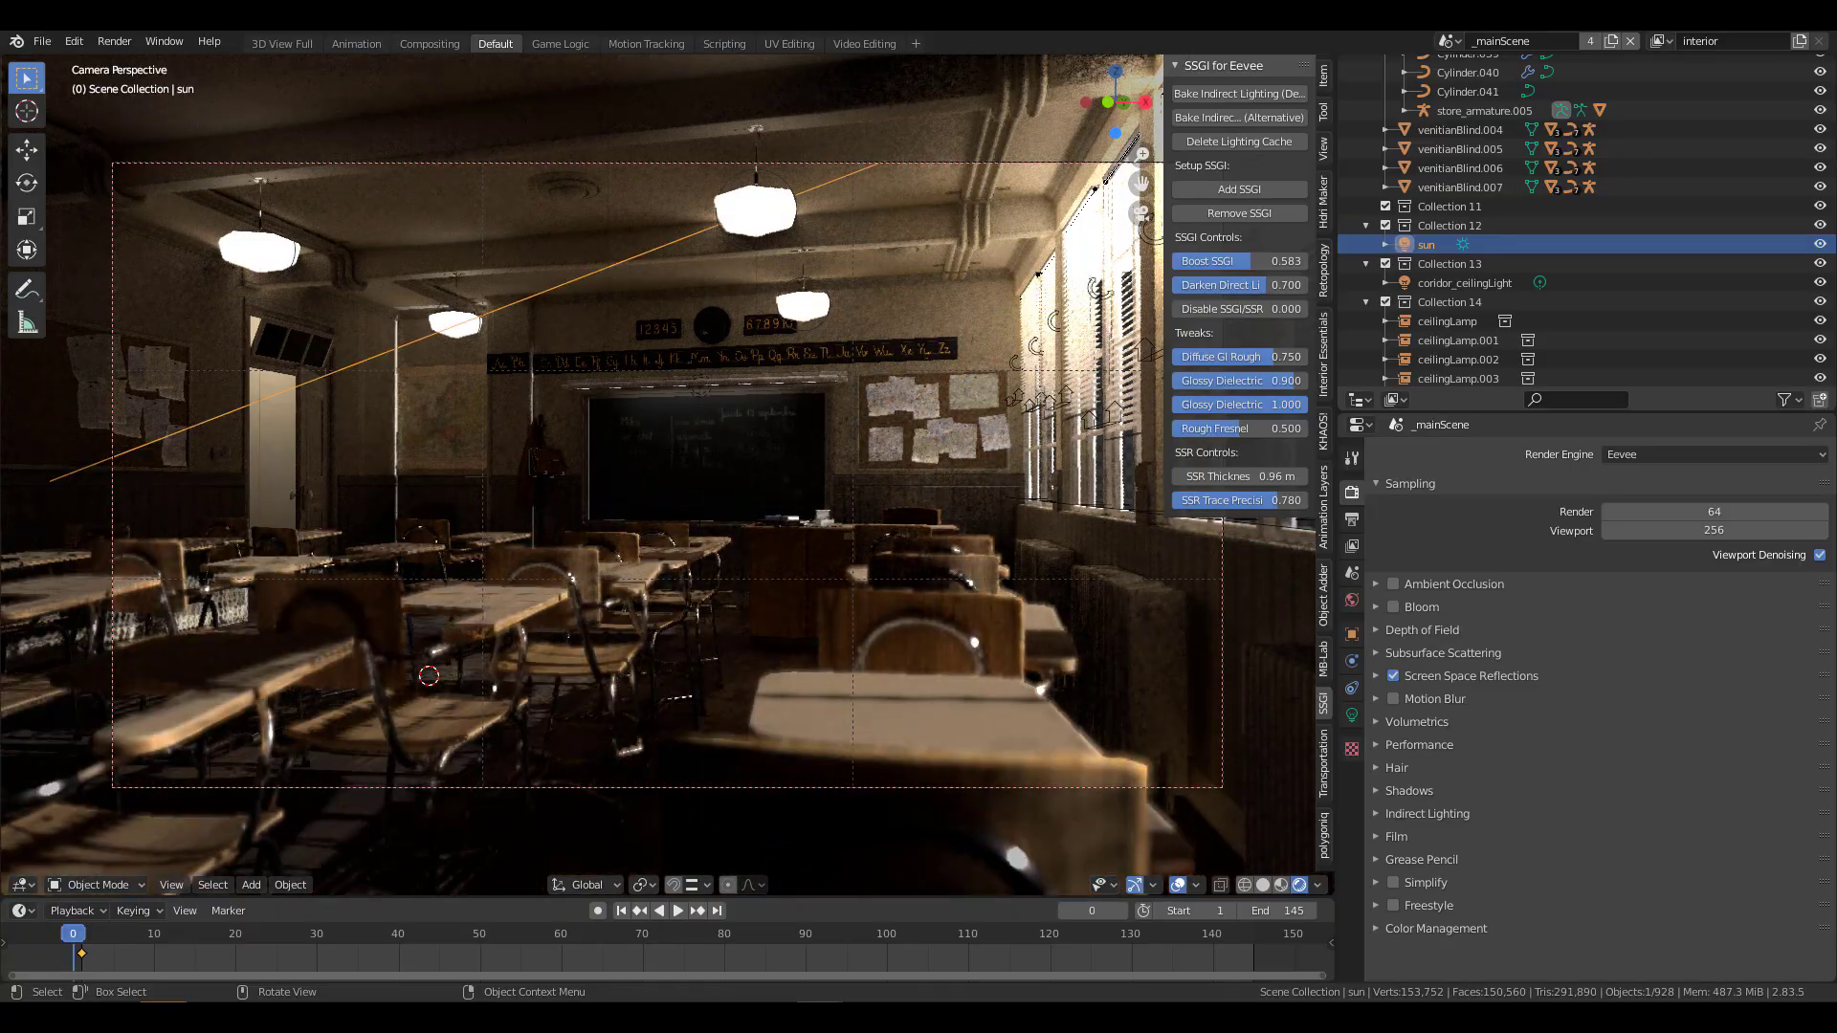
pyautogui.click(678, 910)
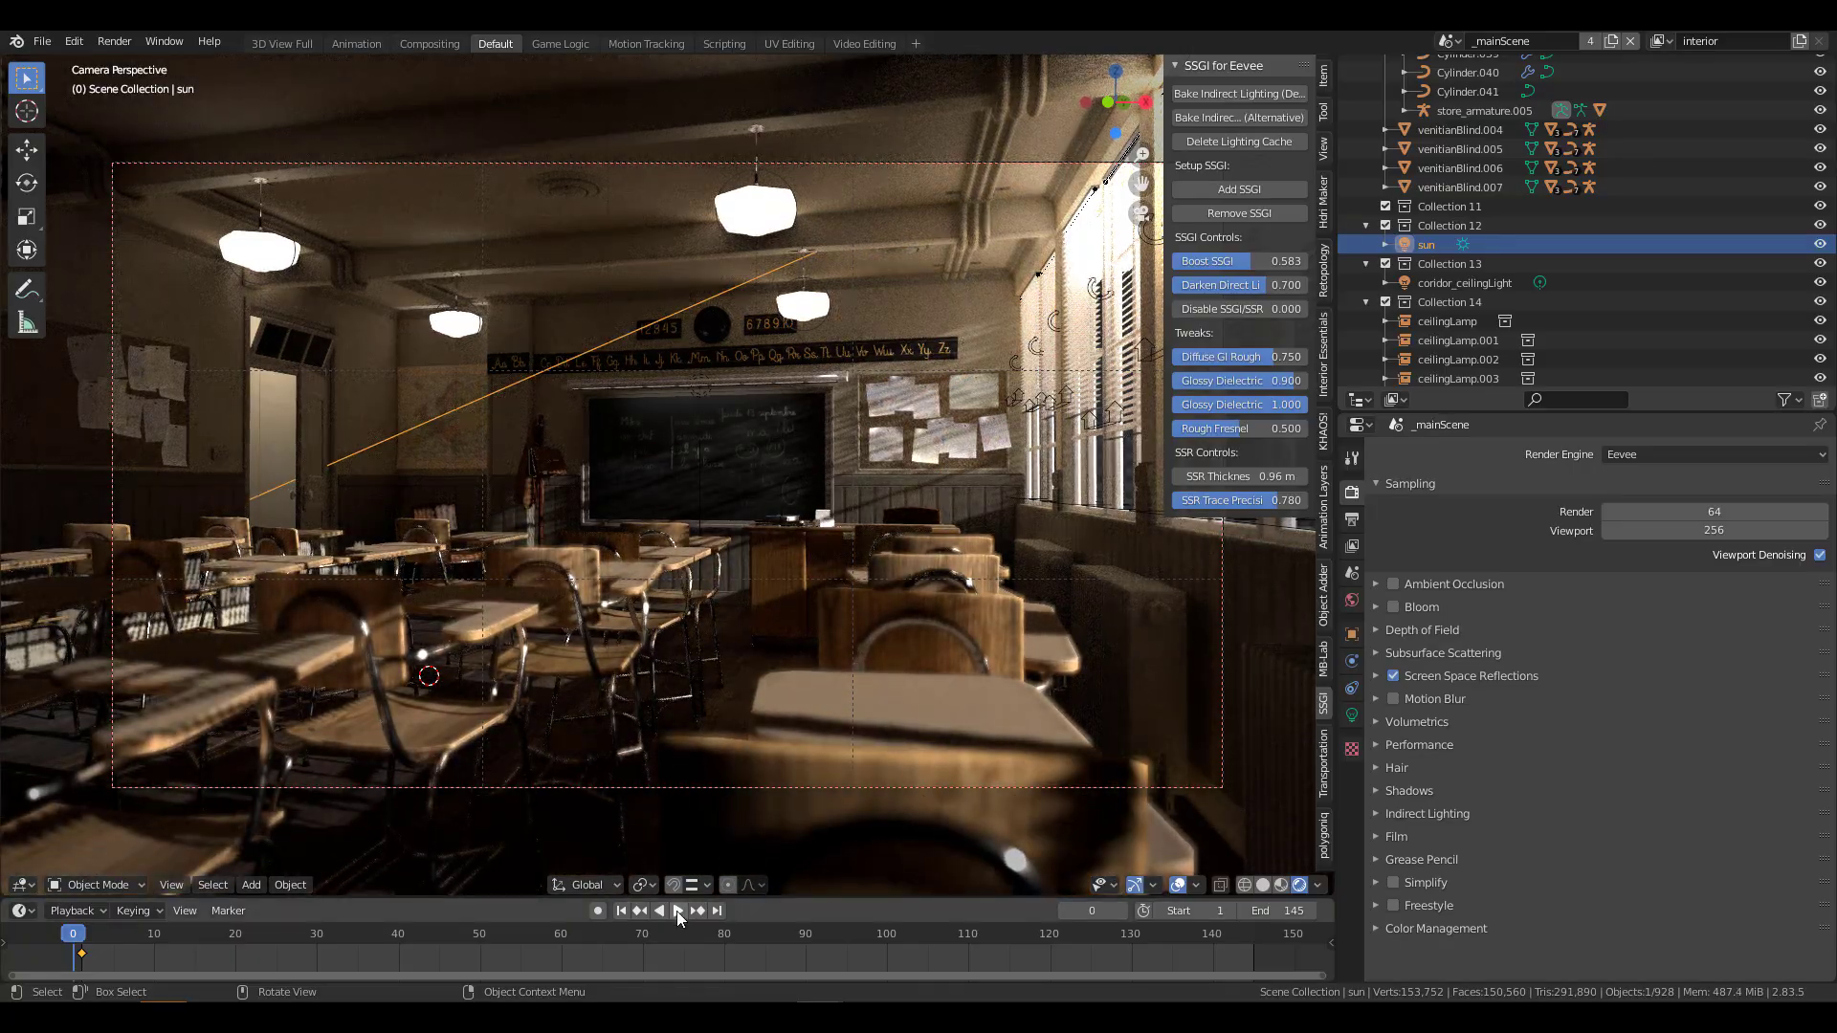
pyautogui.click(678, 910)
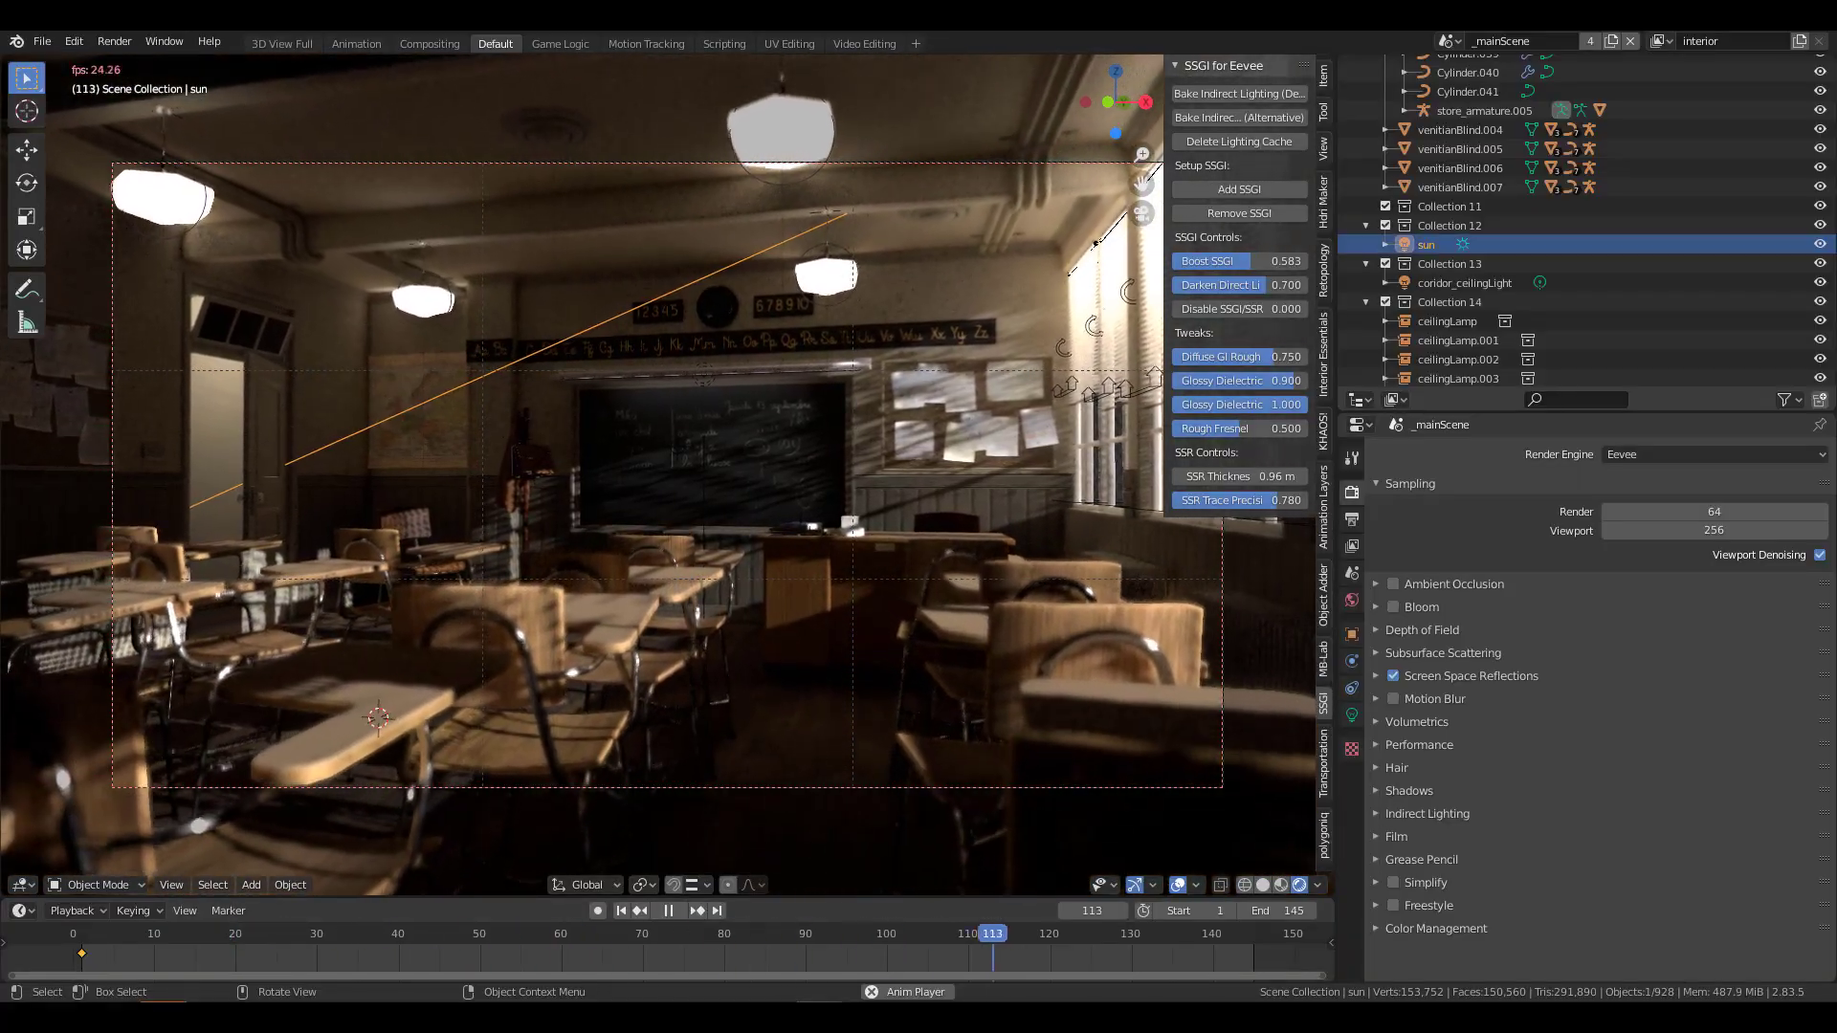
pyautogui.click(668, 910)
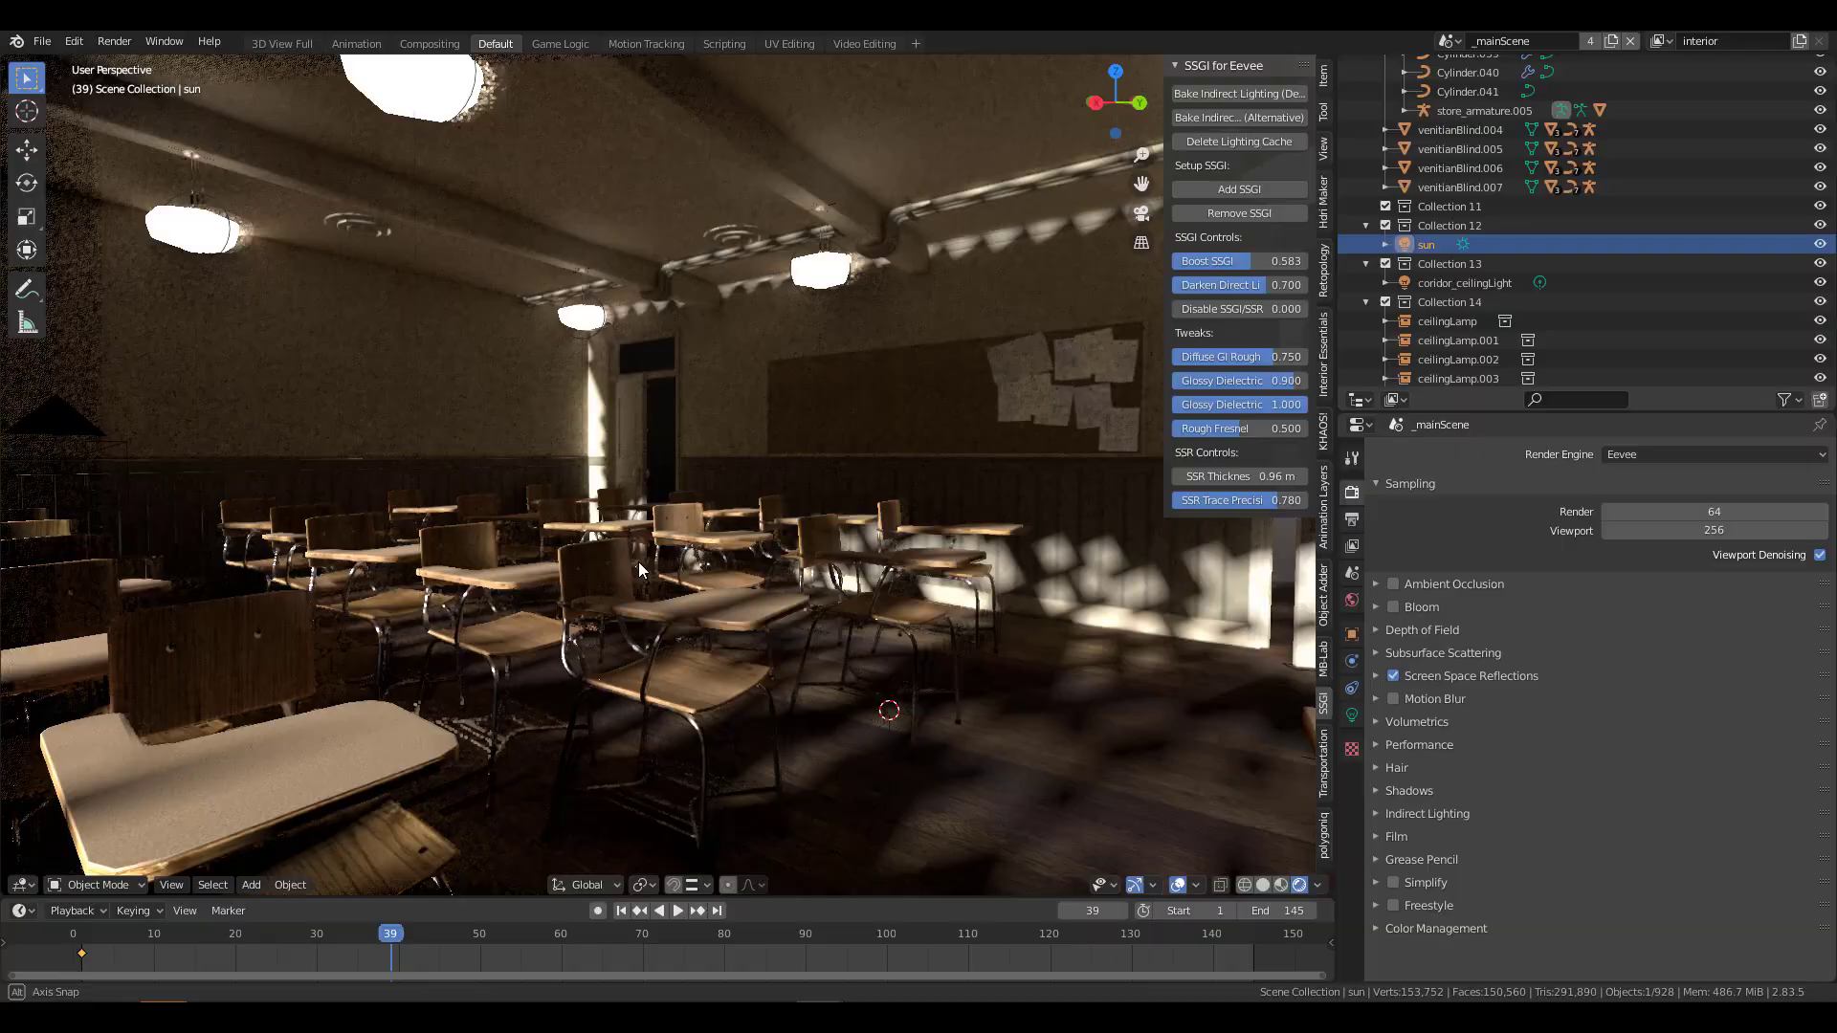
# Step: Move the apartment viewport from the living room toward the dining table
pyautogui.moveTo(638, 569); pyautogui.dragTo(523, 528)
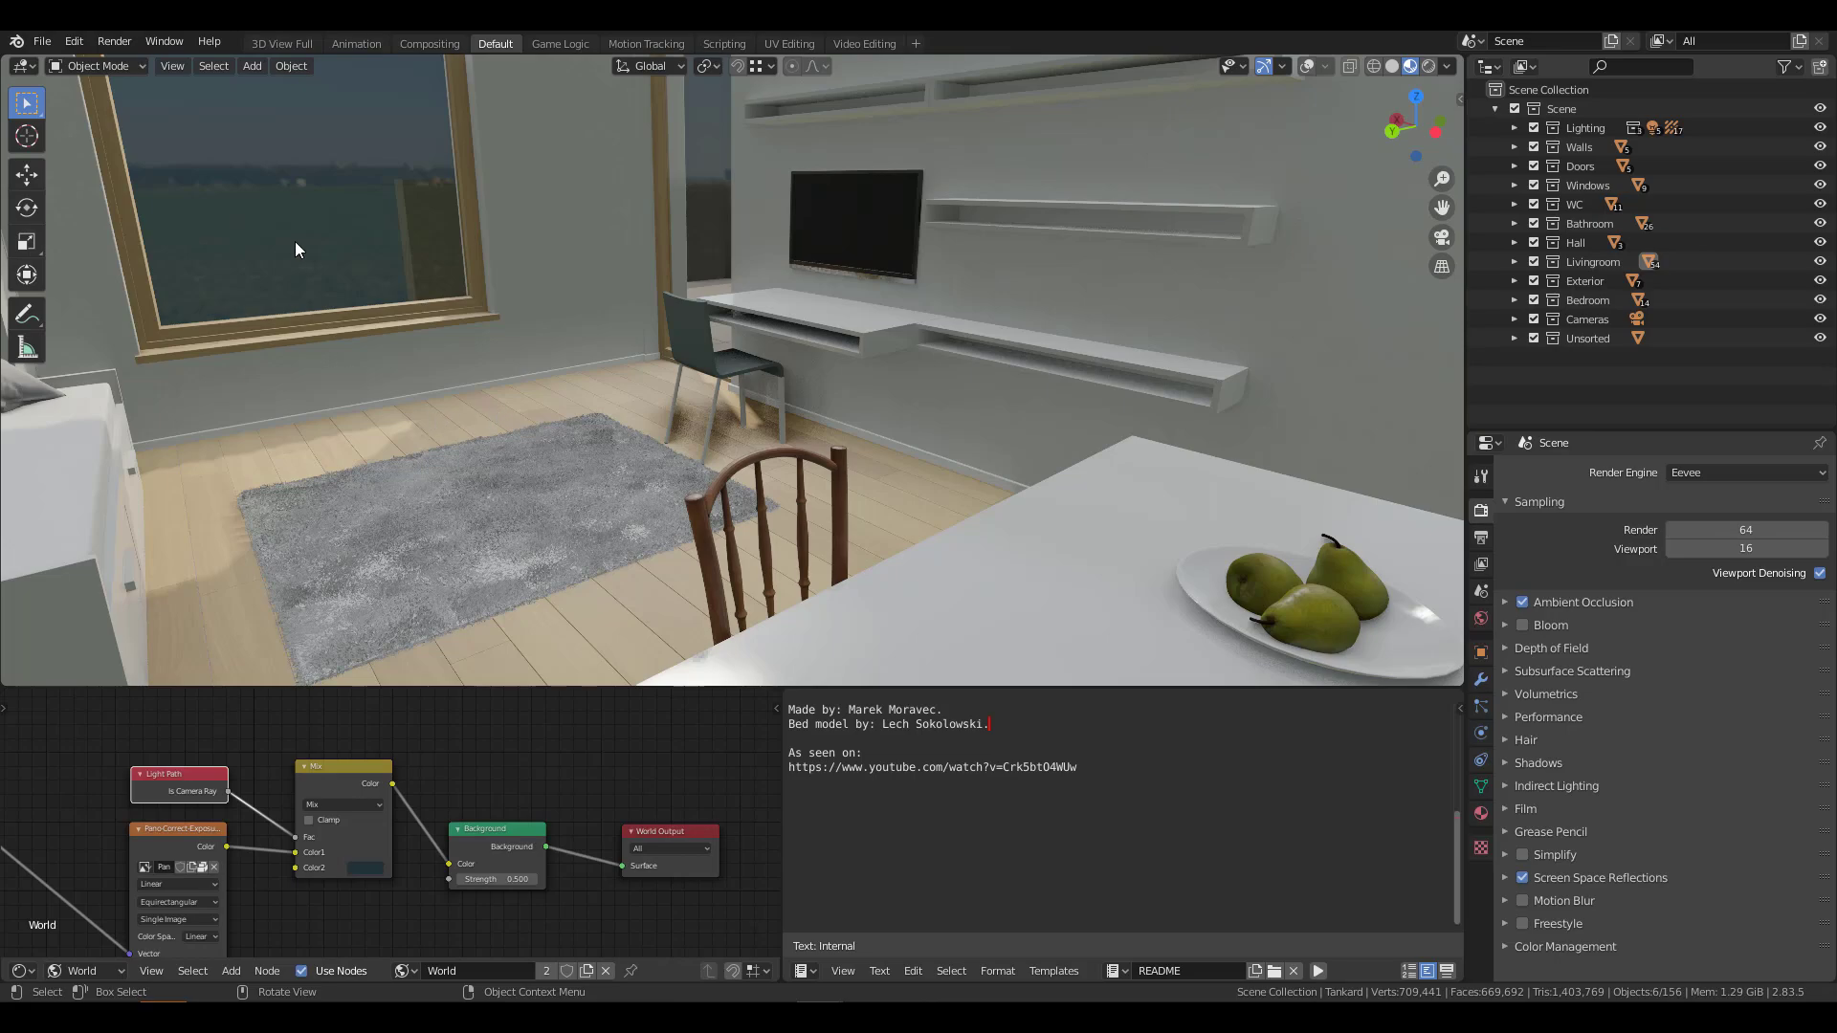
pyautogui.moveTo(580, 371)
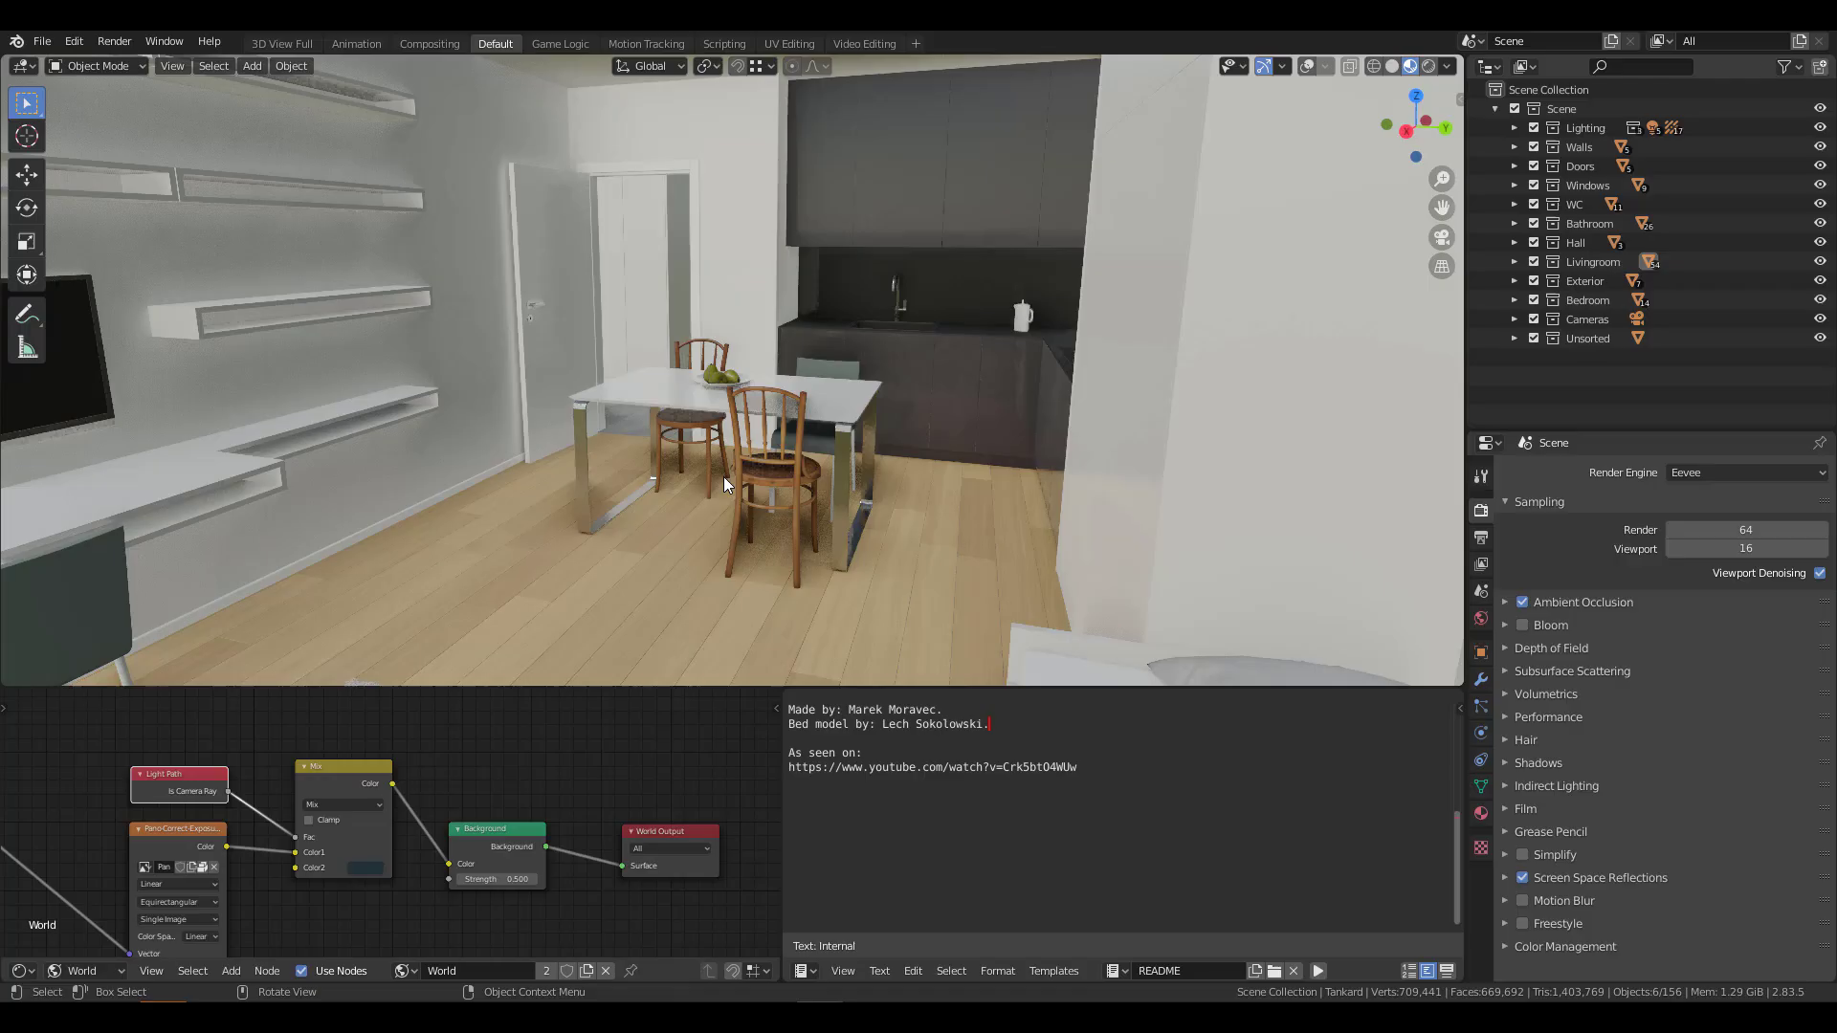
pyautogui.moveTo(726, 481); pyautogui.dragTo(597, 469)
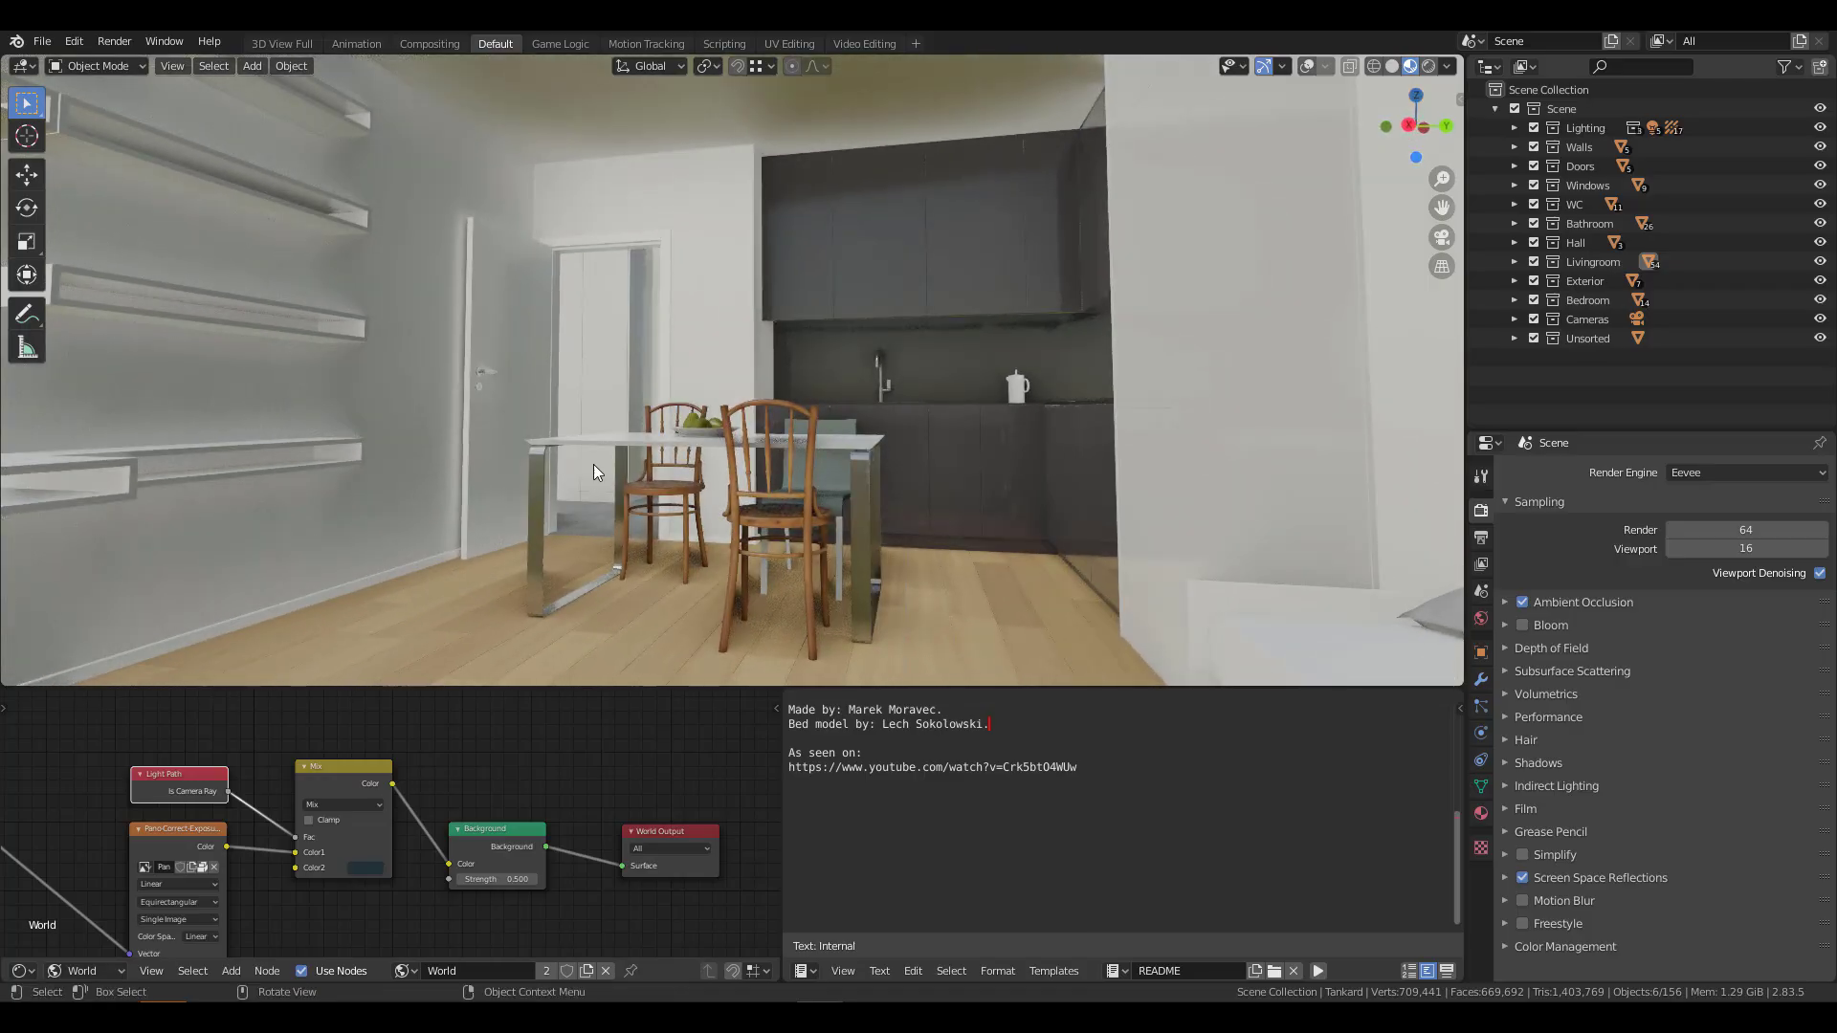
pyautogui.moveTo(937, 407)
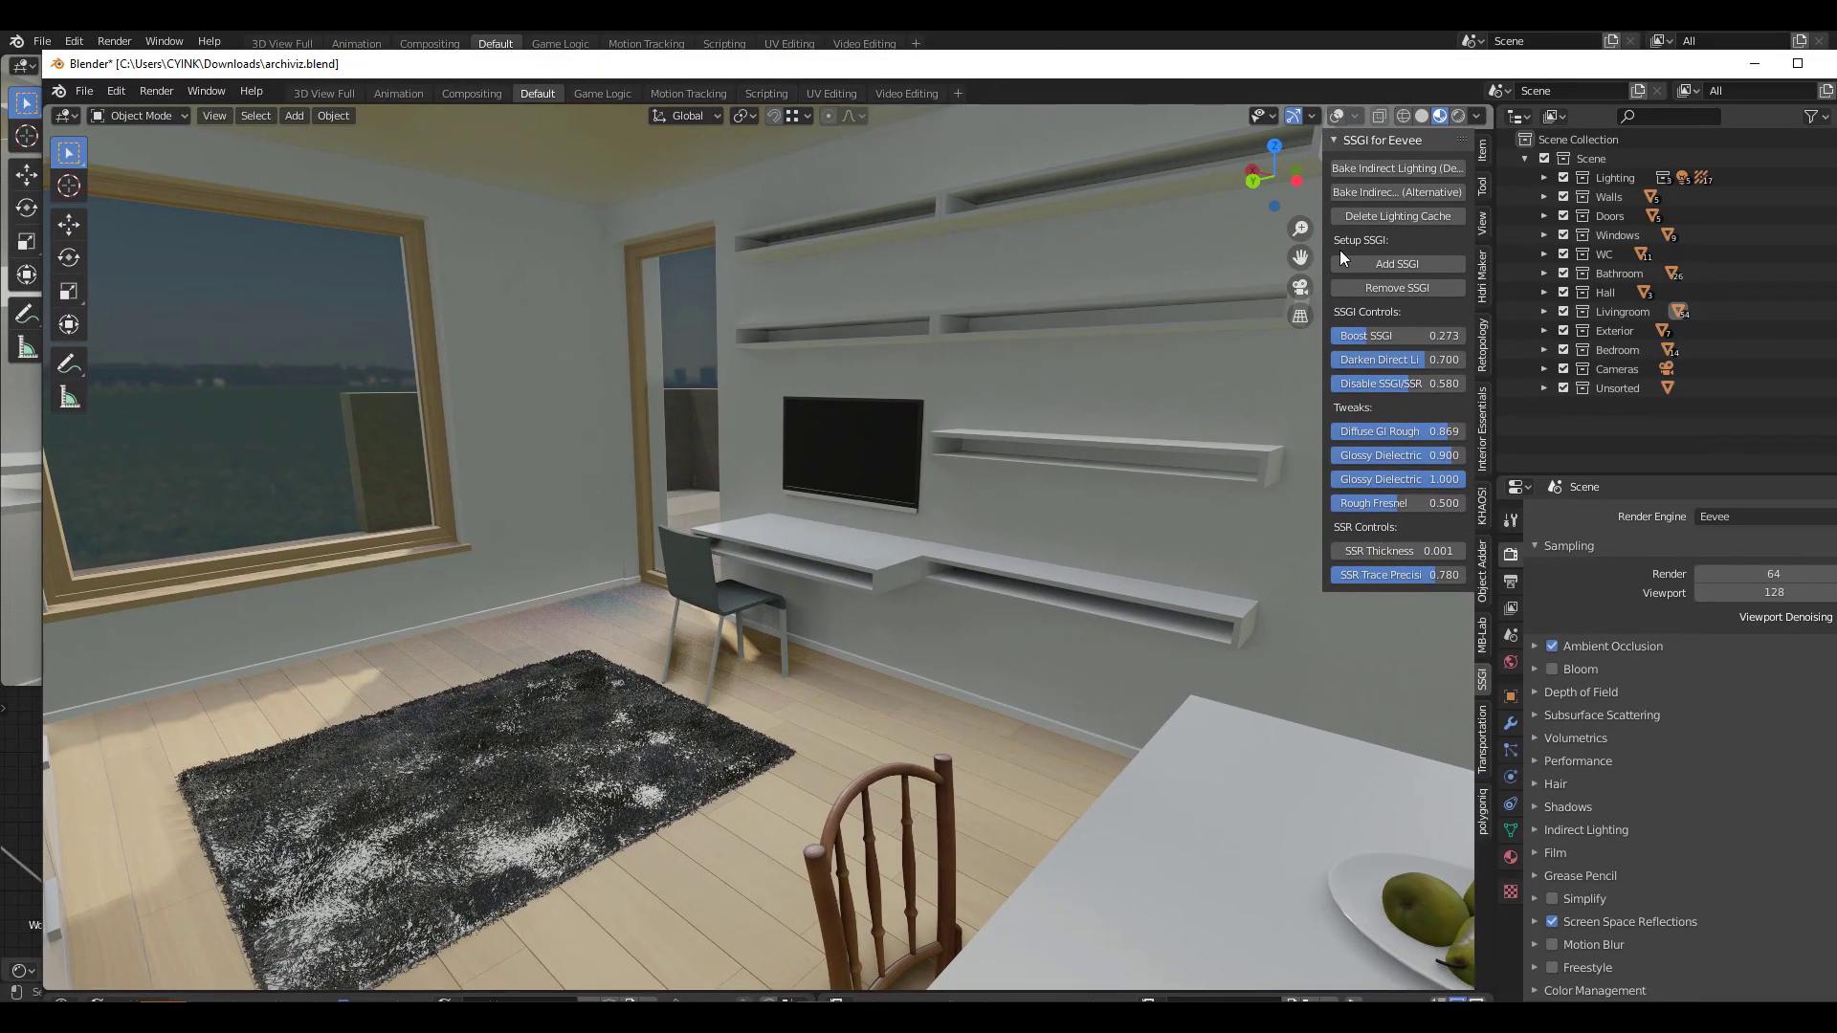
pyautogui.moveTo(1144, 430)
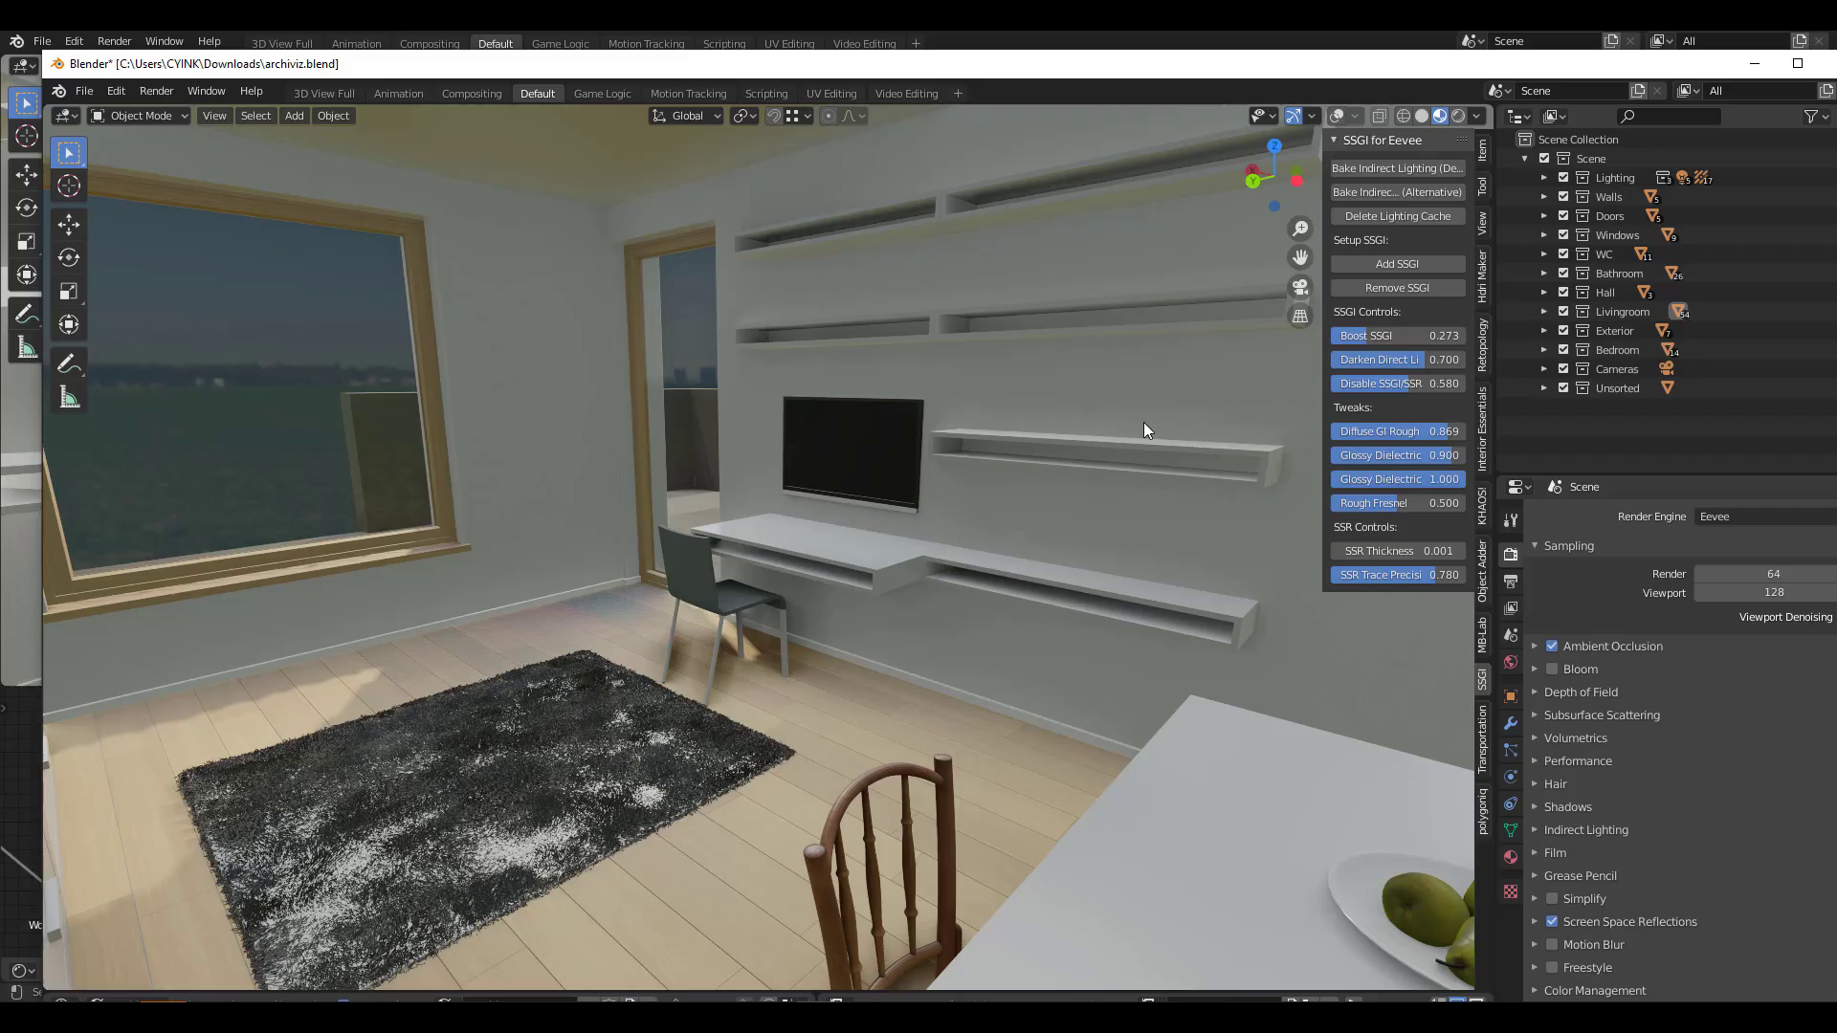
pyautogui.moveTo(640, 73)
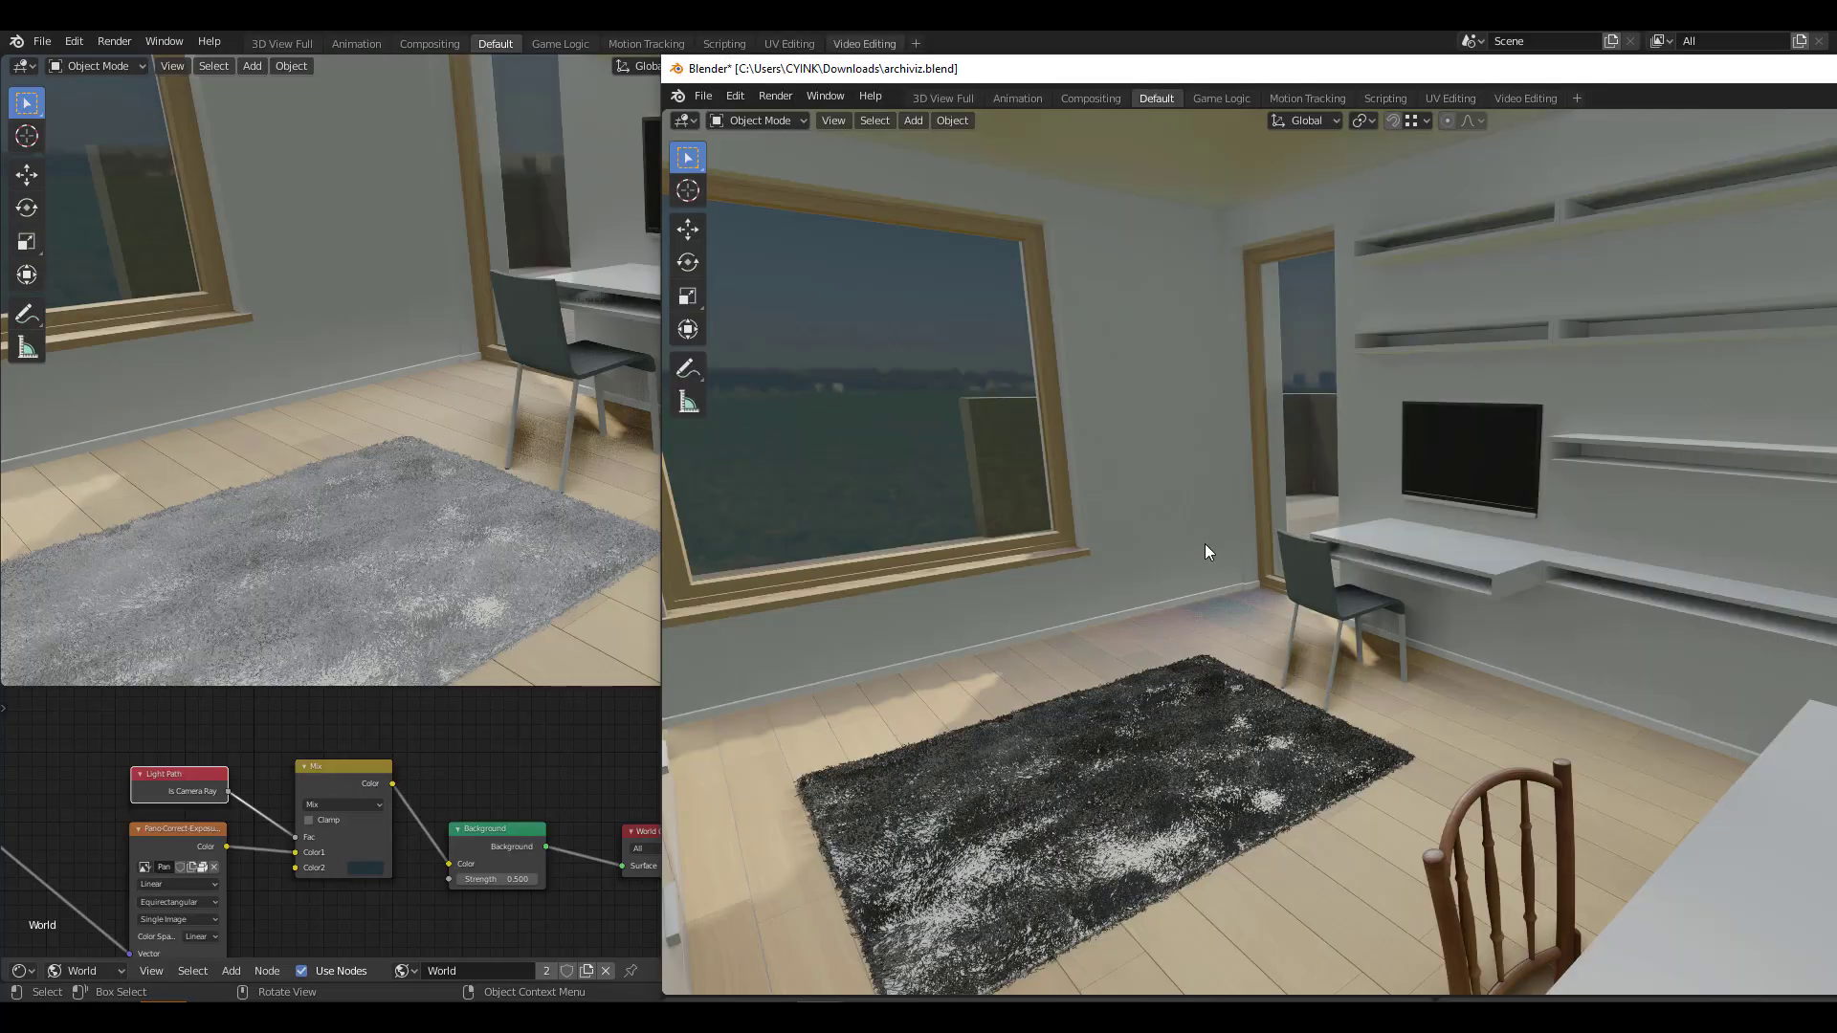
pyautogui.moveTo(1123, 680)
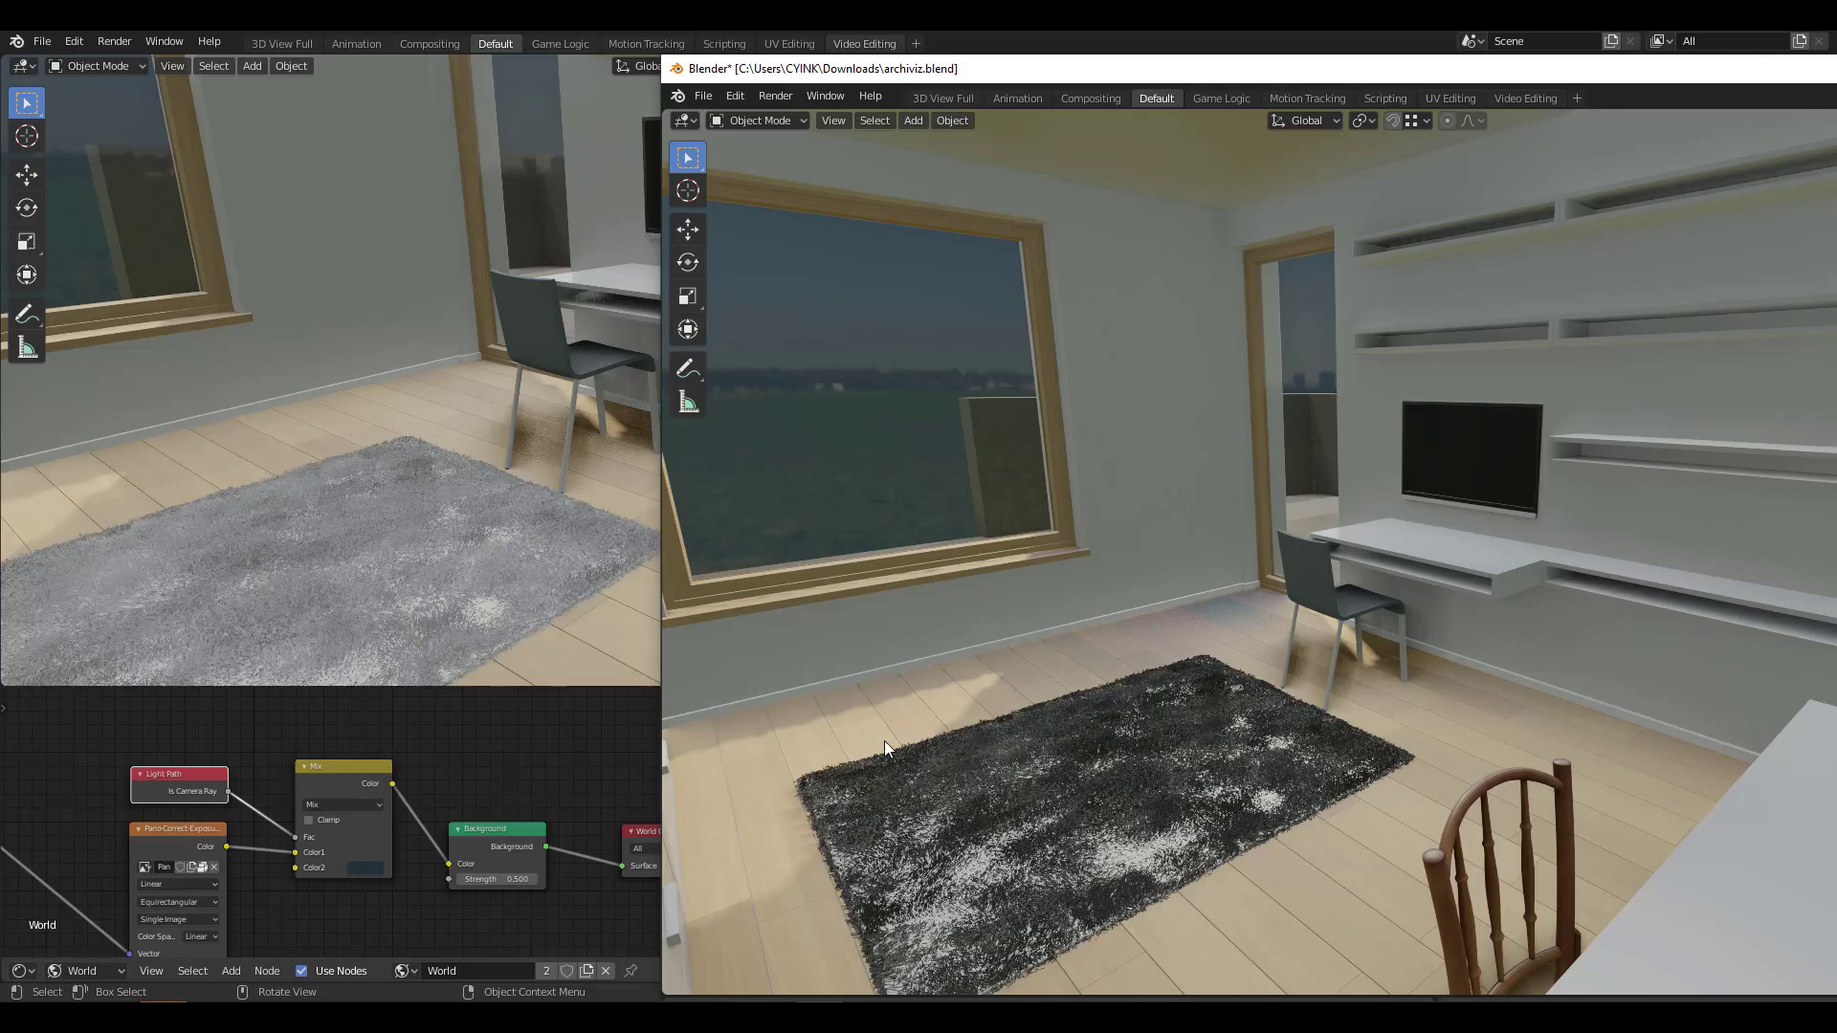
pyautogui.moveTo(1248, 849)
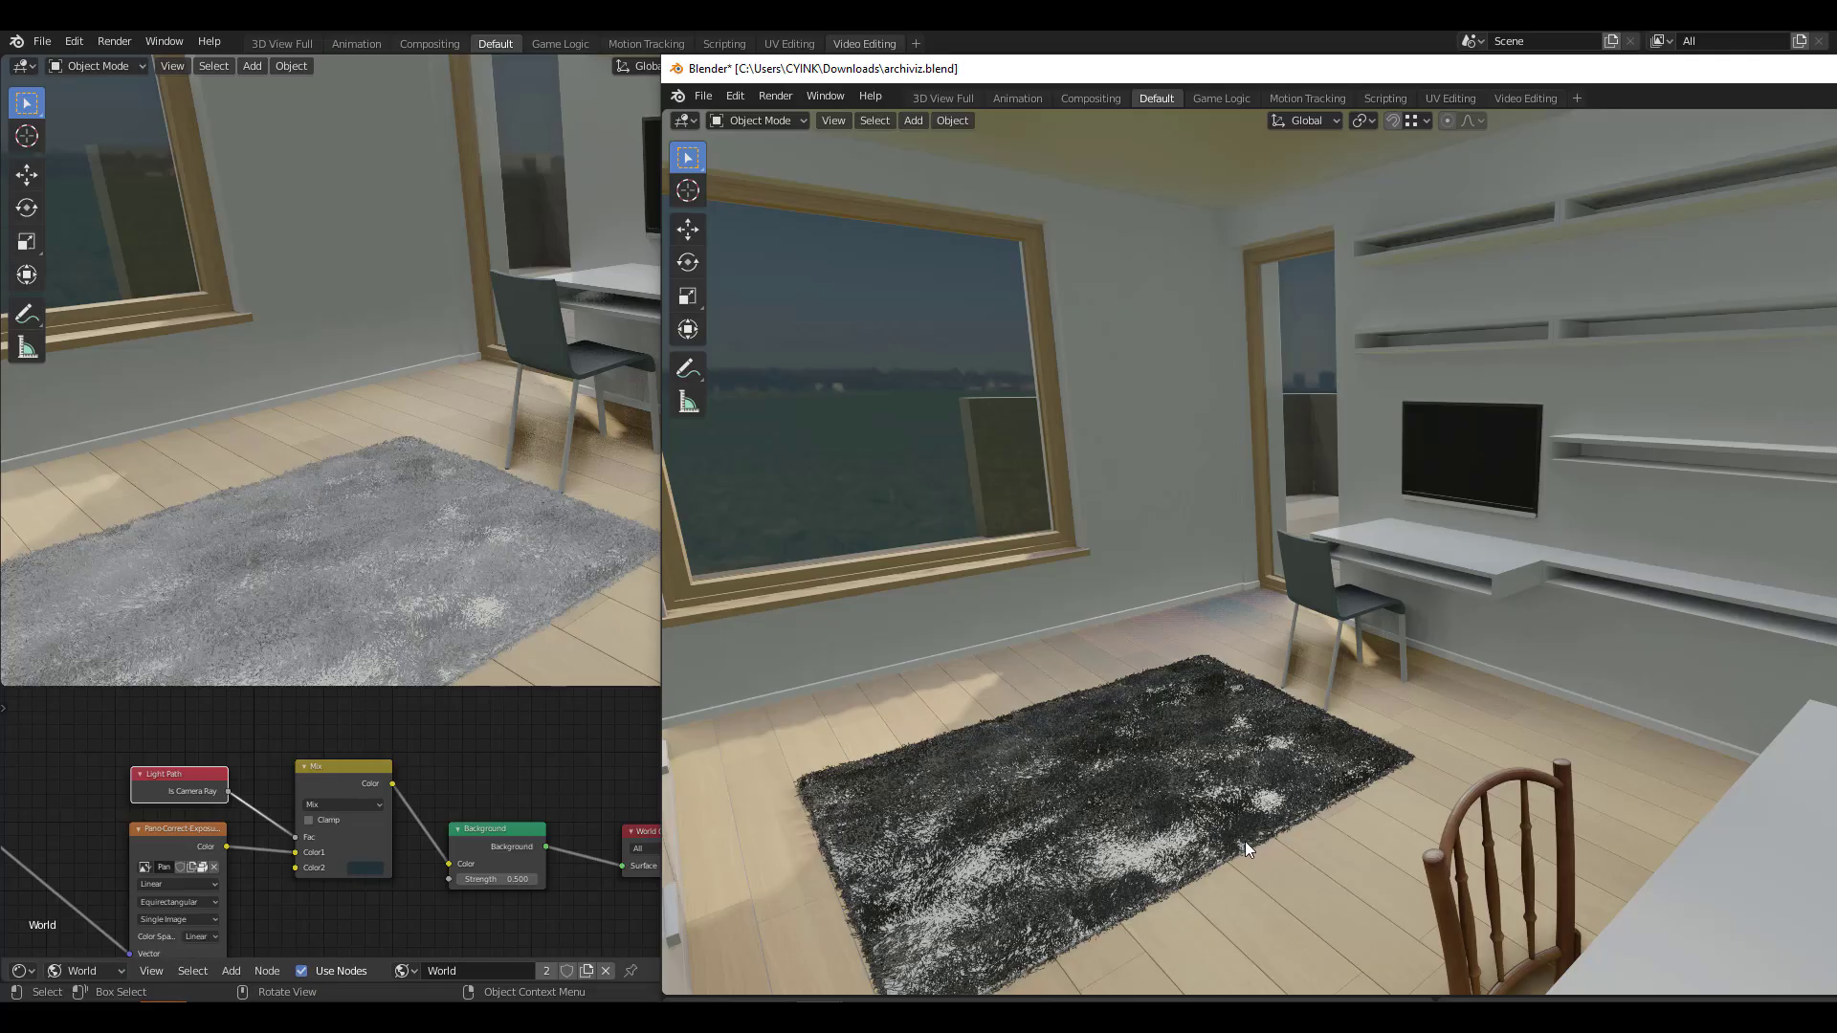
pyautogui.moveTo(1212, 672)
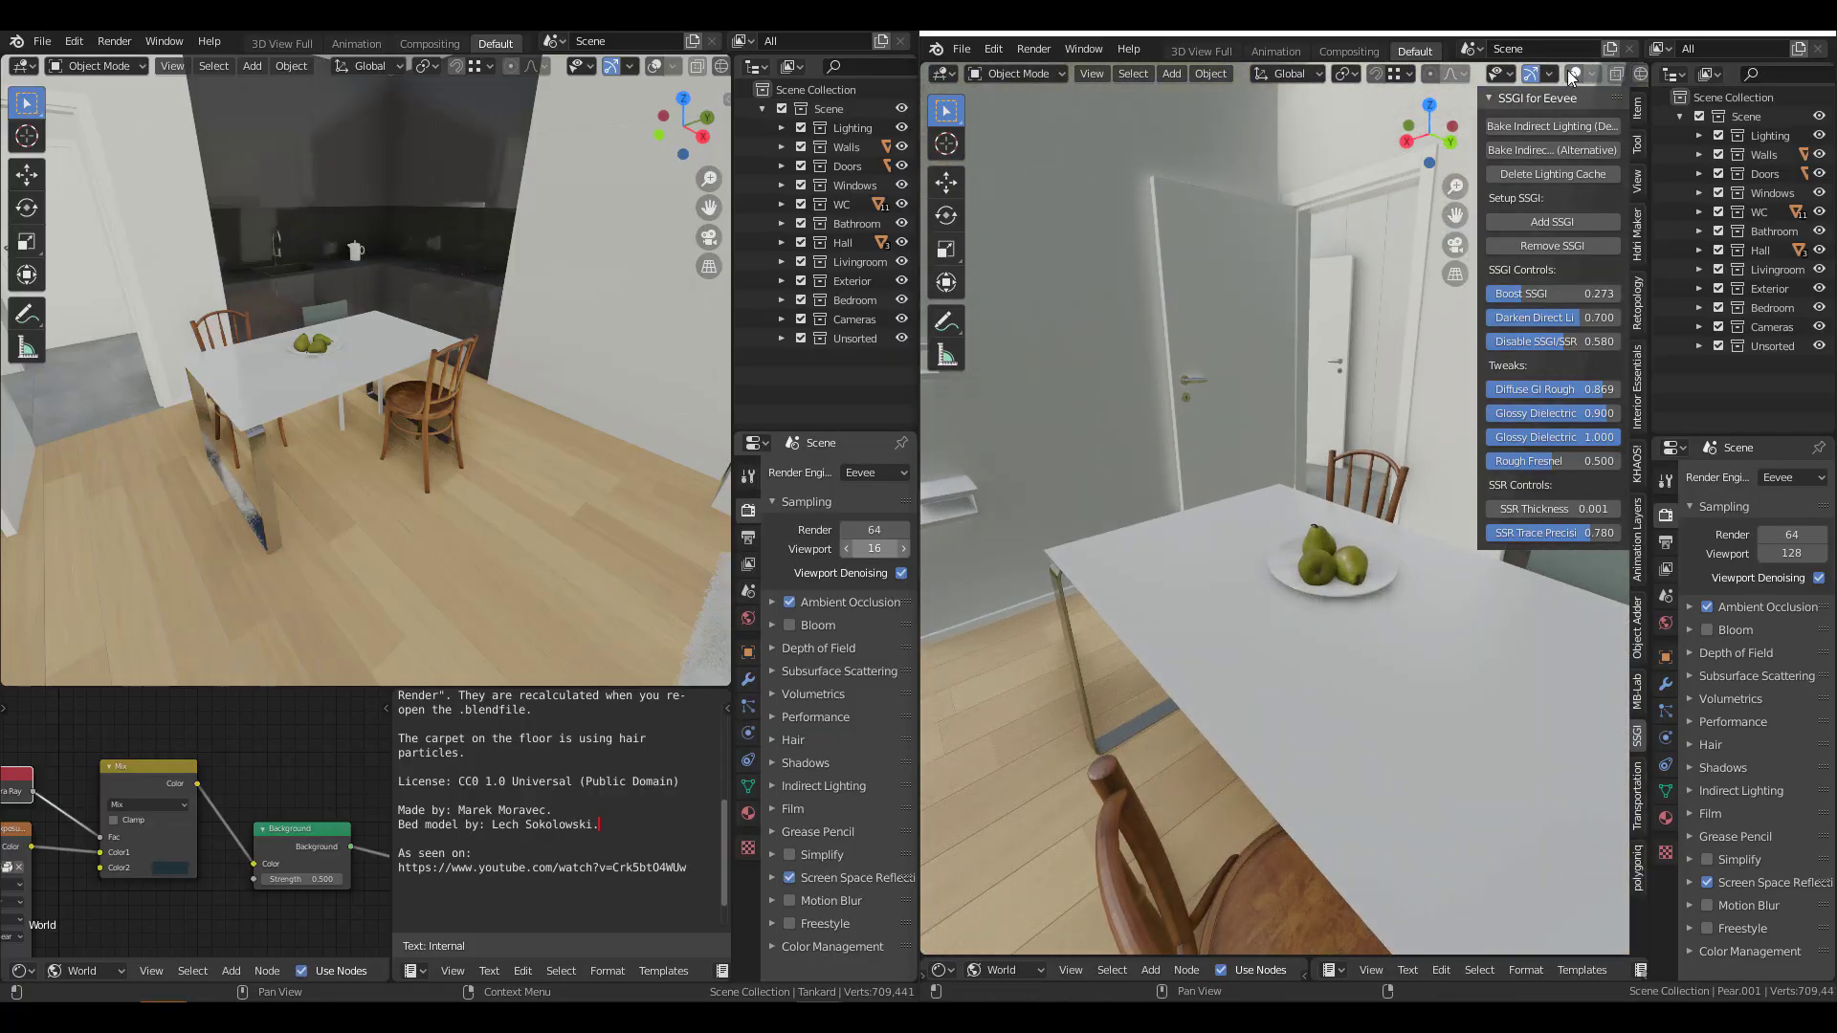
# Step: Select the pear, then raise SSR Thickness to about 3.7 and adjust Boost SSGI
pyautogui.click(1347, 569)
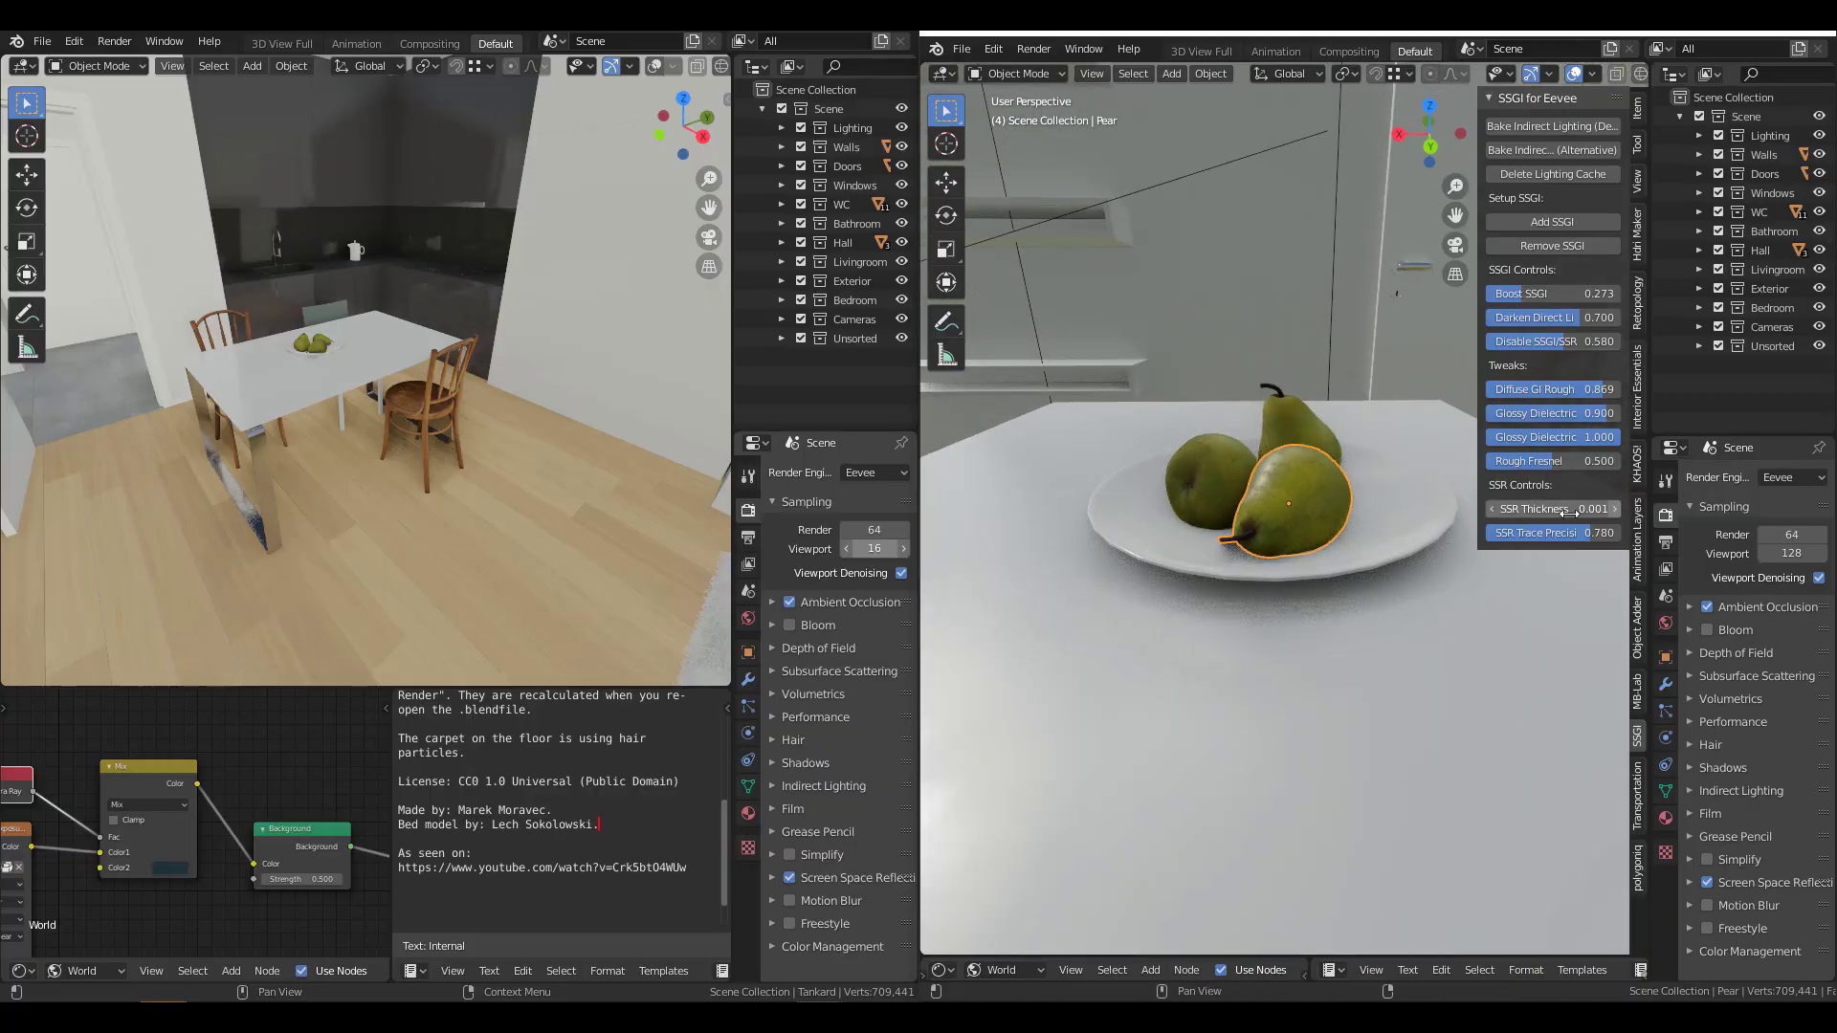
pyautogui.moveTo(1552, 508); pyautogui.dragTo(1594, 508)
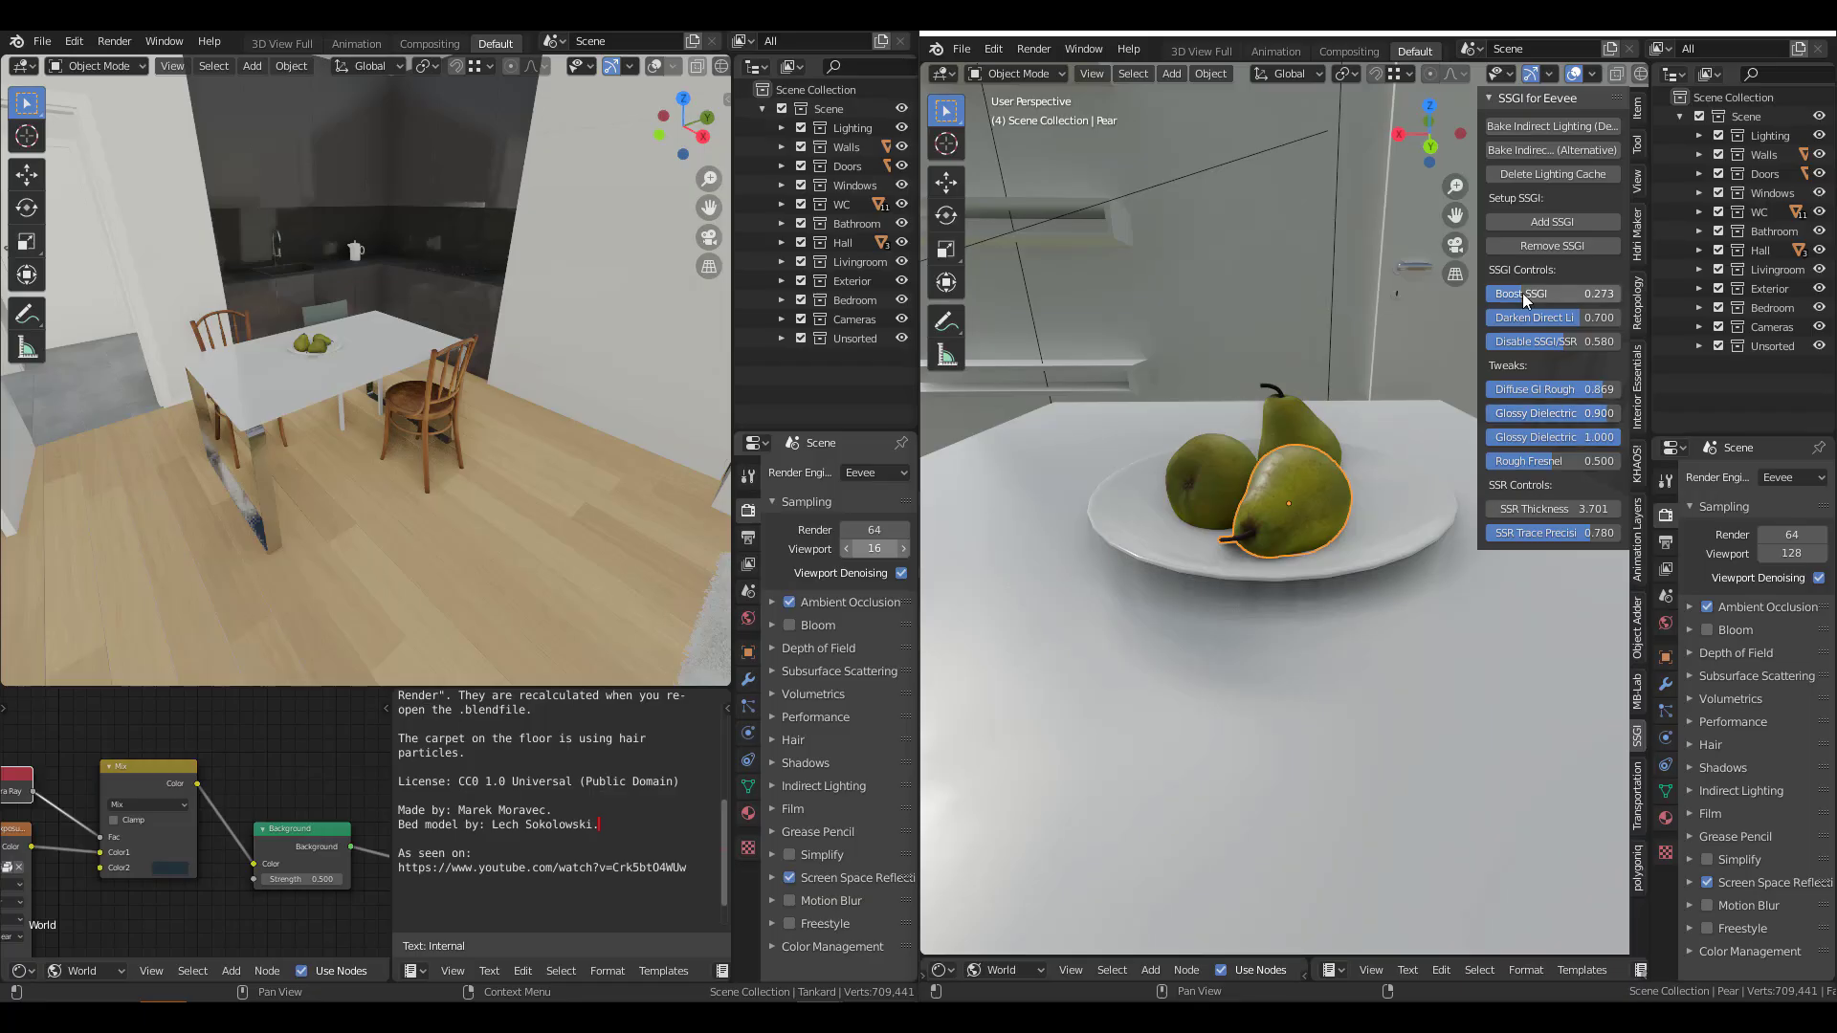
pyautogui.moveTo(1499, 293); pyautogui.dragTo(1593, 293)
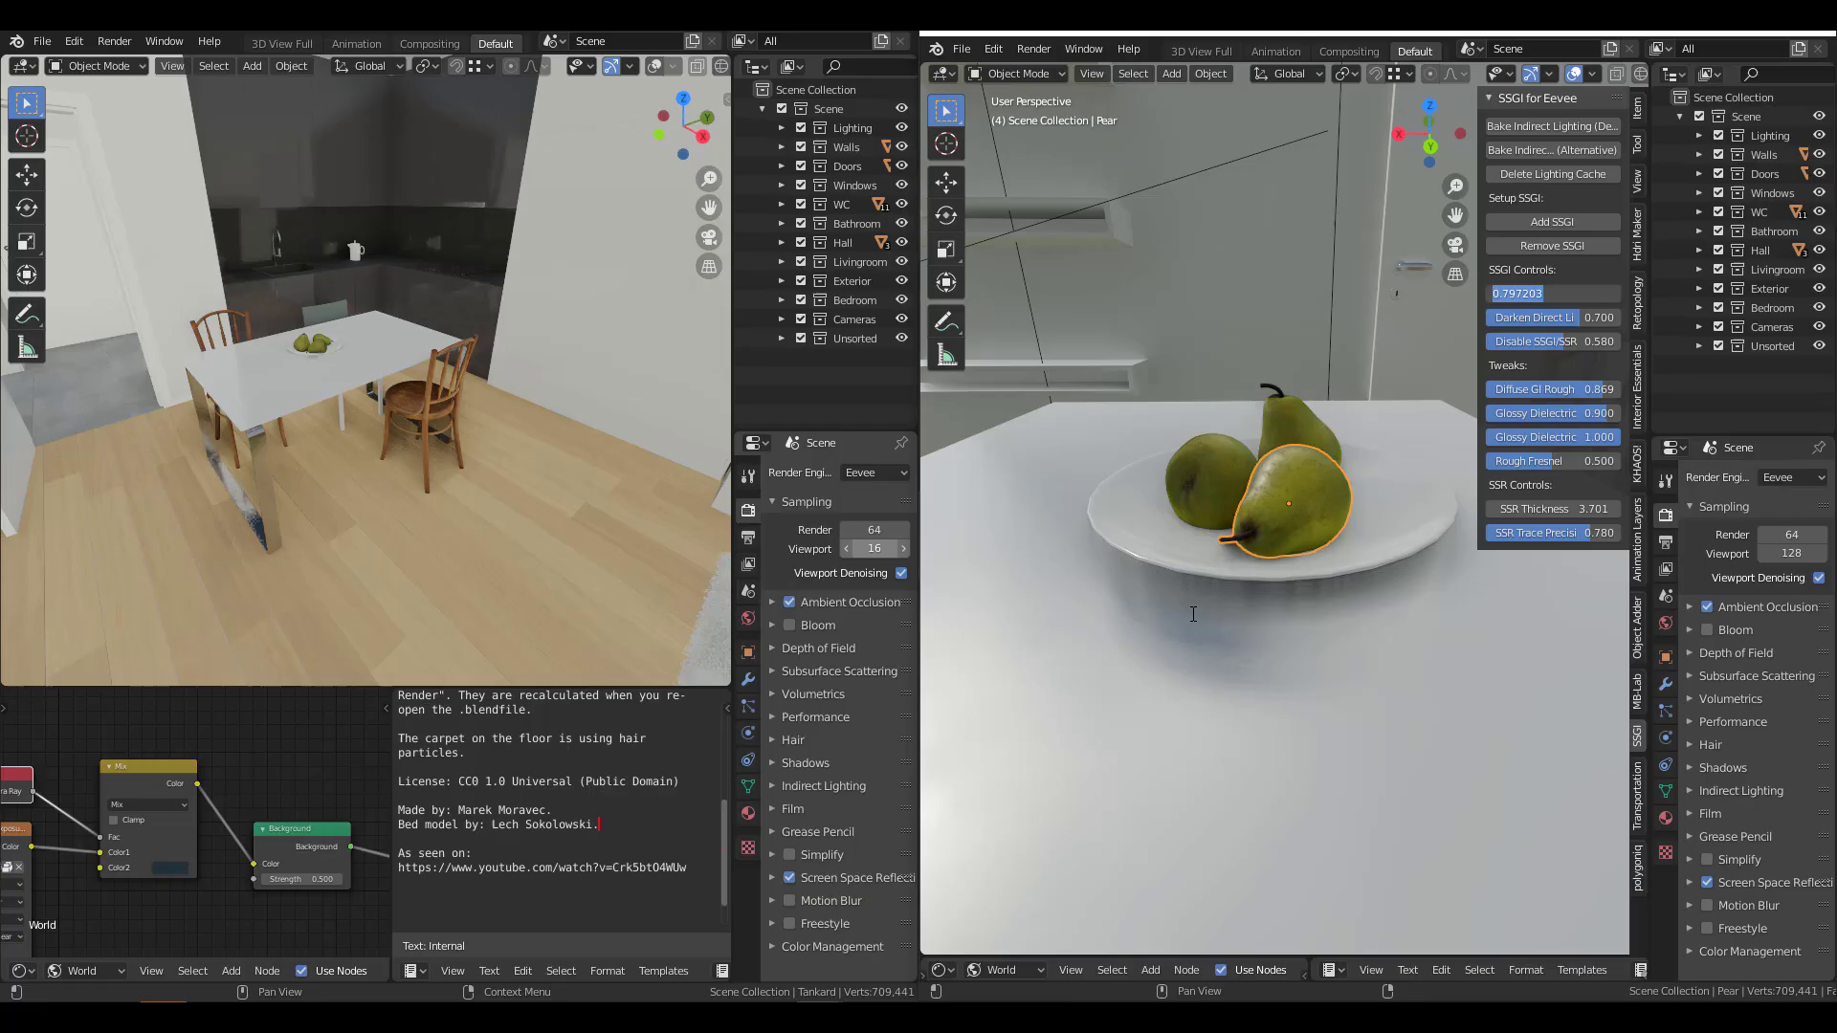
pyautogui.moveTo(1290, 633)
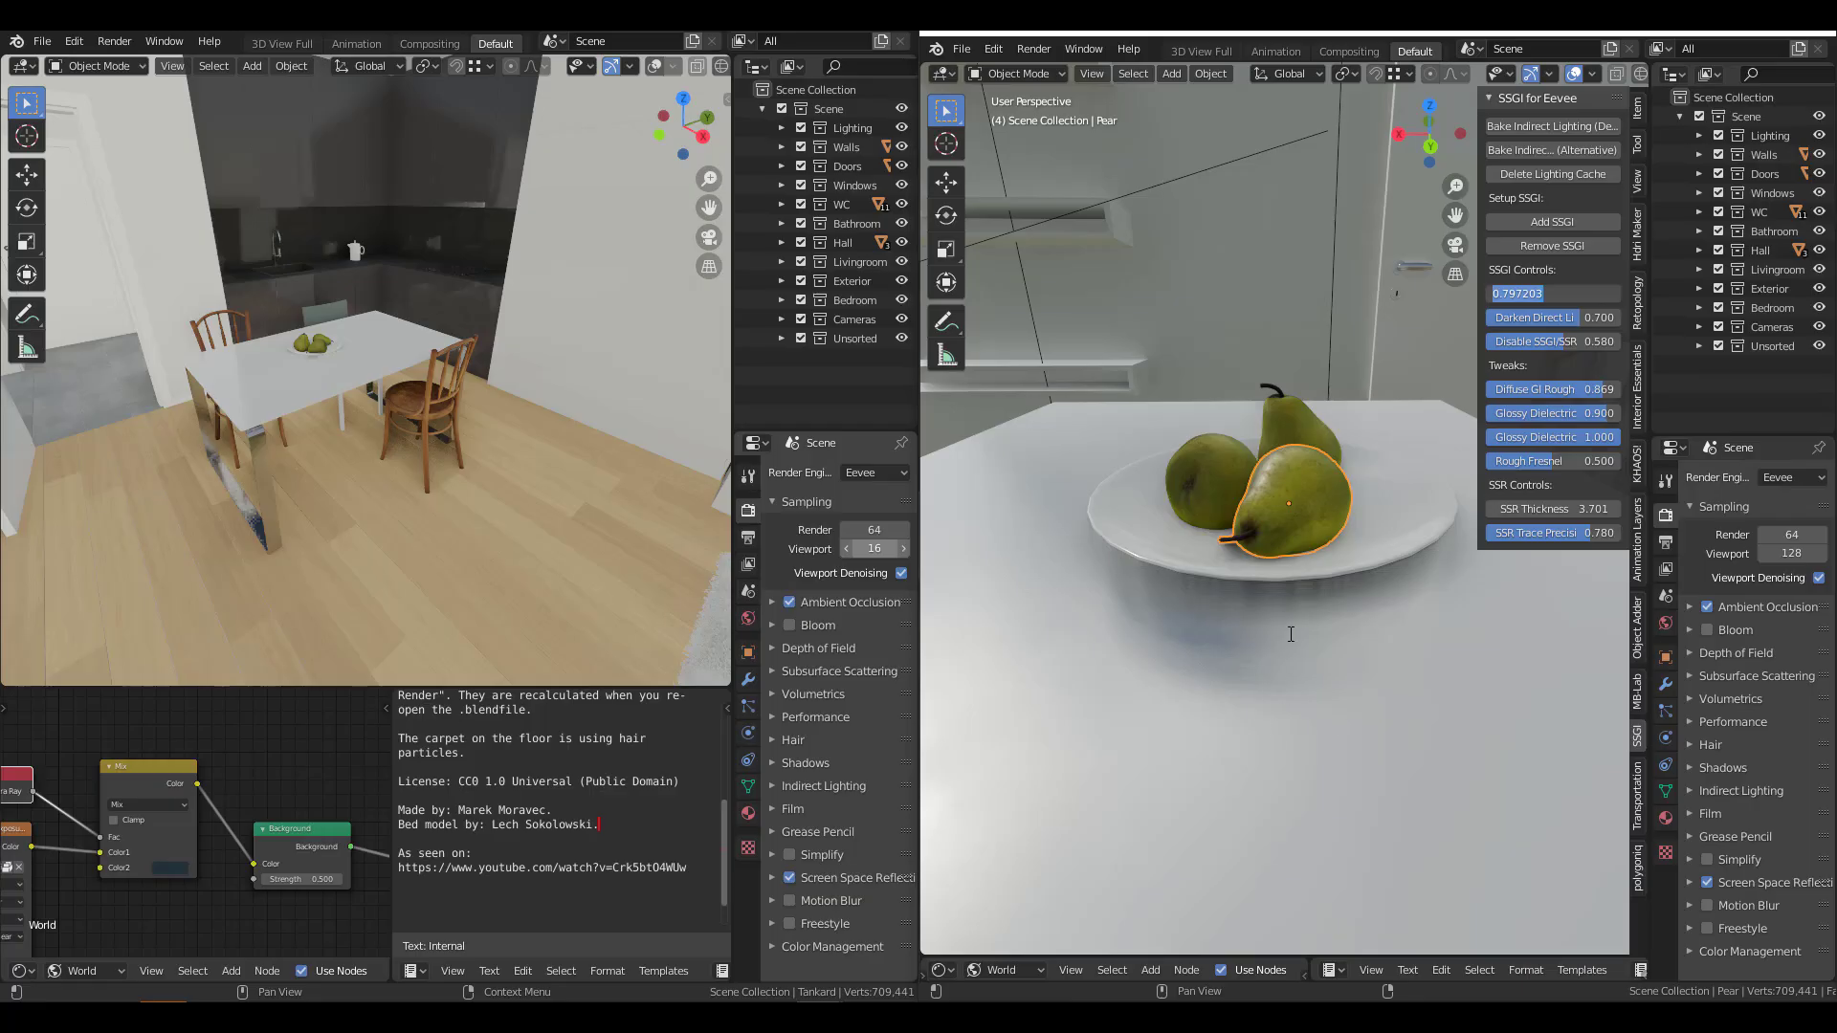
pyautogui.moveTo(1267, 579)
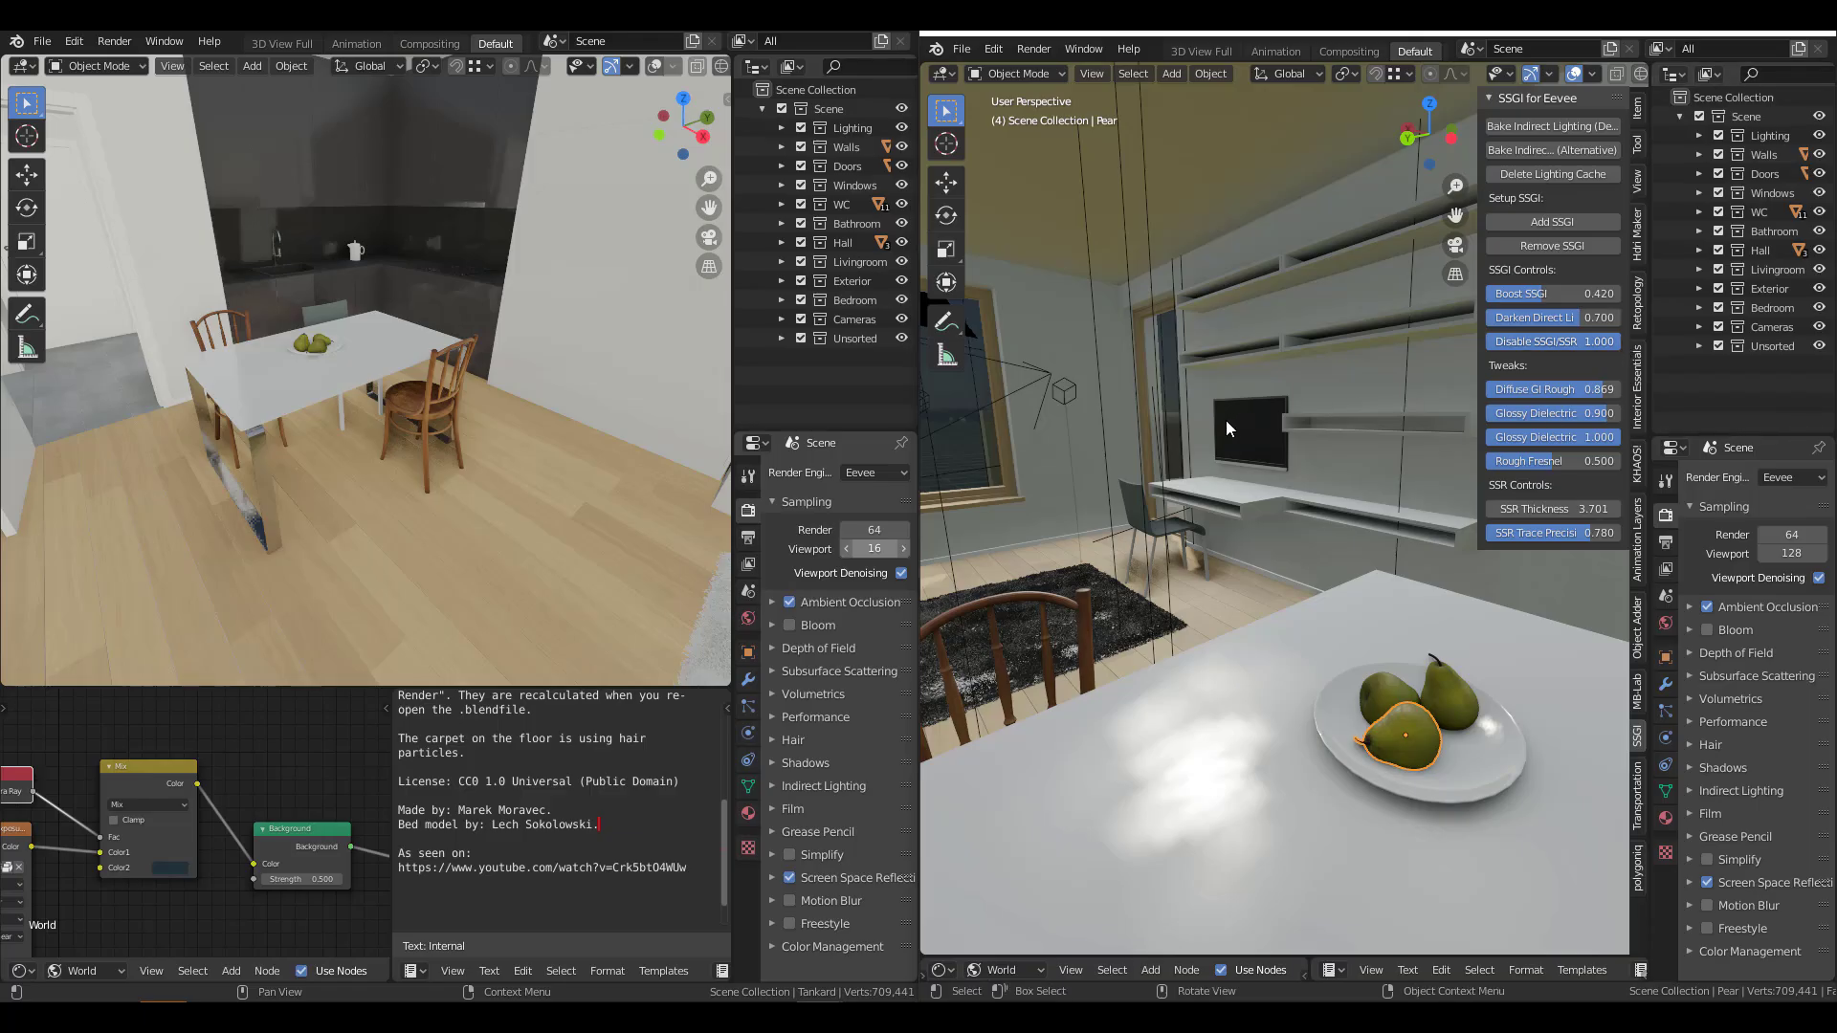
pyautogui.moveTo(1127, 49)
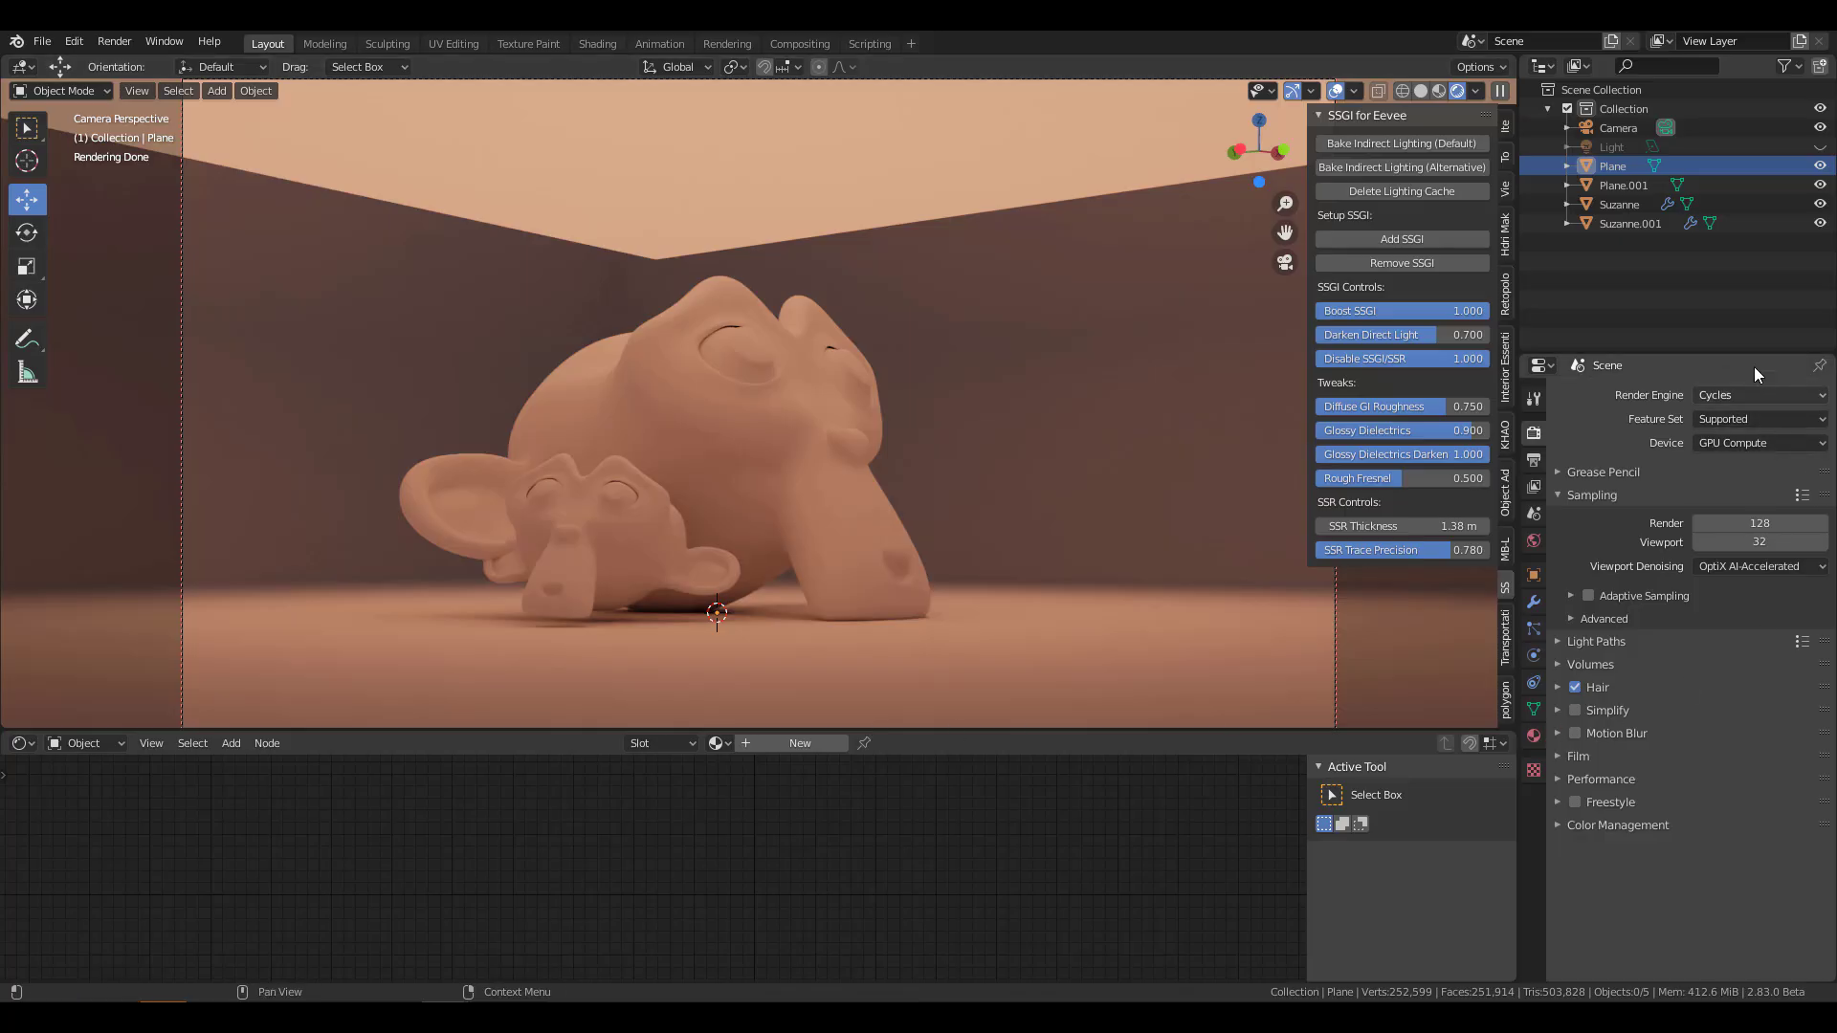
# Step: Switch the Suzanne scene's render engine to Eevee for comparison, then back to Cycles
pyautogui.click(1758, 395)
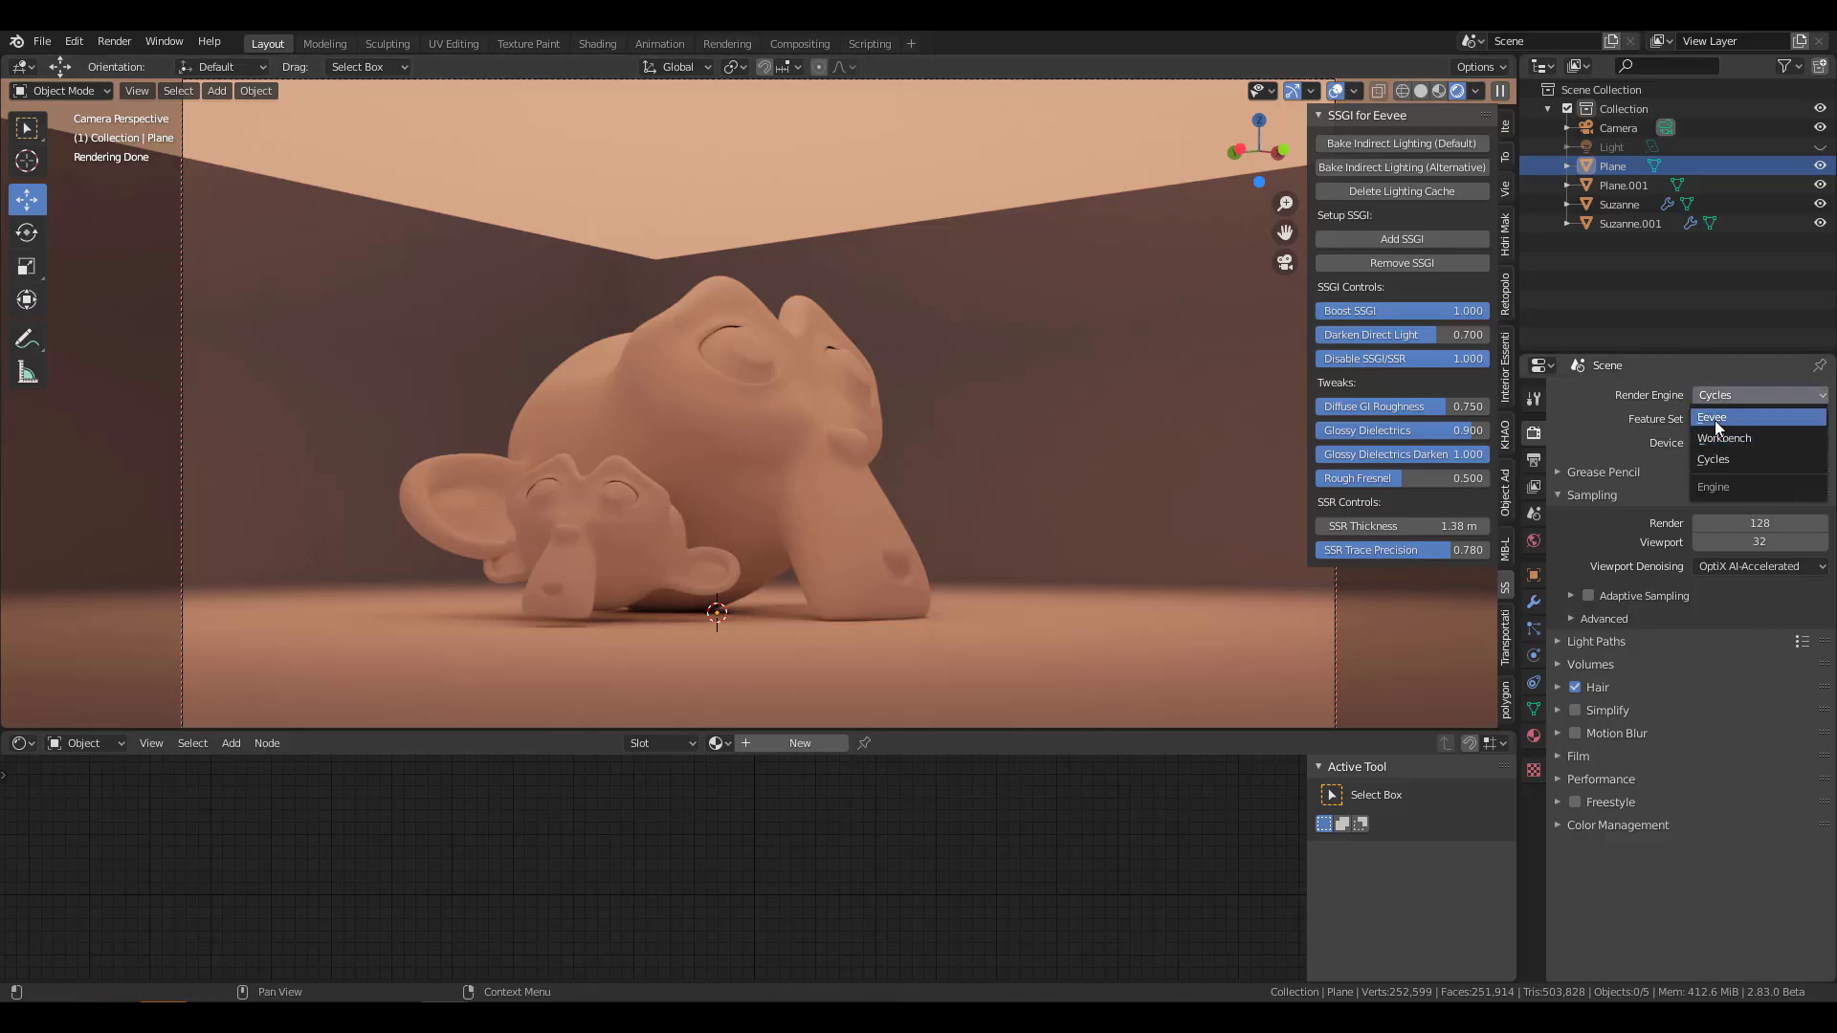
pyautogui.click(1712, 418)
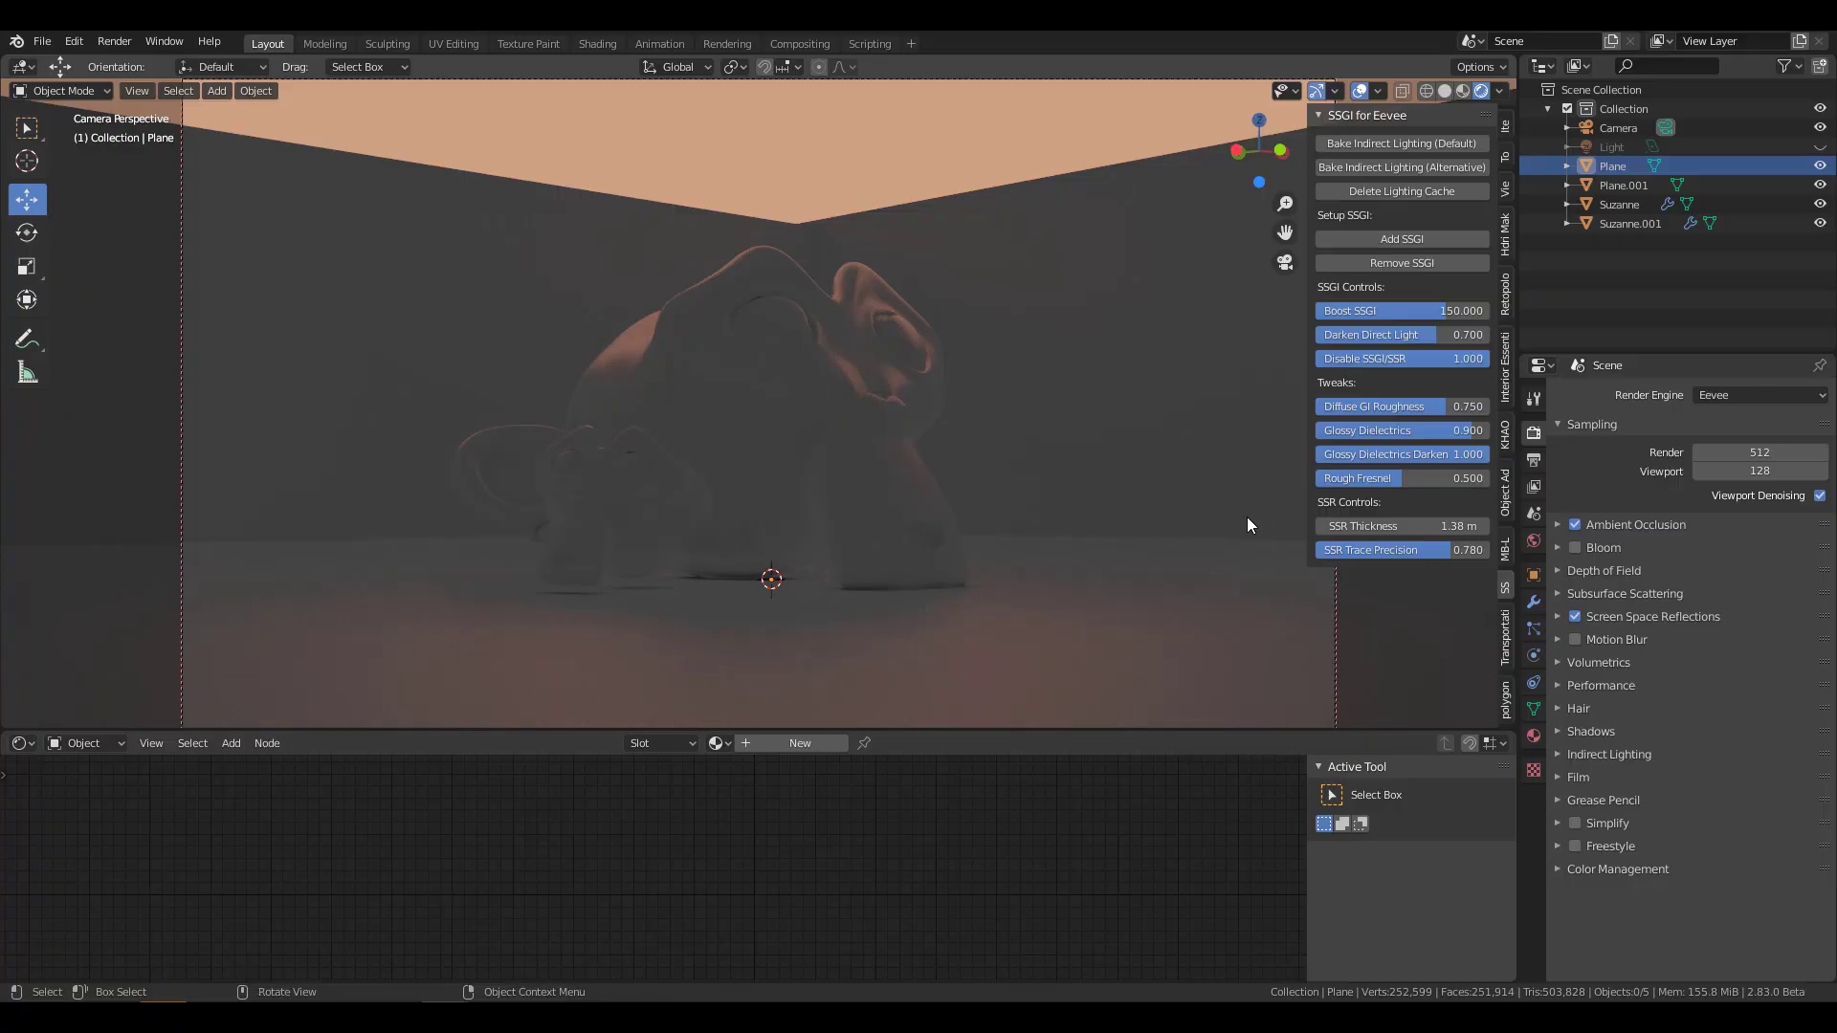
pyautogui.click(1757, 395)
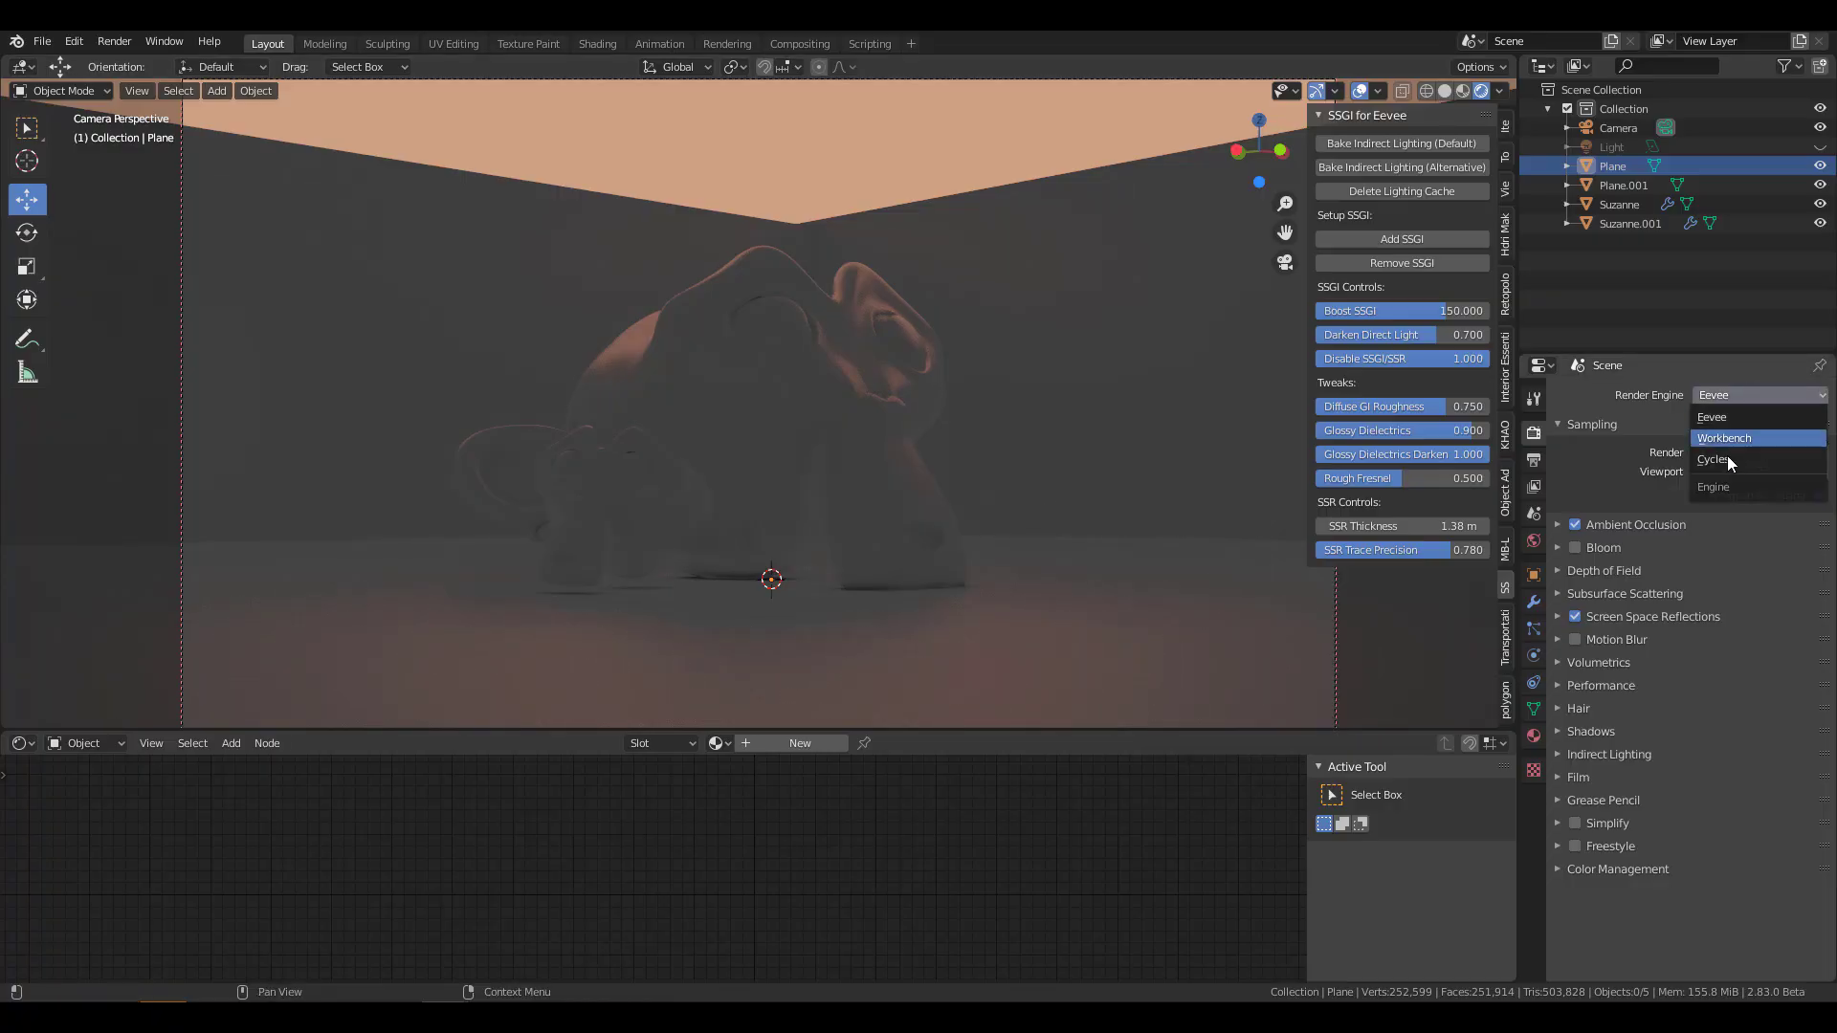
pyautogui.click(1713, 458)
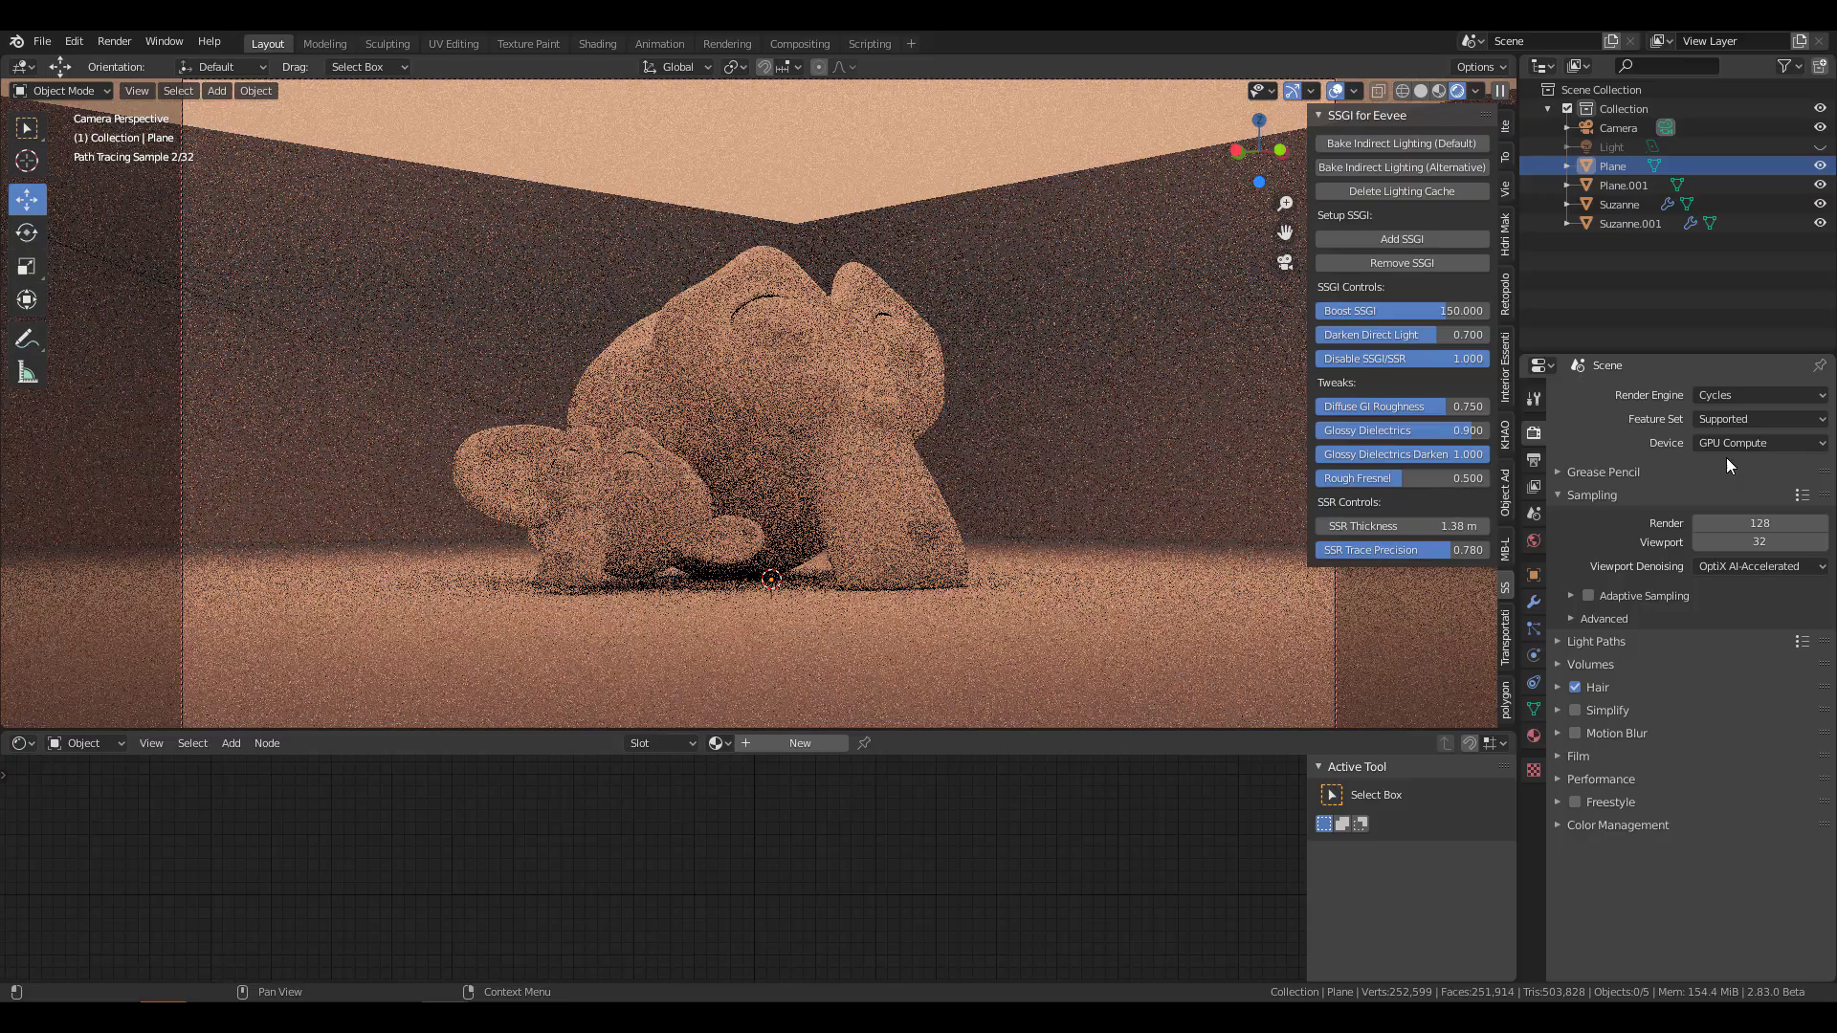